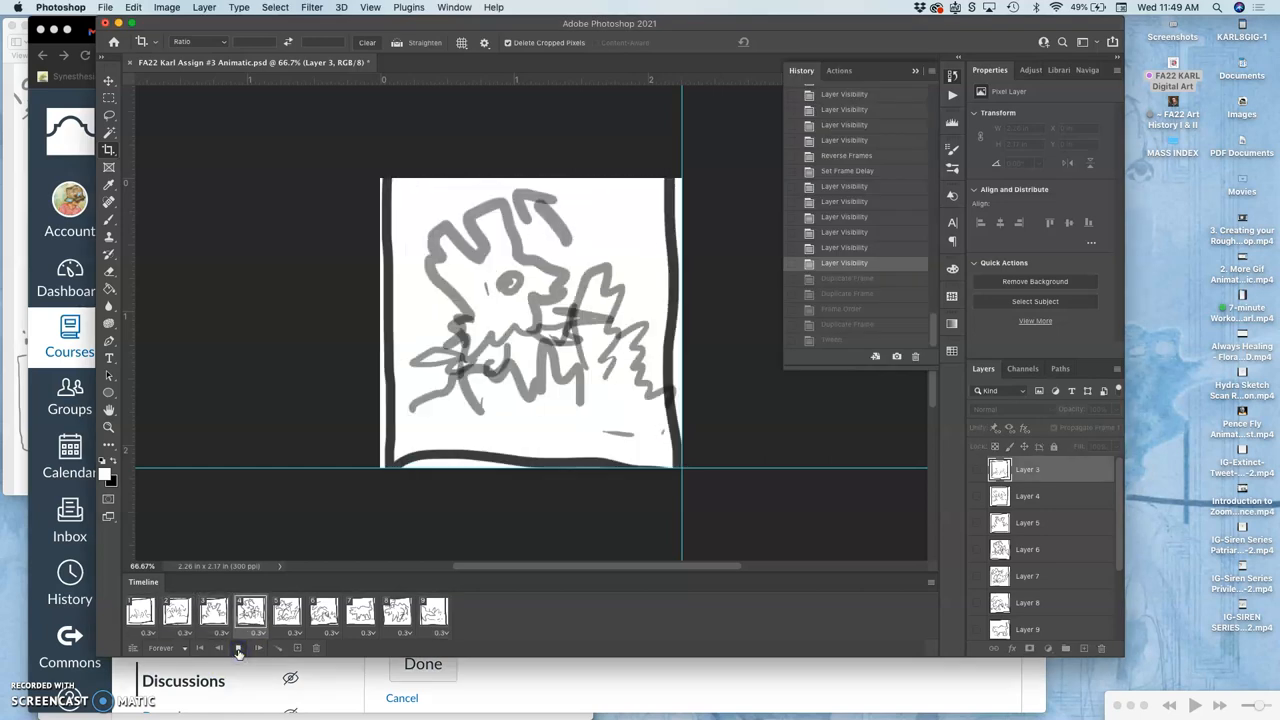
Step: Play back the frame animation, then save over 'FA22 Karl Assign #3 Animatic.psd'
click(238, 648)
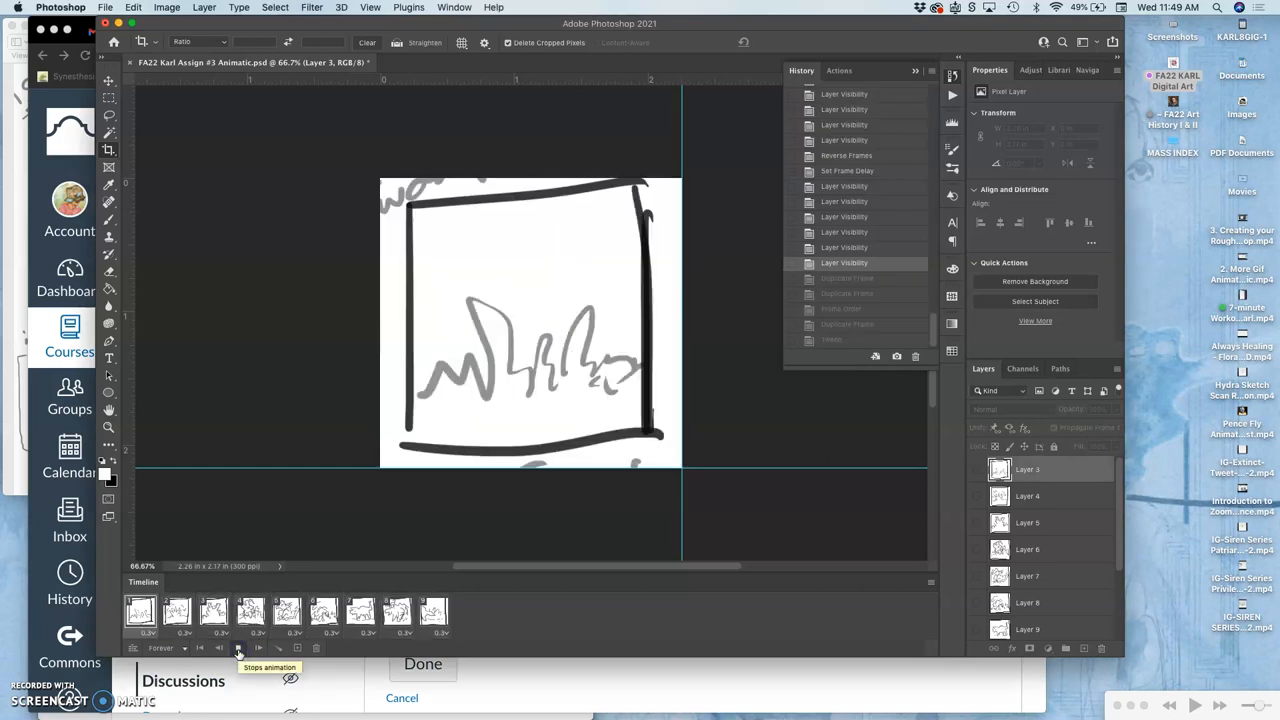
click(238, 648)
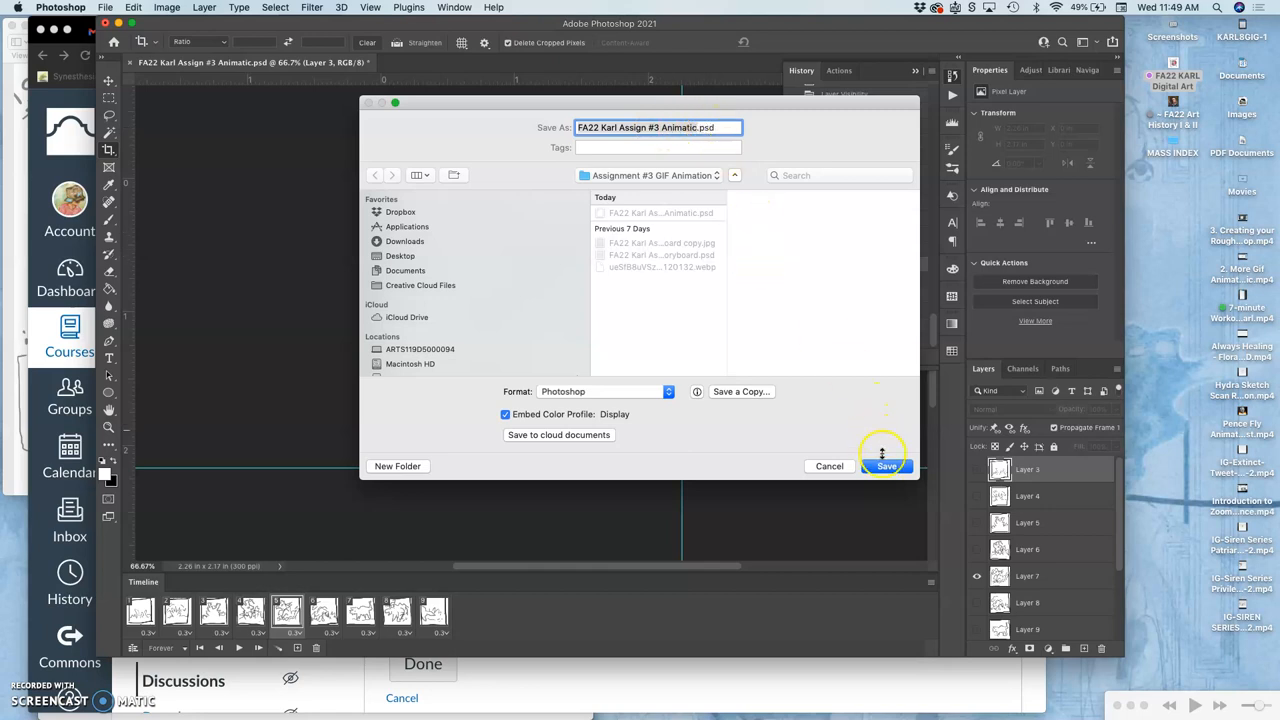
click(886, 466)
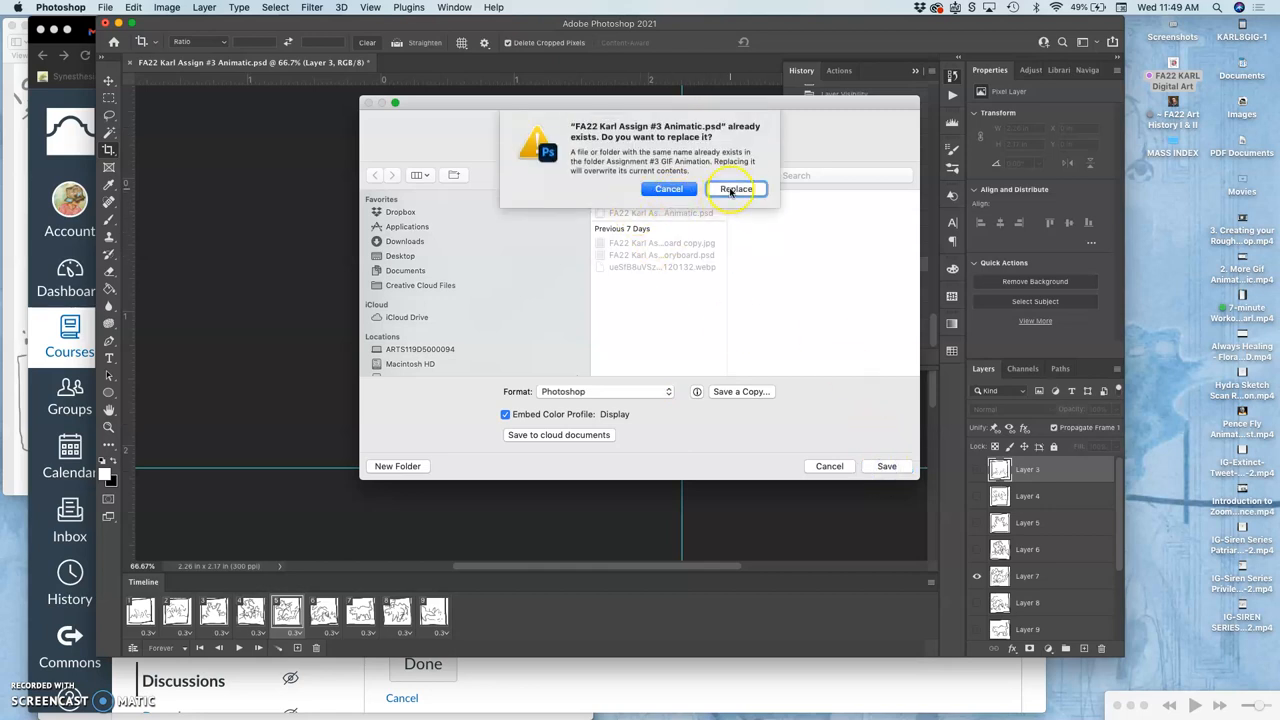
click(736, 188)
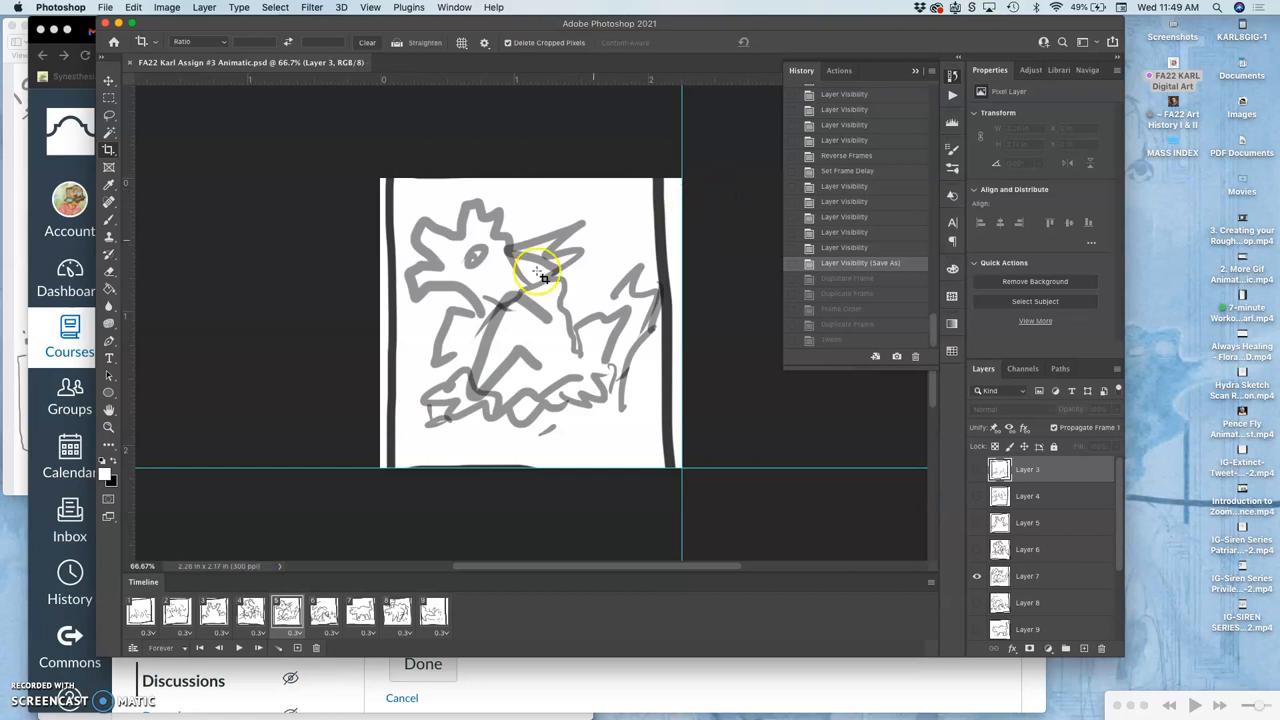
mouse_move(372, 172)
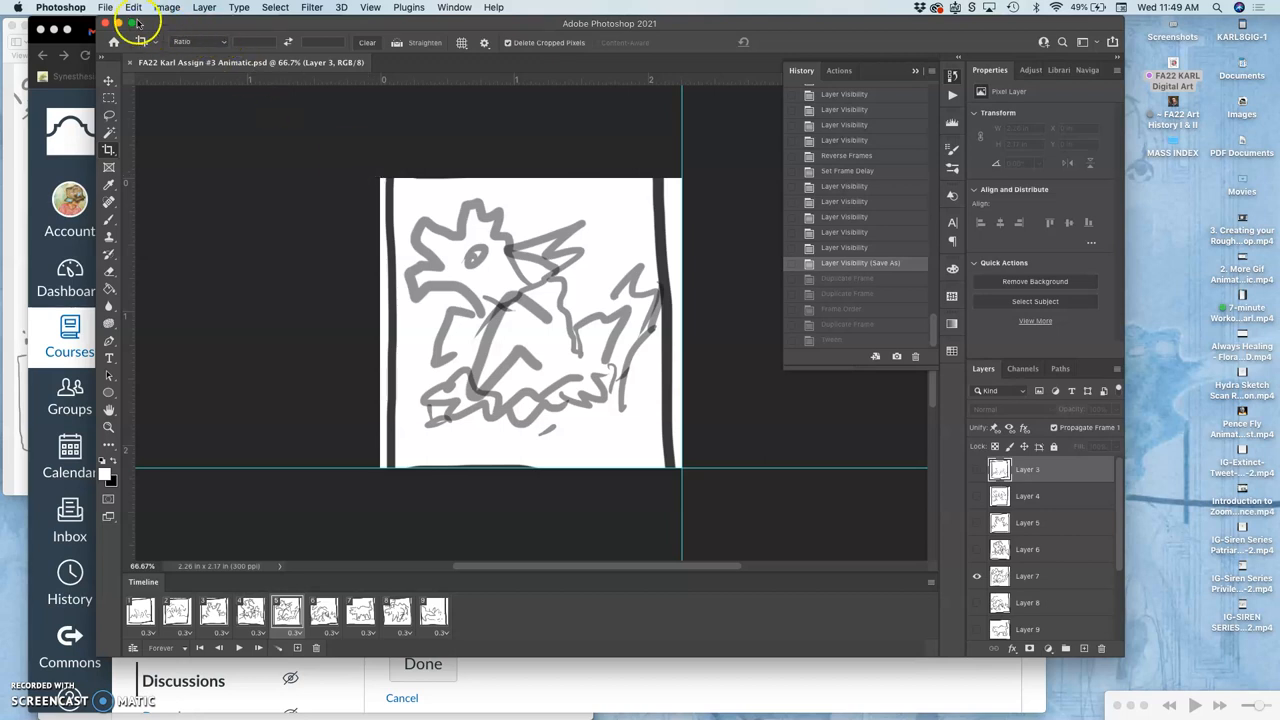
mouse_move(950, 568)
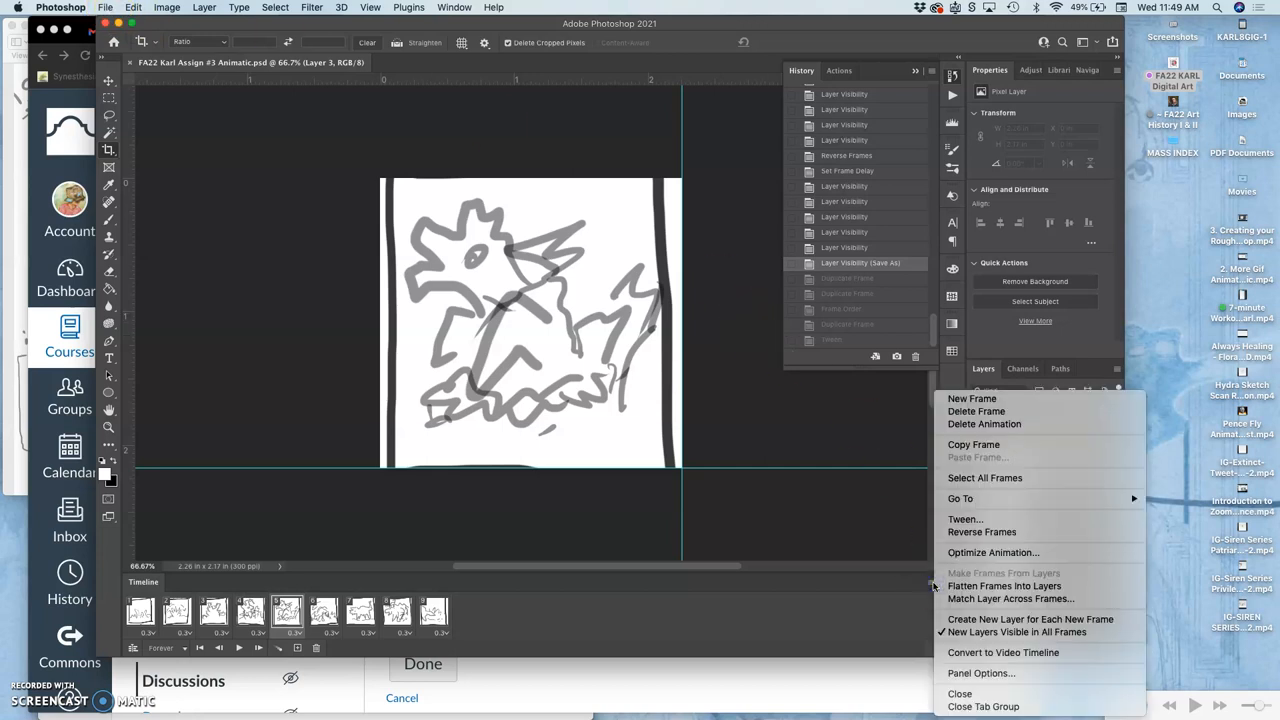
mouse_move(924, 584)
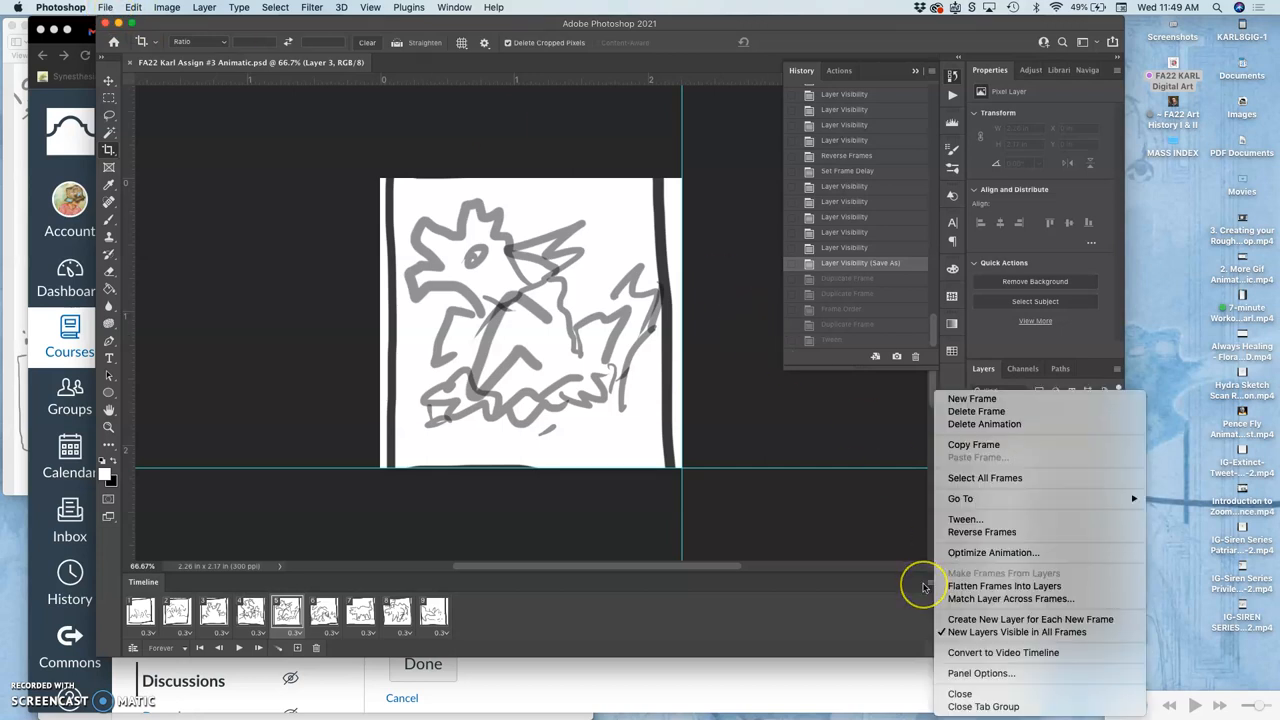
mouse_move(960, 498)
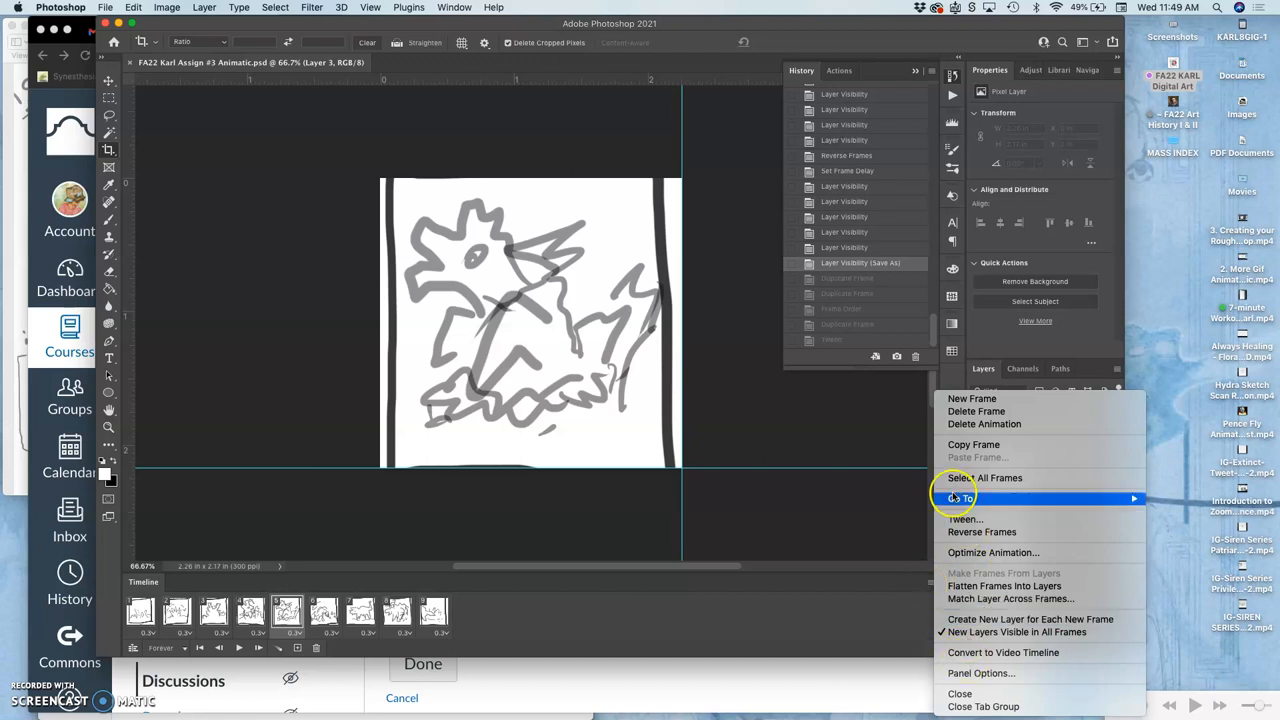
mouse_move(824, 590)
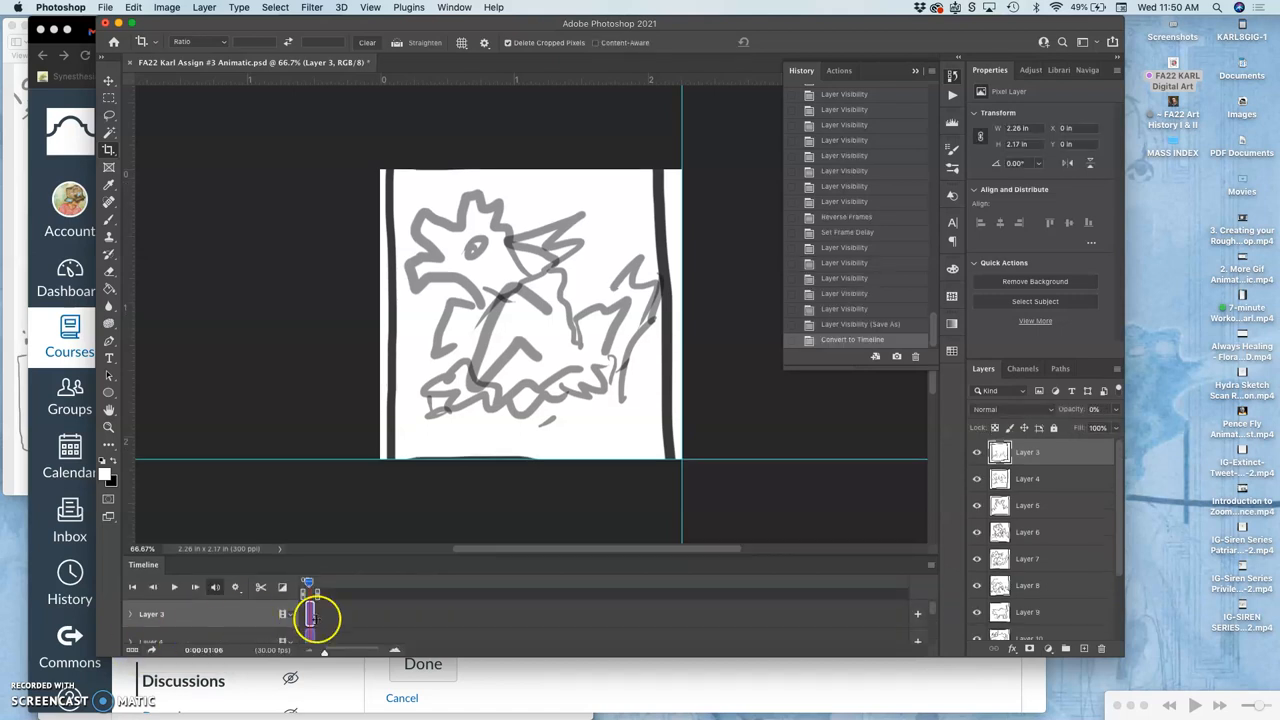
Step: Render the animatic as an H.264 High Quality MP4 into Downloads via Render Video
drag(316, 616, 330, 620)
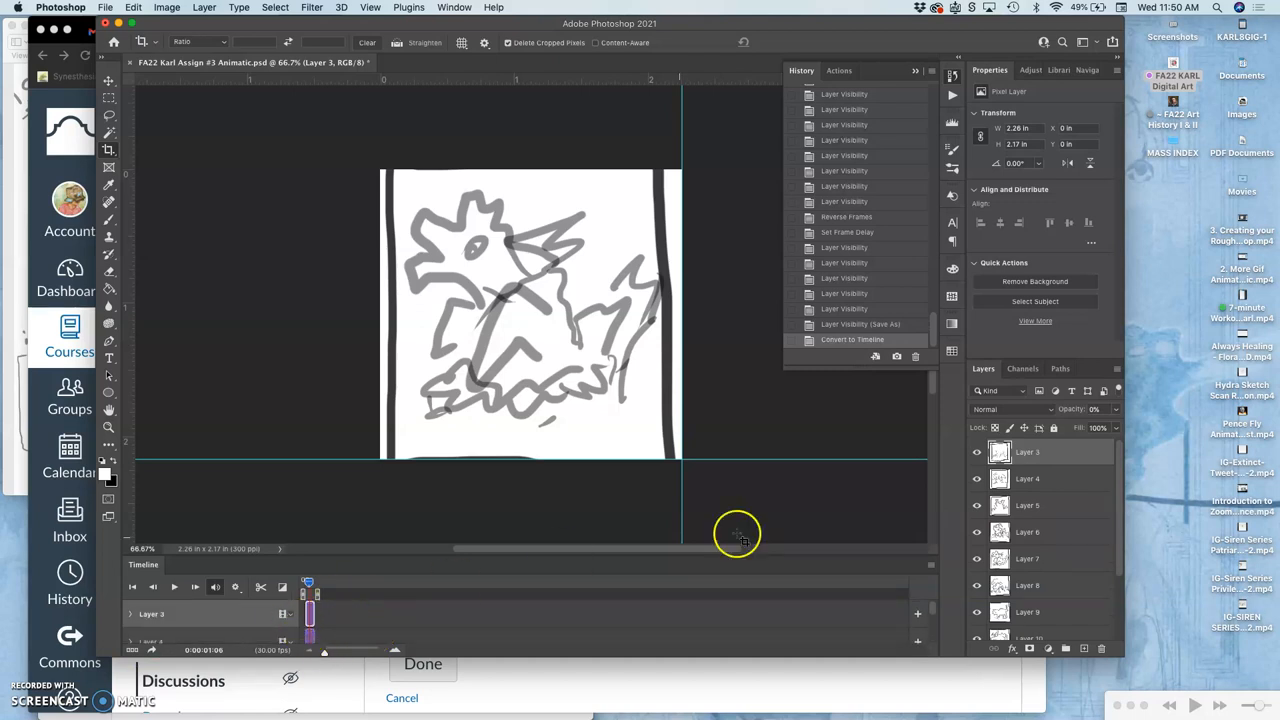
click(916, 584)
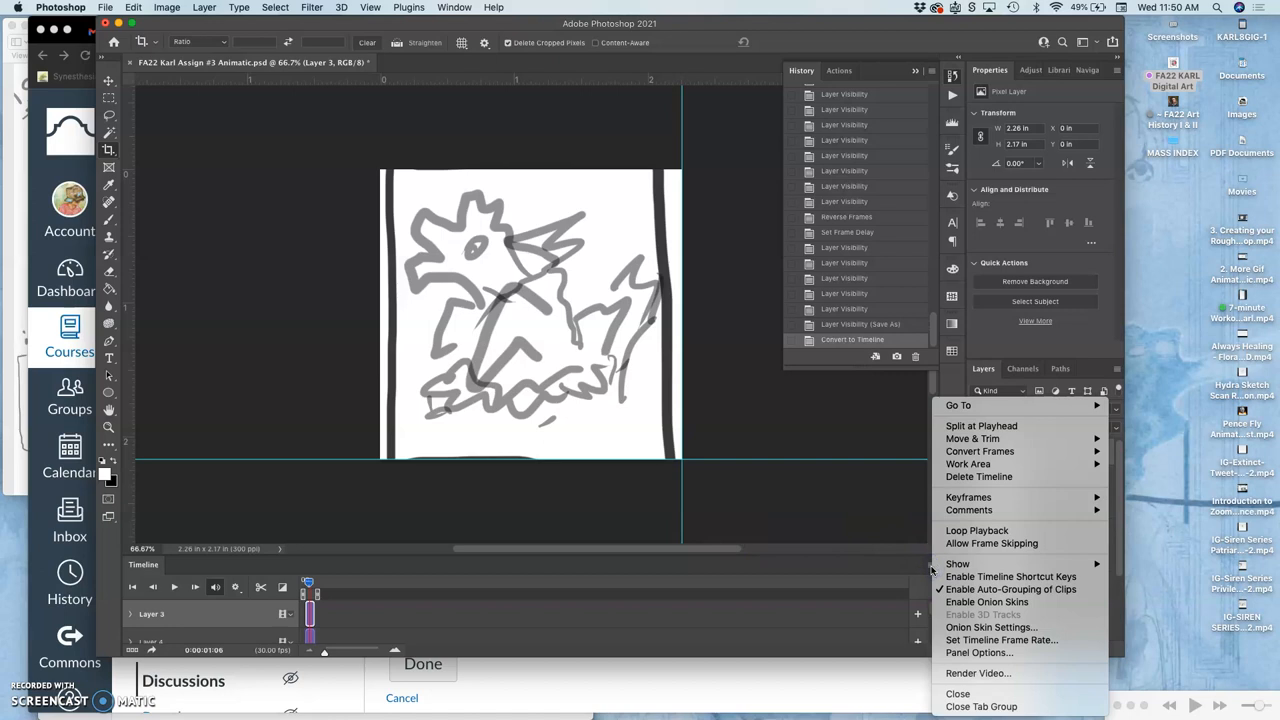
mouse_move(984, 524)
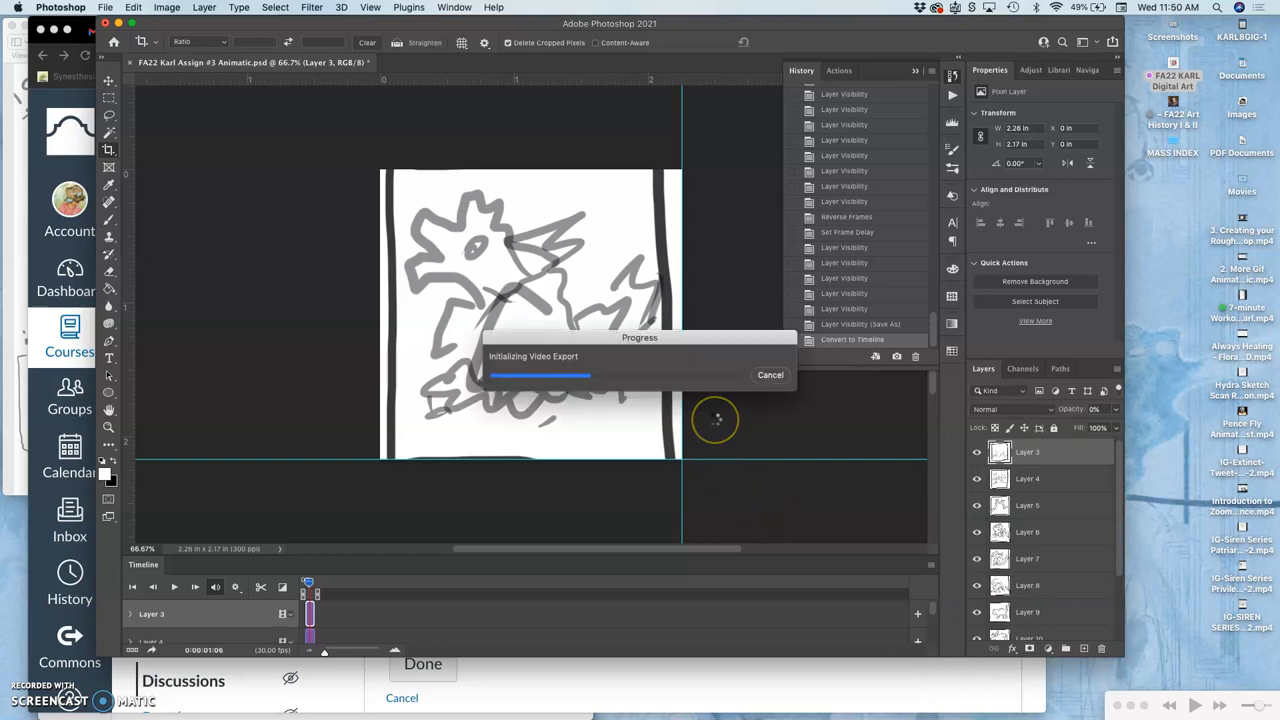
click(770, 374)
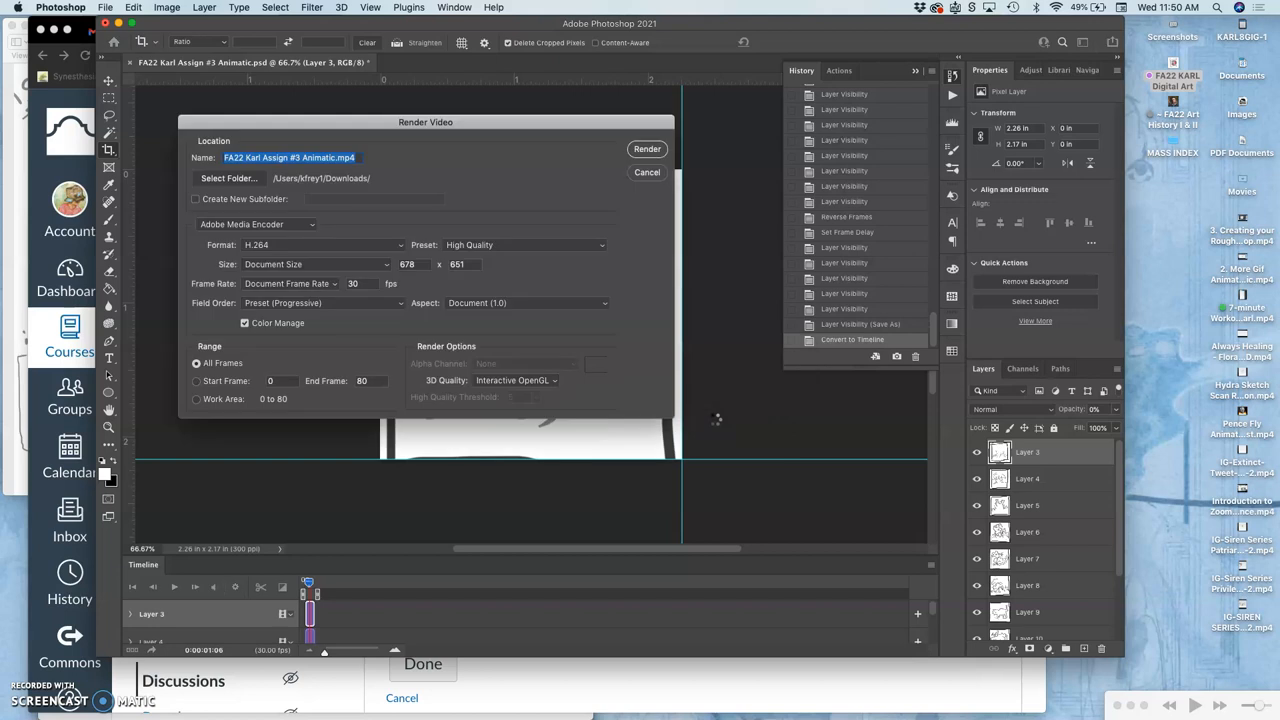
mouse_move(490, 236)
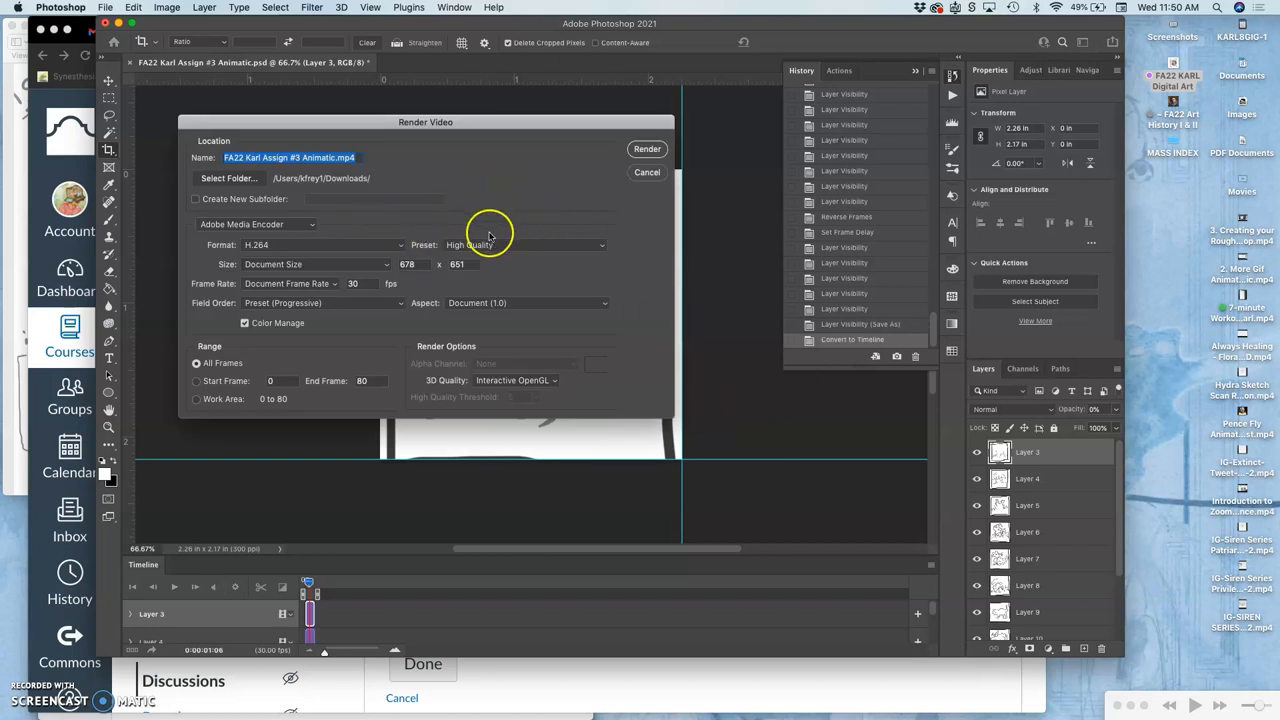
mouse_move(448, 278)
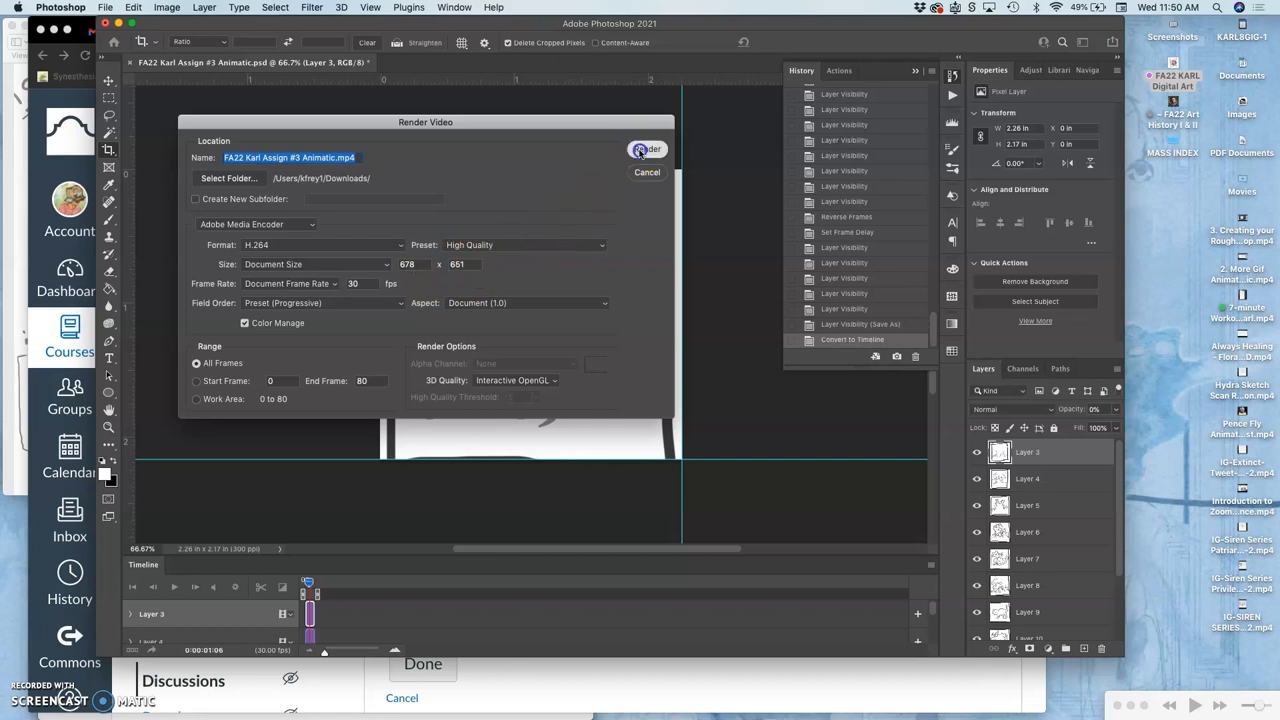
click(648, 148)
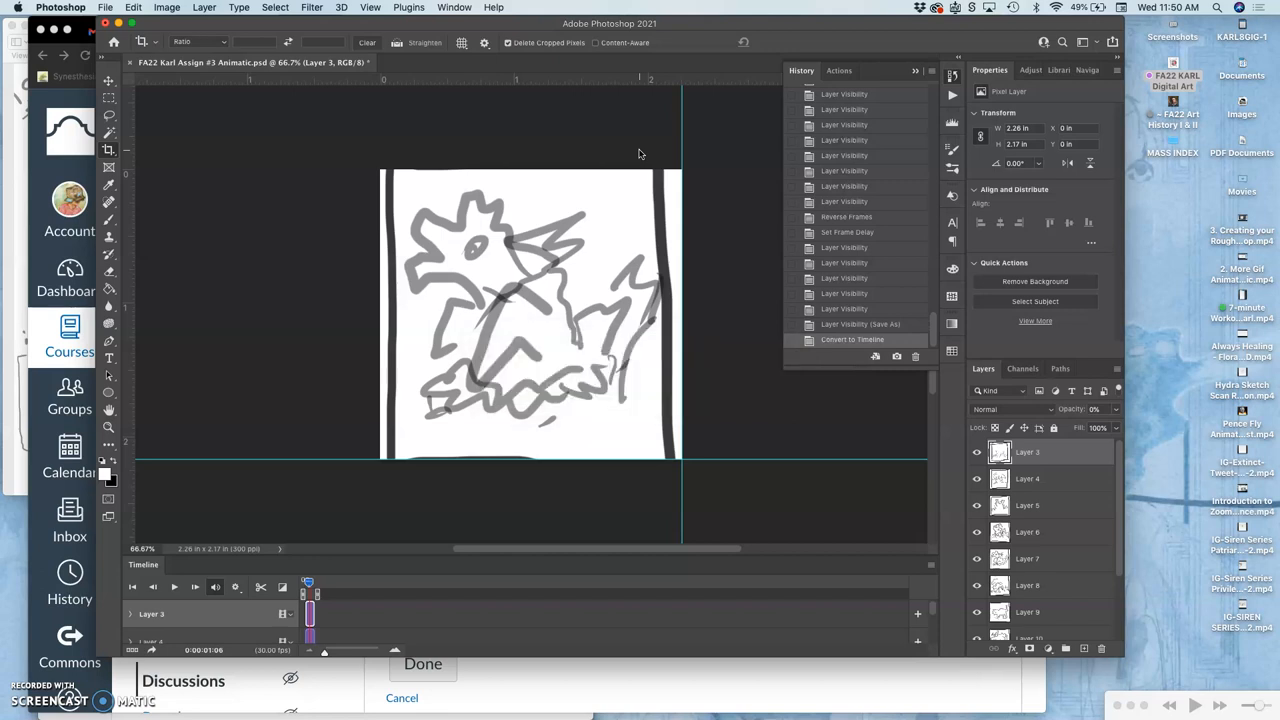
mouse_move(1180, 248)
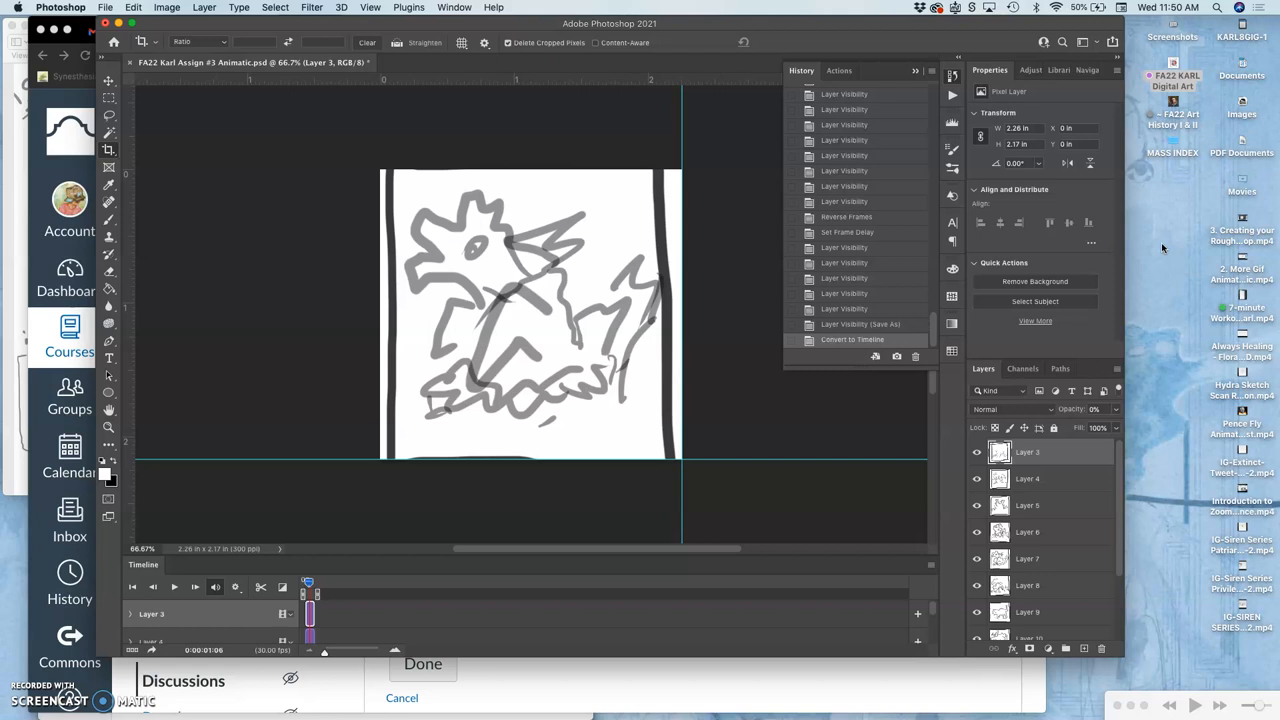
mouse_move(620, 228)
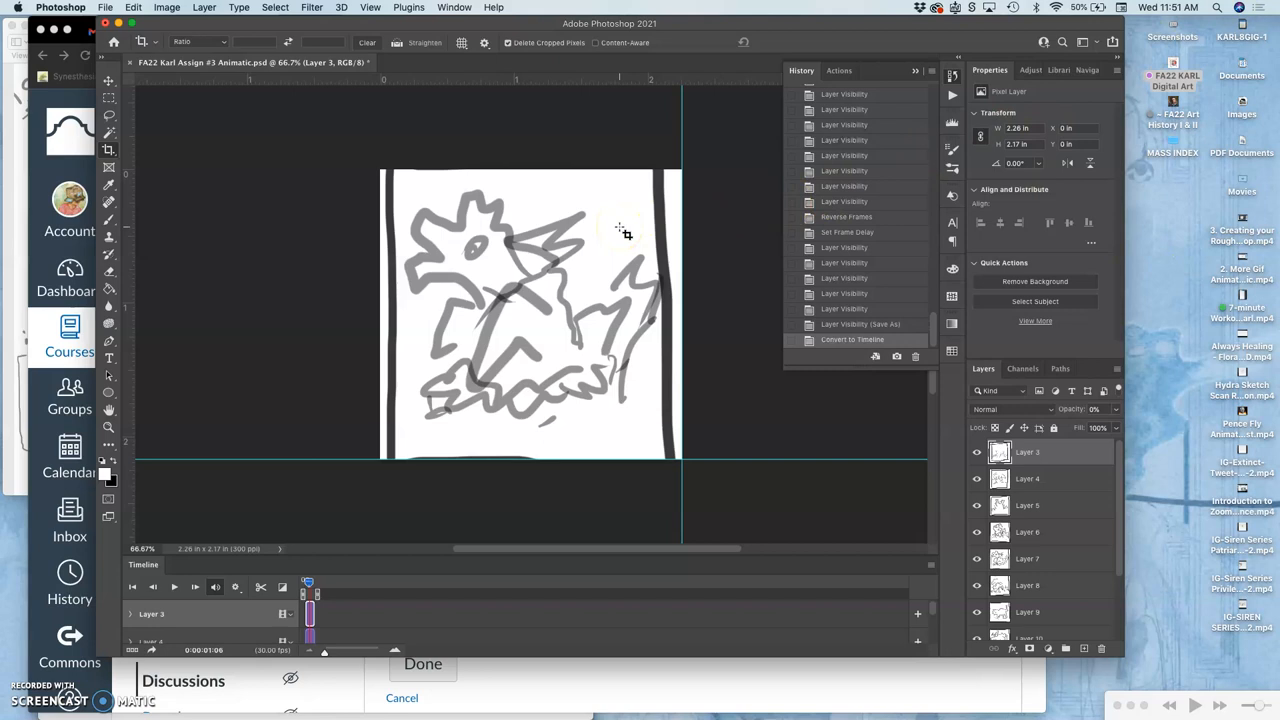
mouse_move(12, 556)
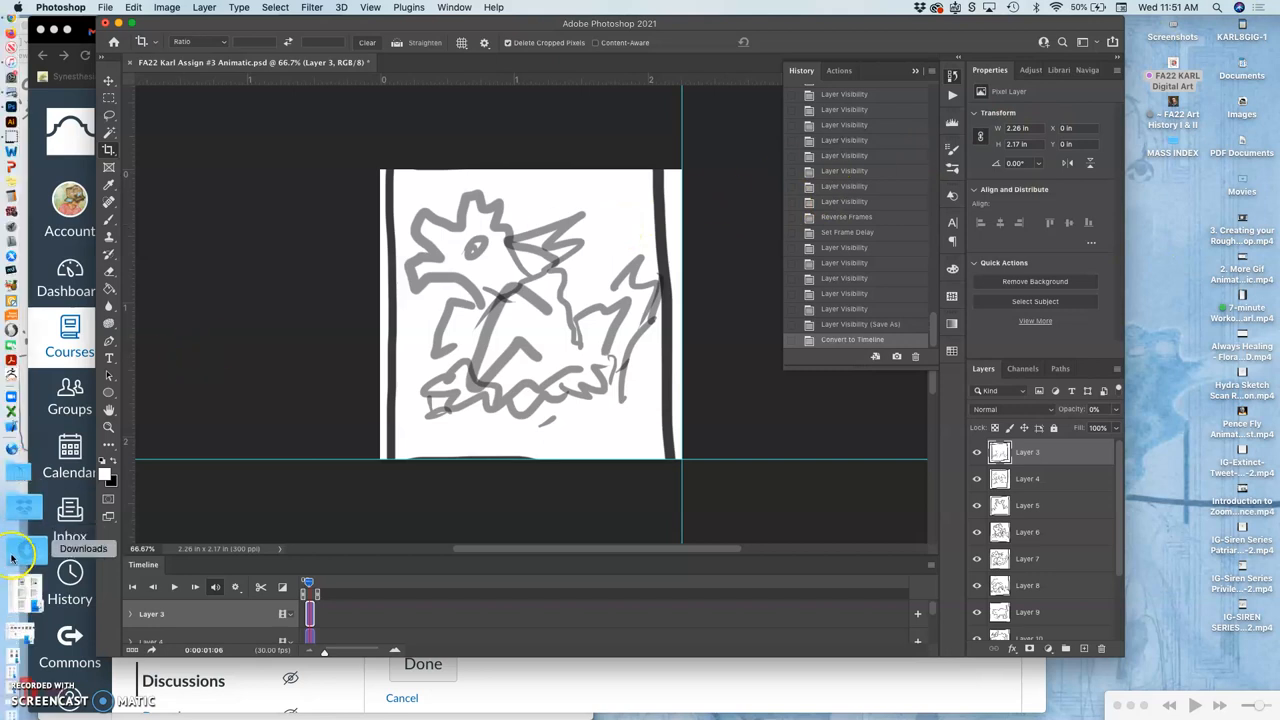
Step: Open the rendered animatic MP4 from the Downloads folder in Finder
click(84, 548)
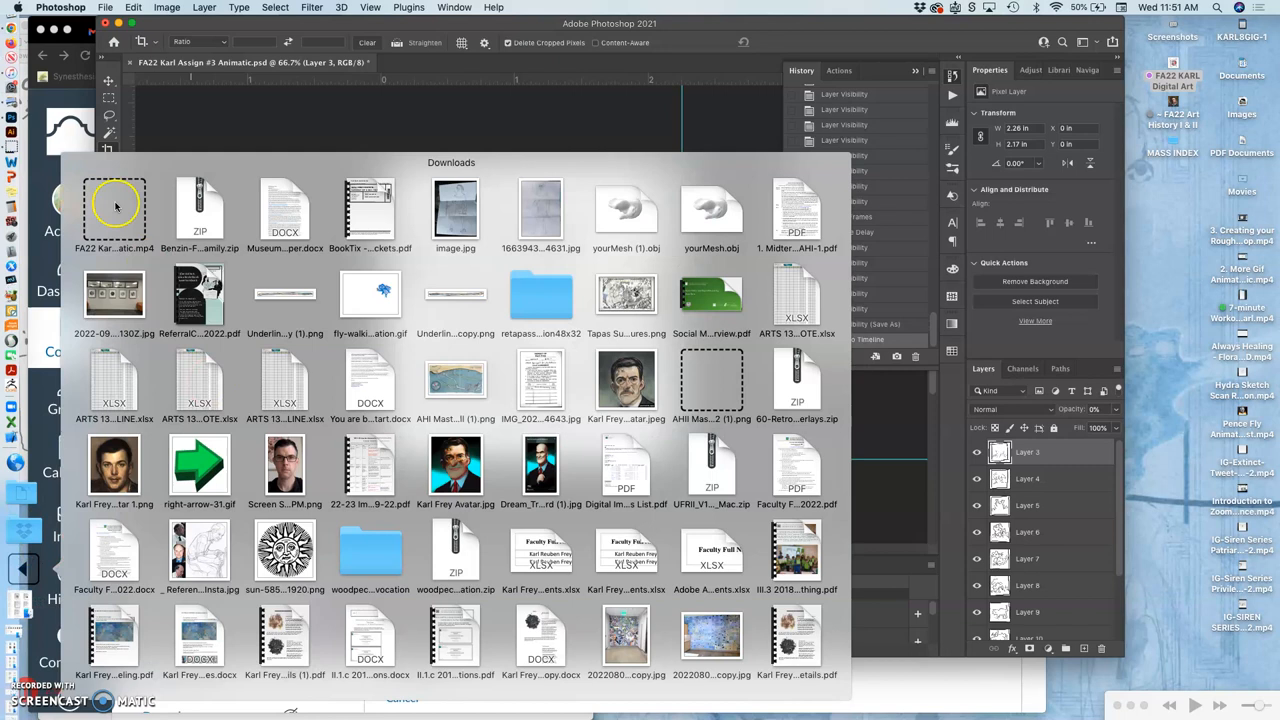
scroll(down, 3)
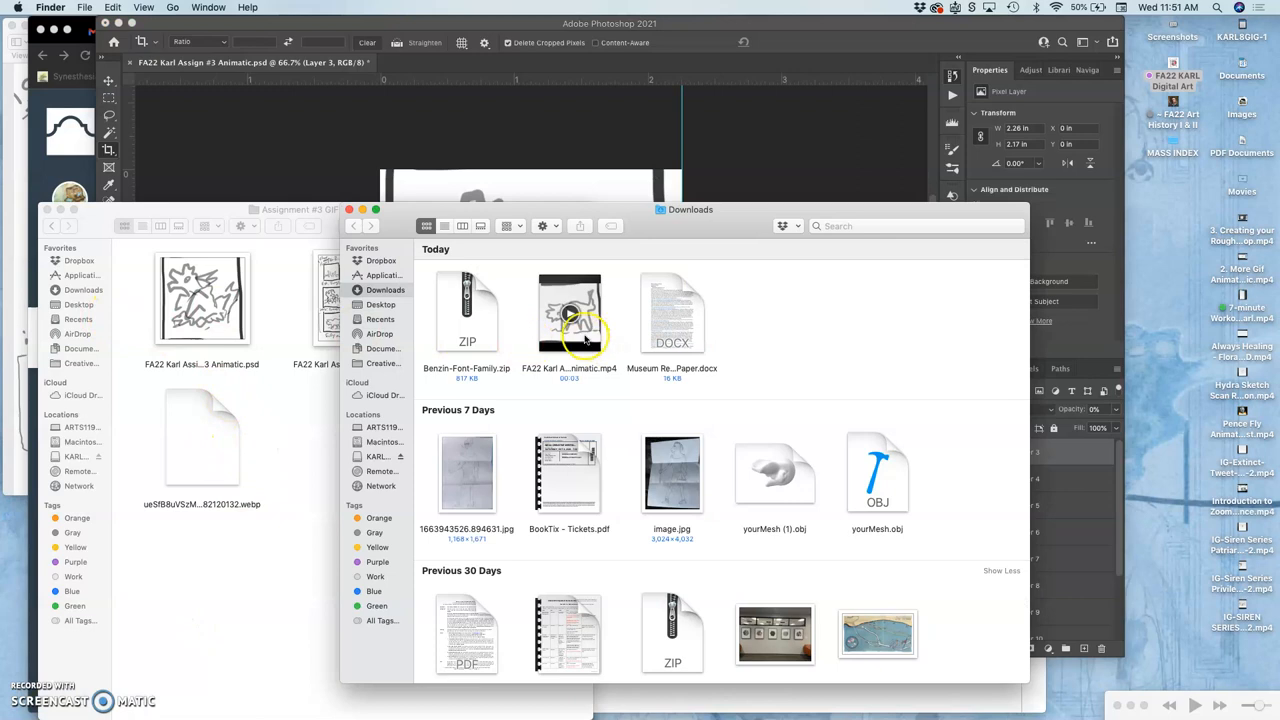
double_click(568, 312)
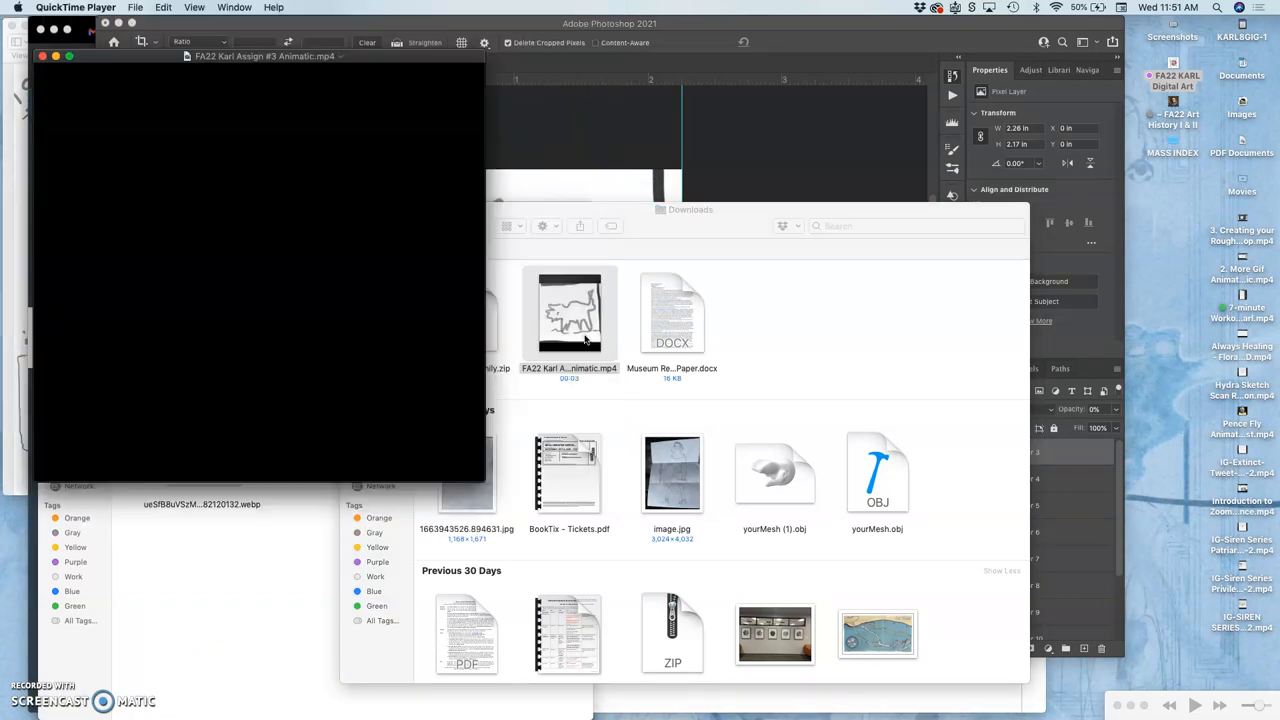
click(256, 384)
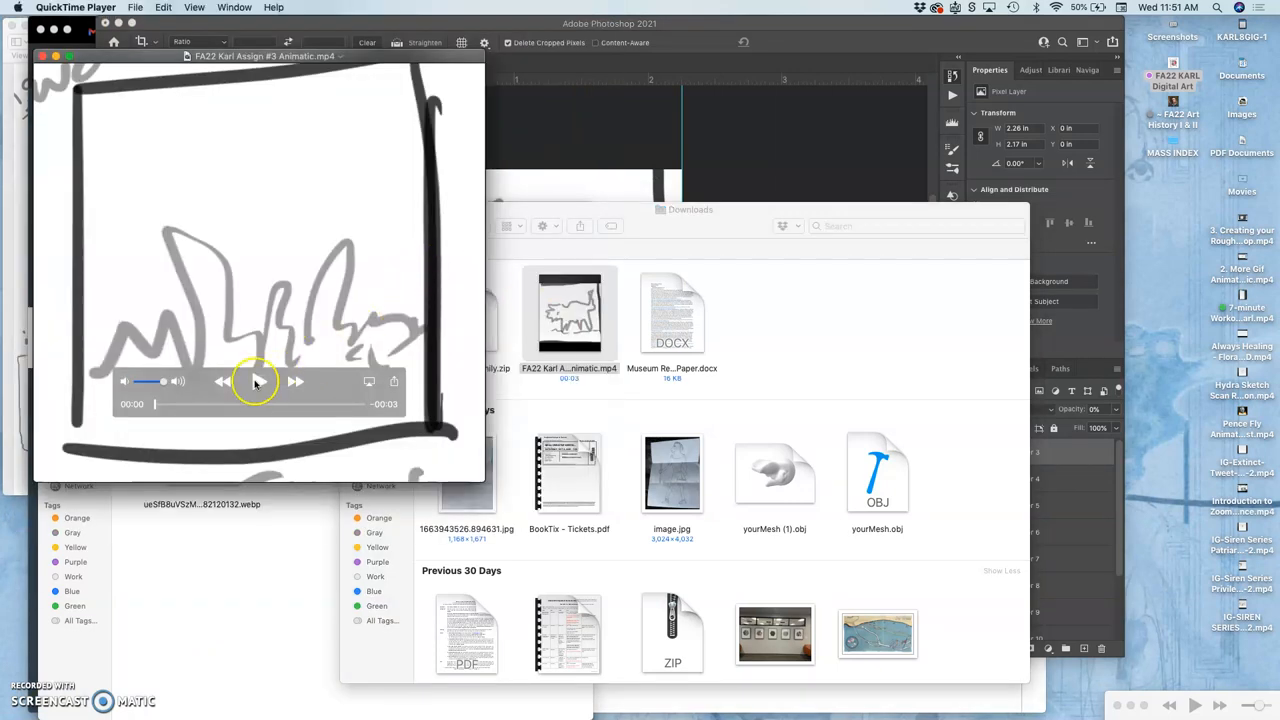
click(256, 380)
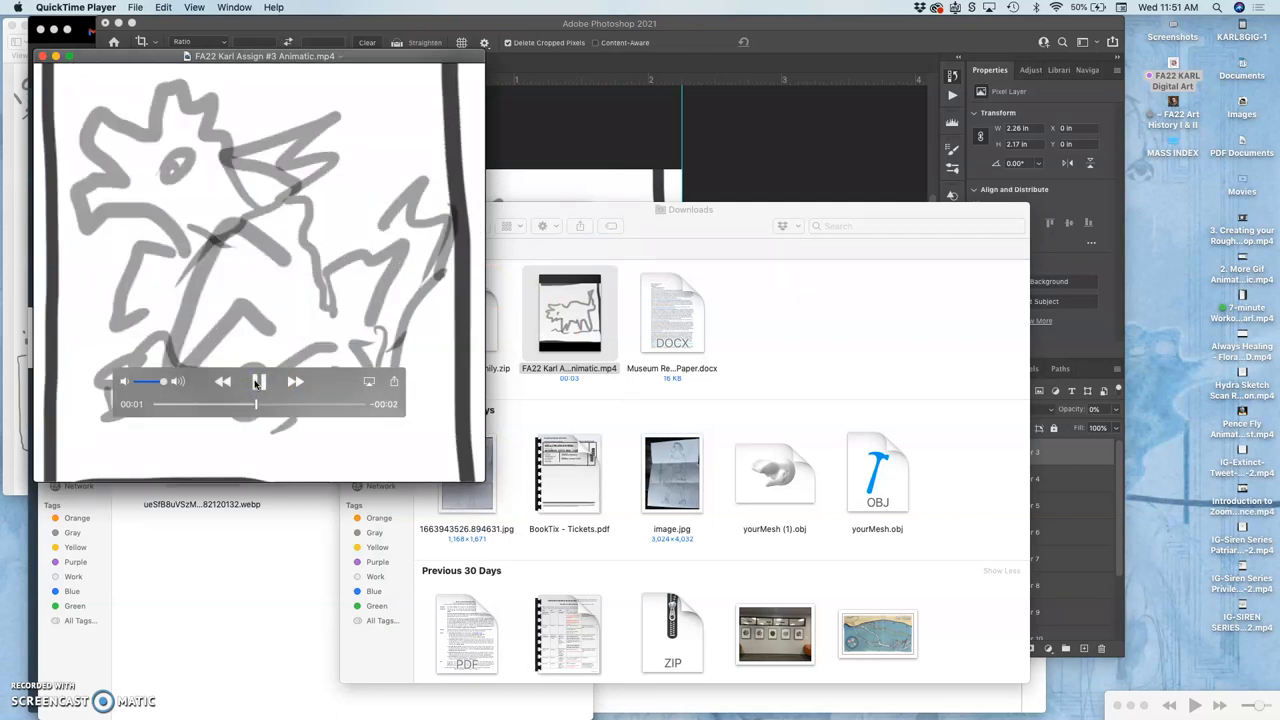
click(258, 380)
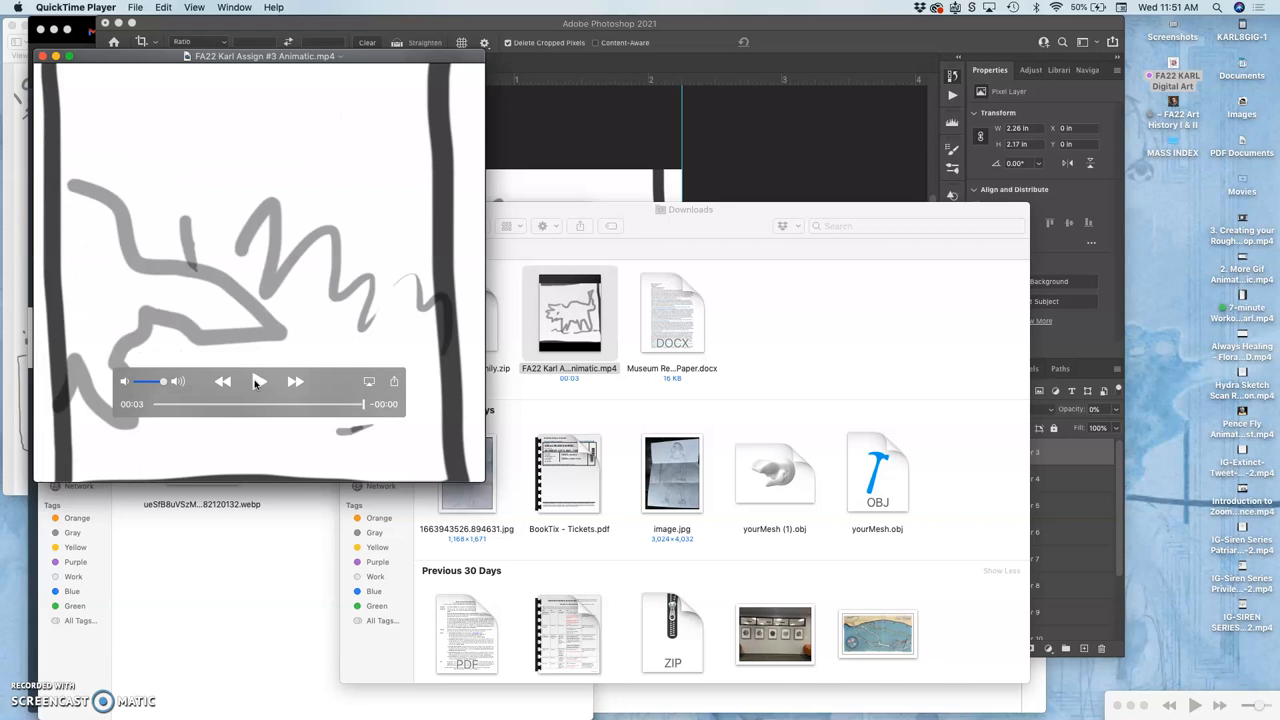
click(260, 380)
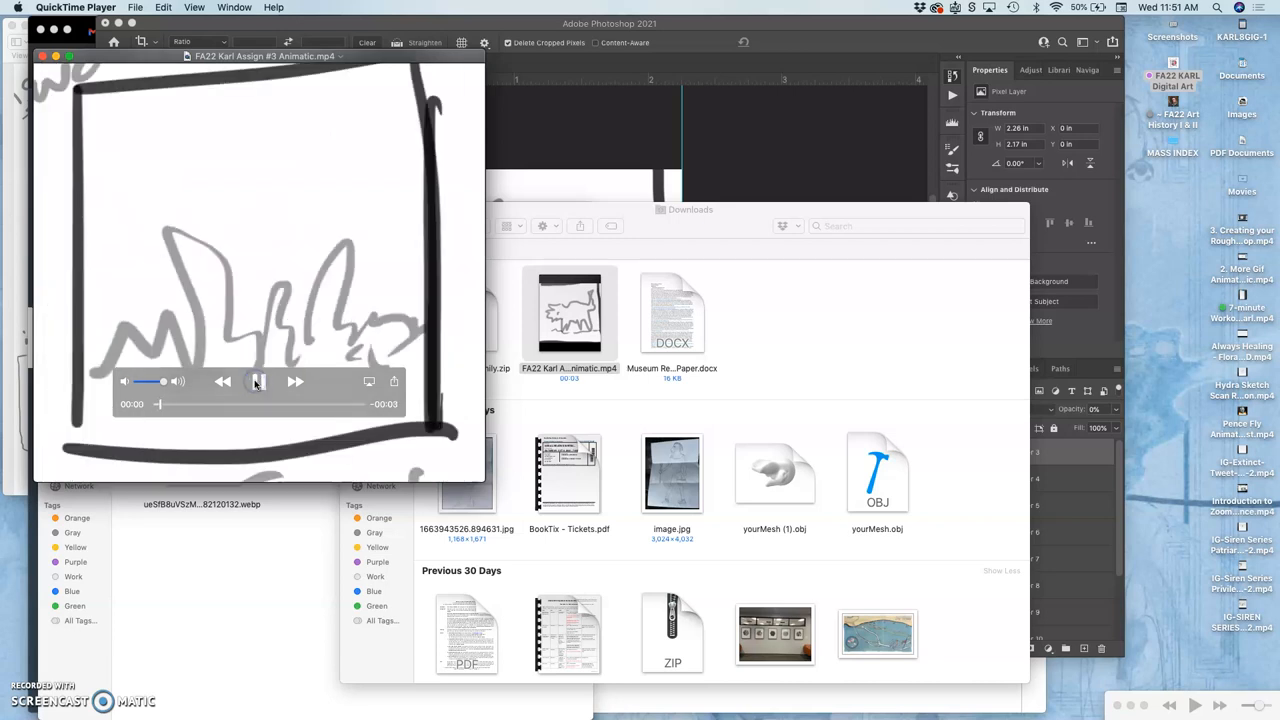
click(258, 380)
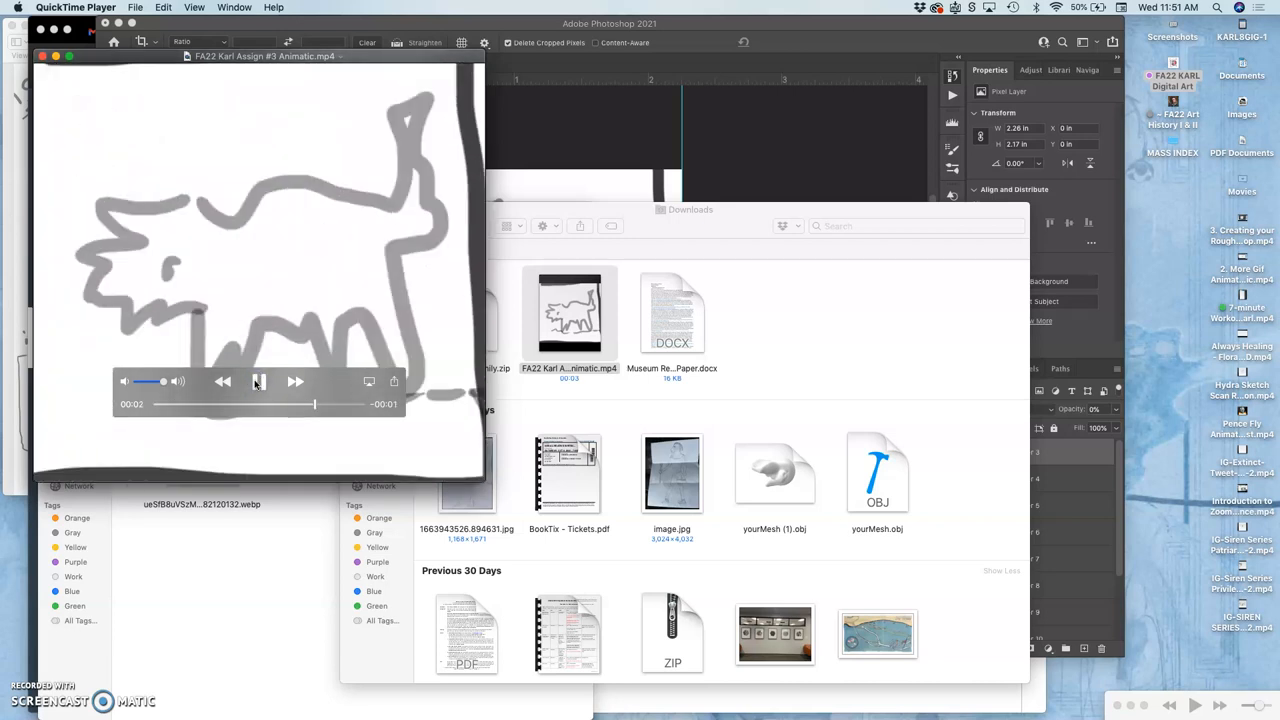
click(196, 8)
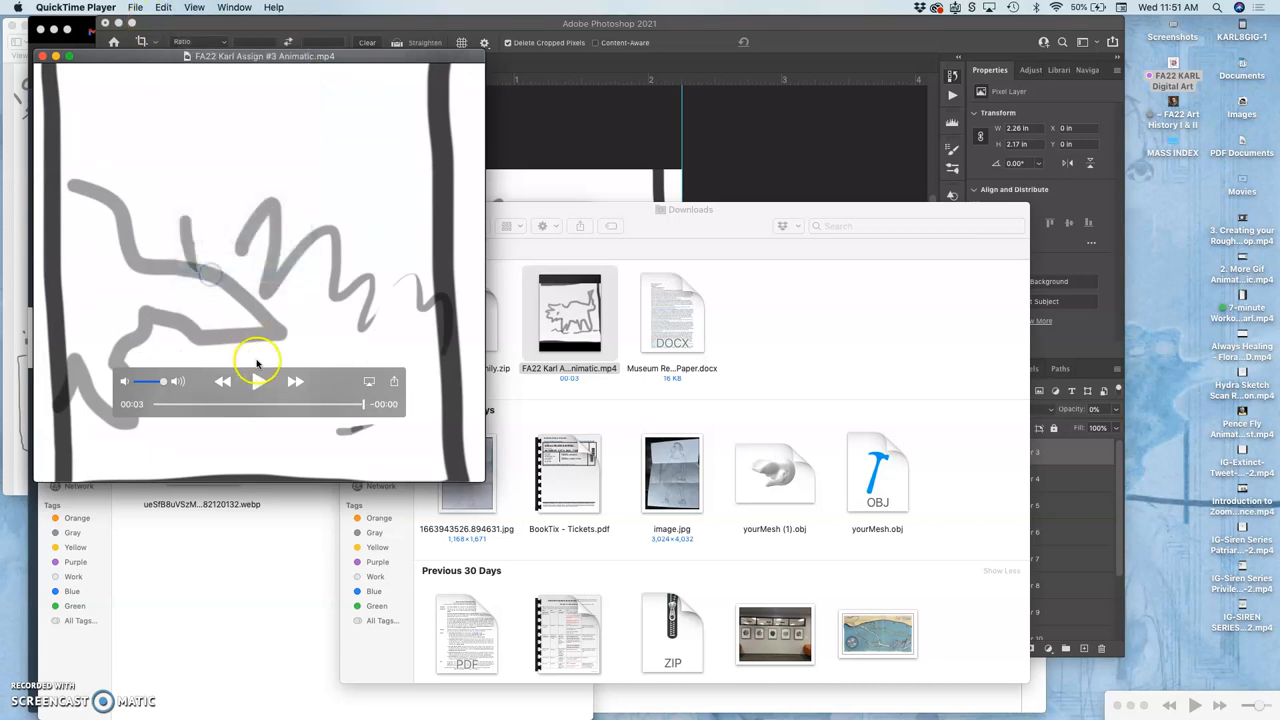
click(260, 380)
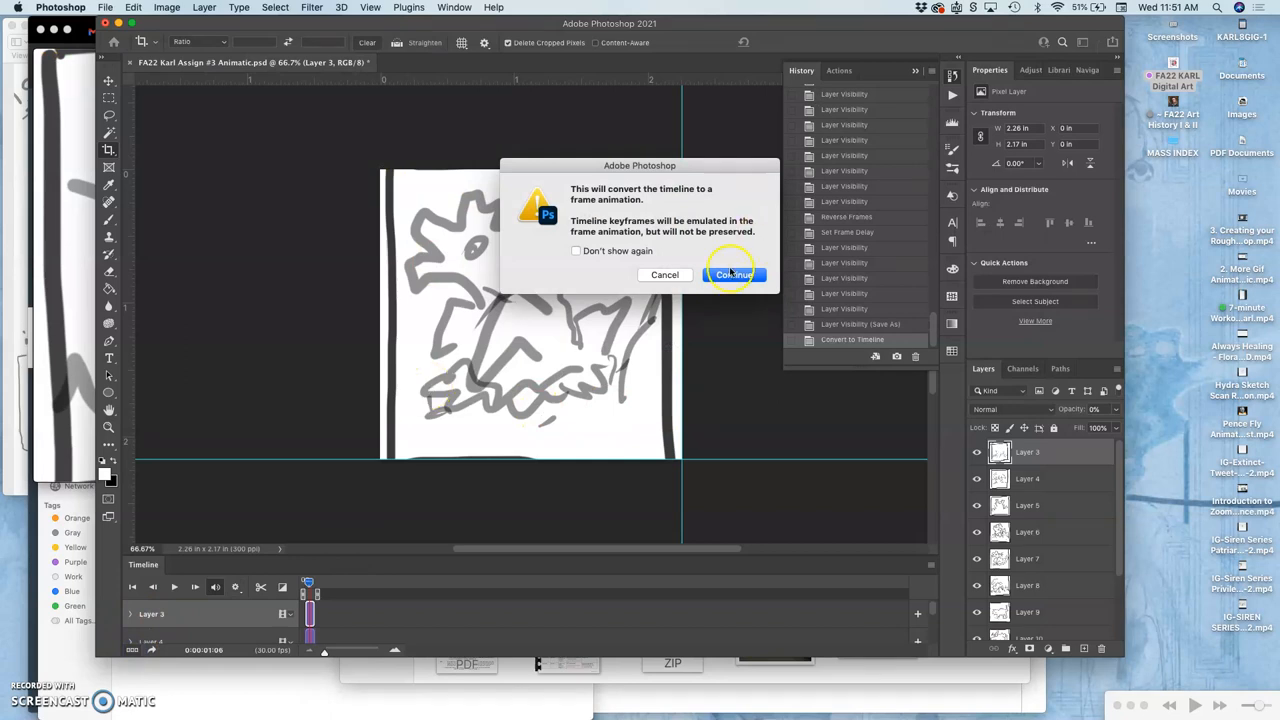
Step: Convert the timeline back to frame animation and go to the File commands
click(734, 274)
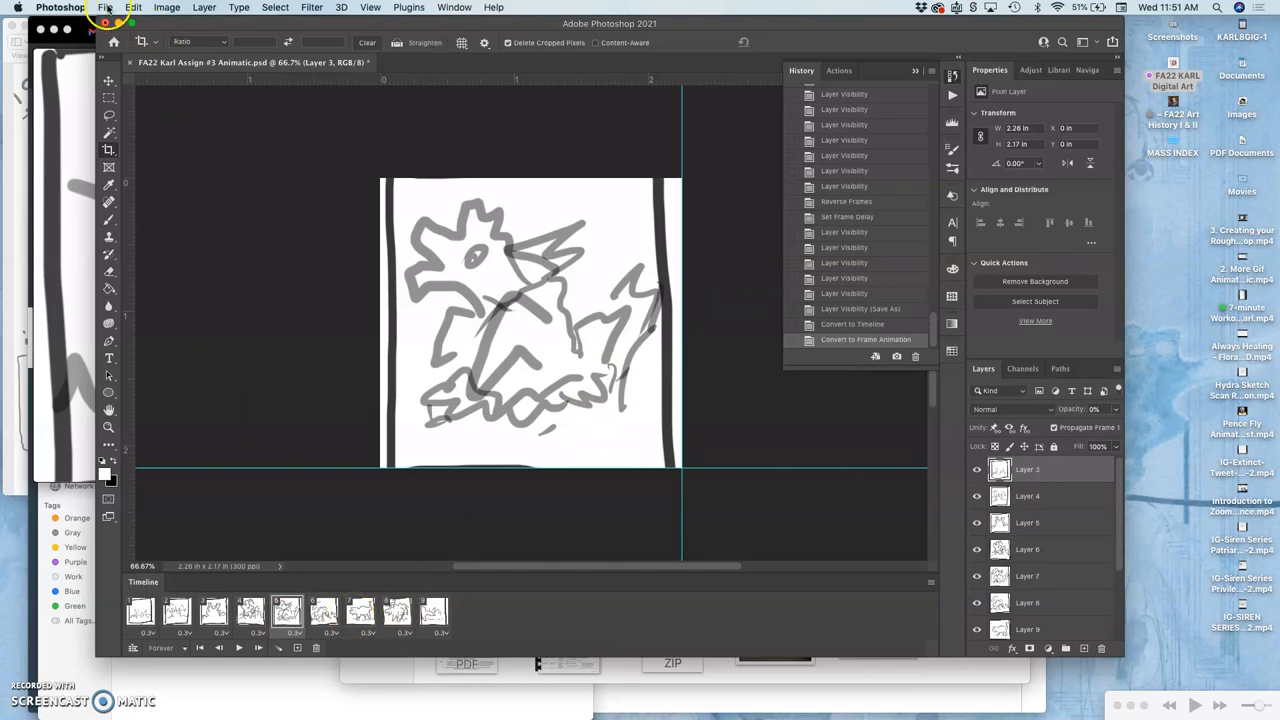
click(104, 8)
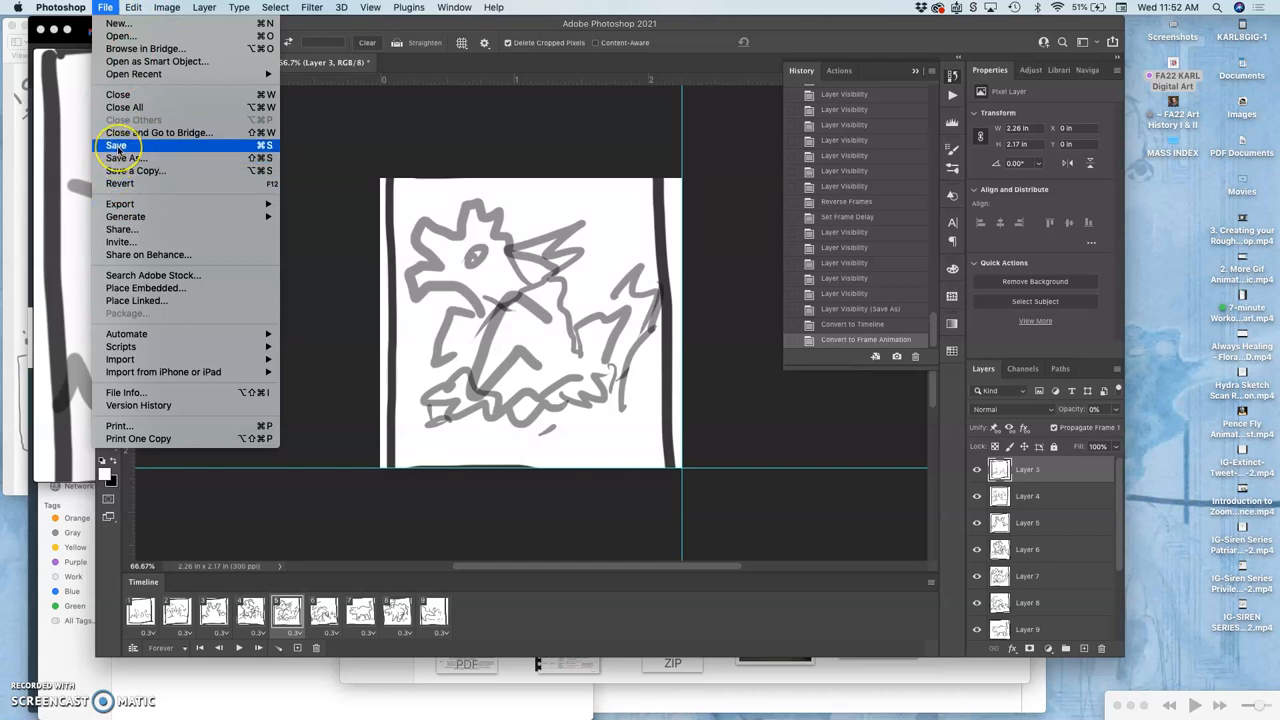
mouse_move(120, 204)
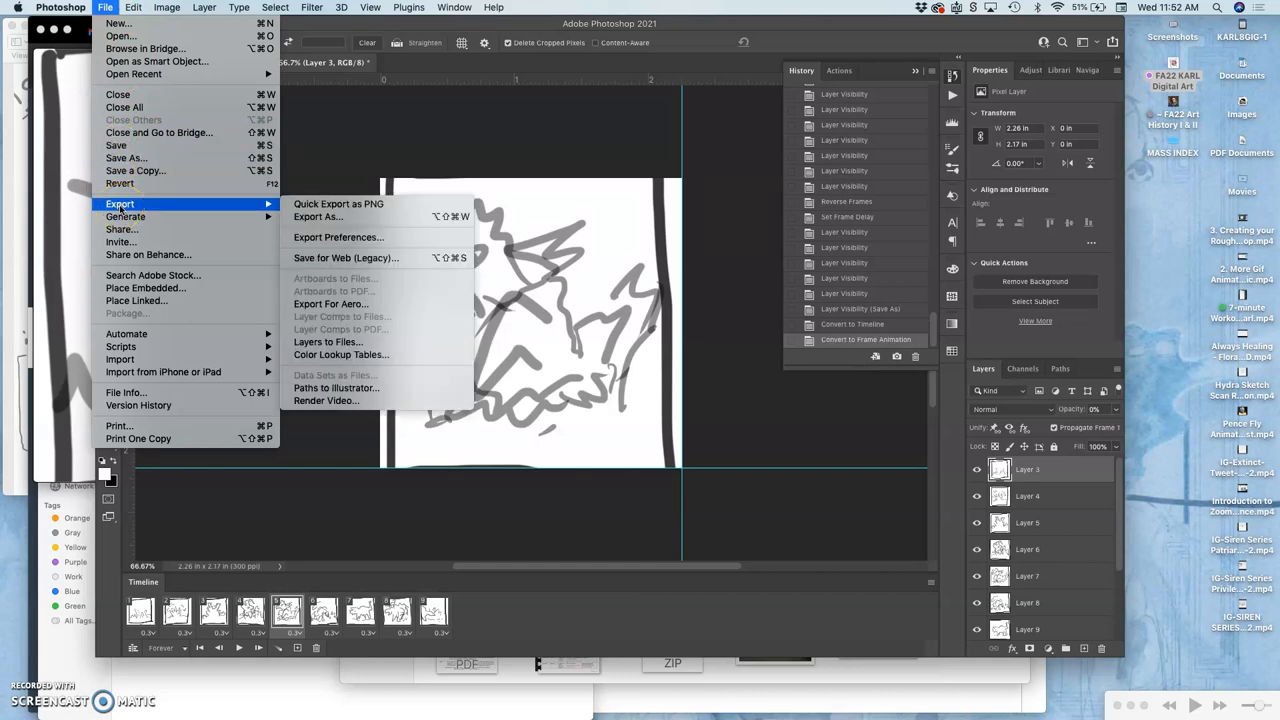
mouse_move(344, 258)
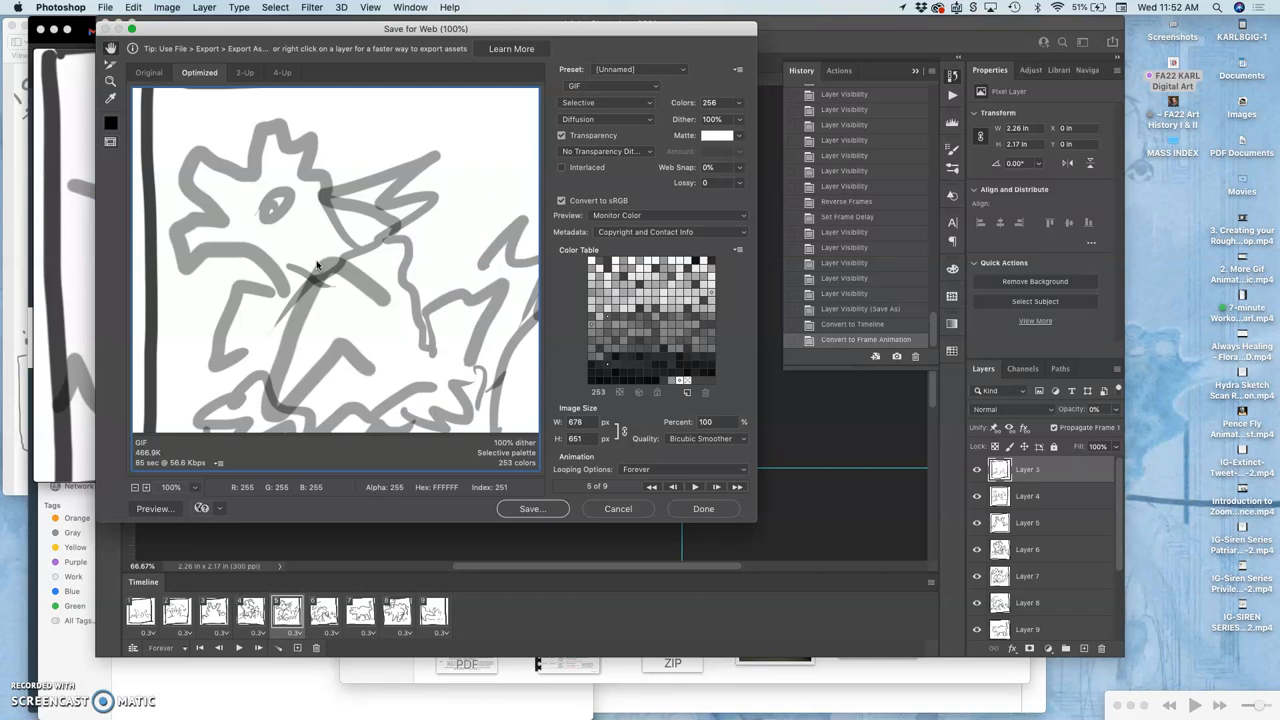
mouse_move(398, 390)
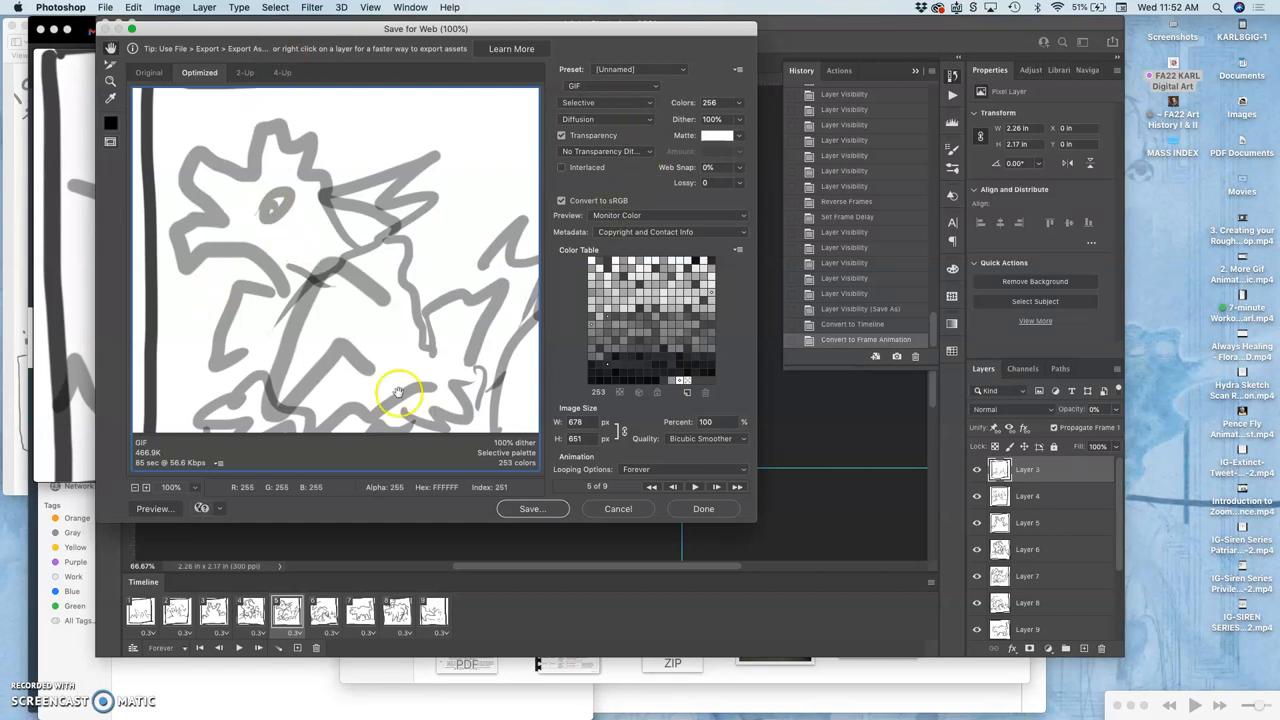
mouse_move(572, 268)
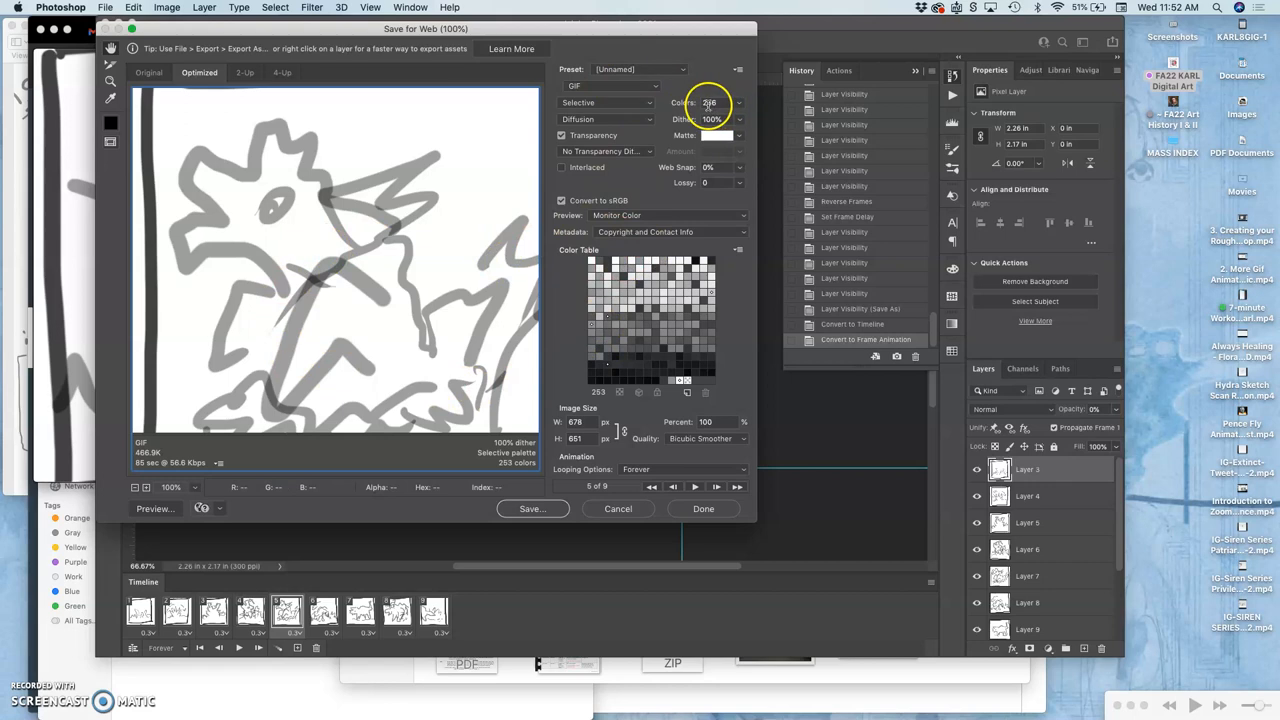
Step: Check the GIF colour count, preview playback, and save 'FA22-Karl-Assign-#3-Animatic.gif' to Downloads
click(740, 104)
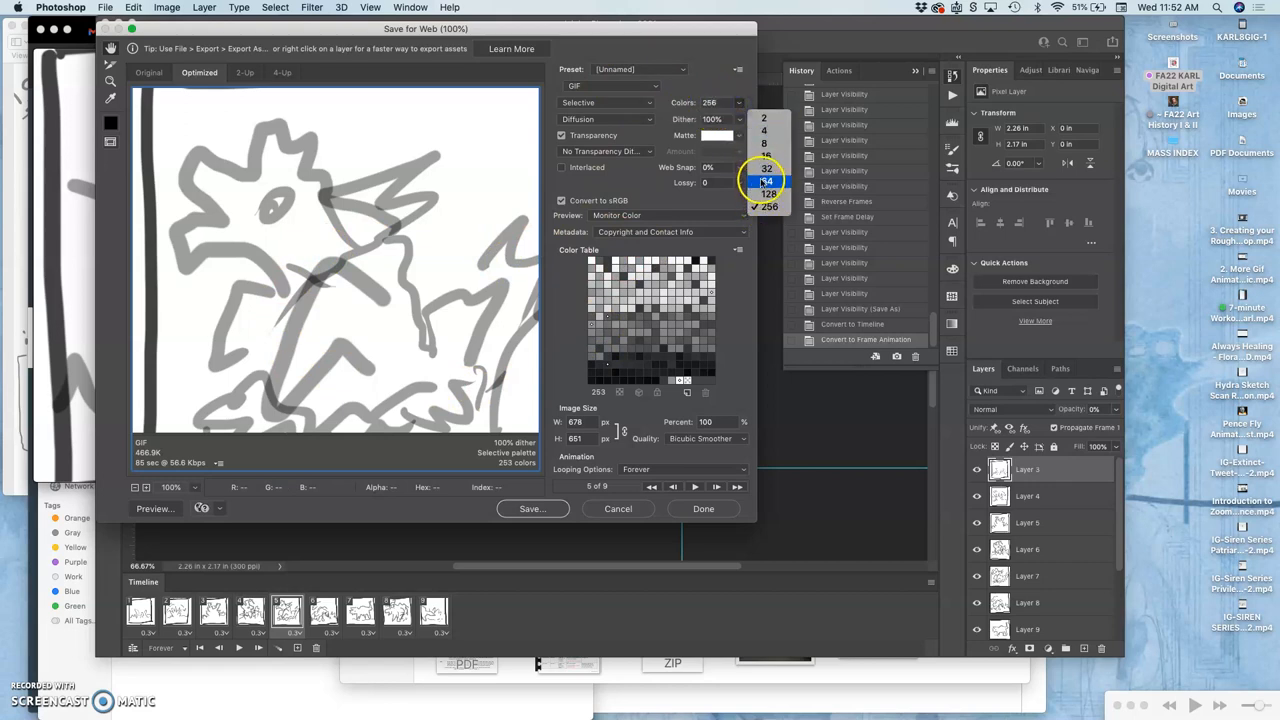
mouse_move(668, 154)
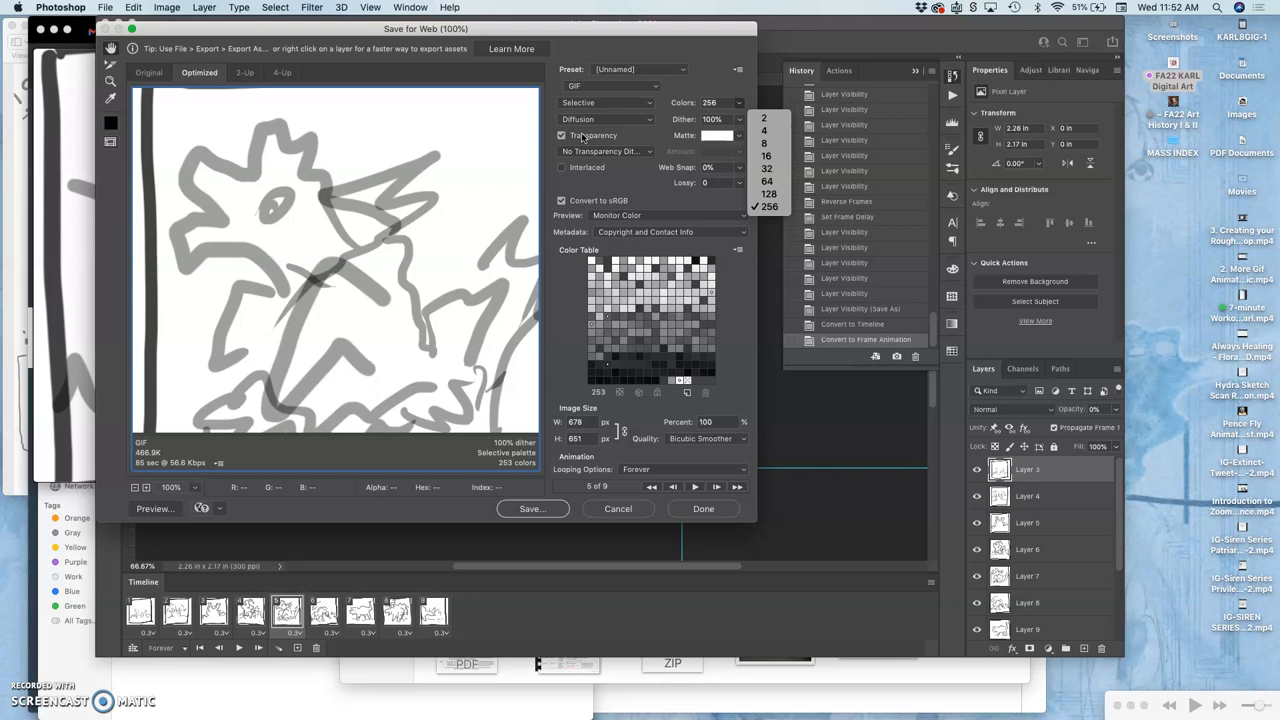
mouse_move(536, 150)
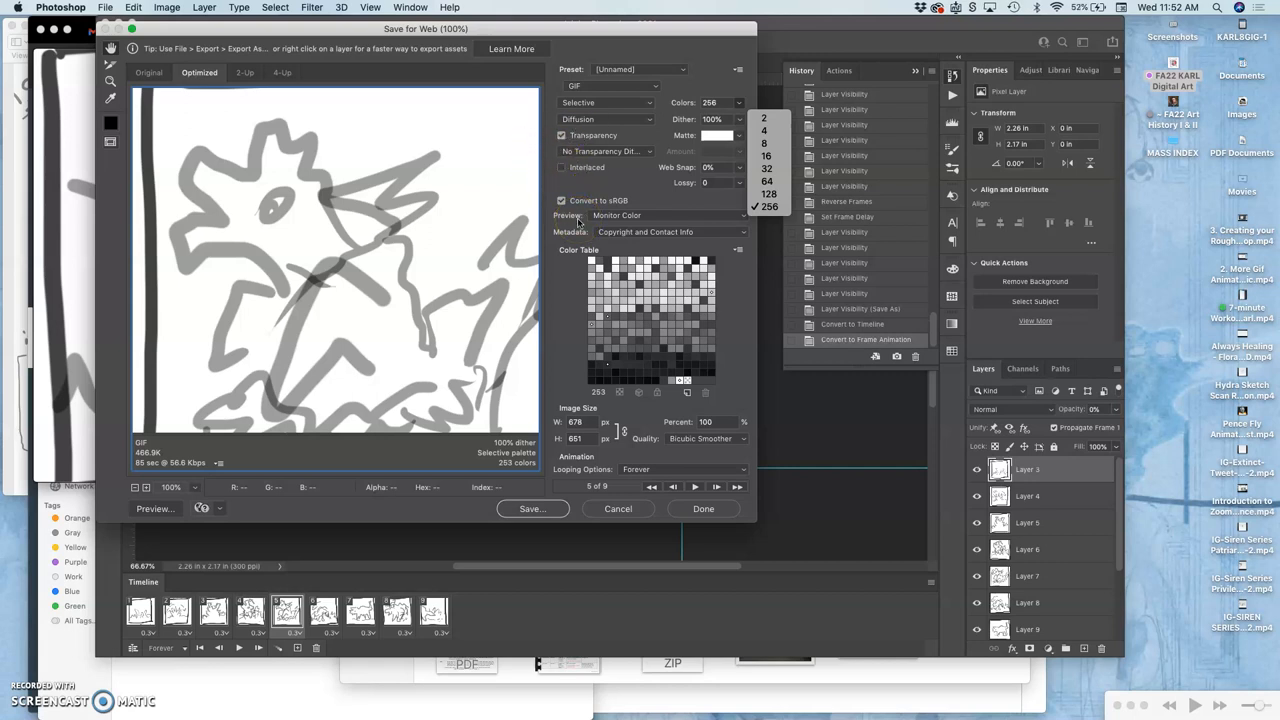
mouse_move(692, 488)
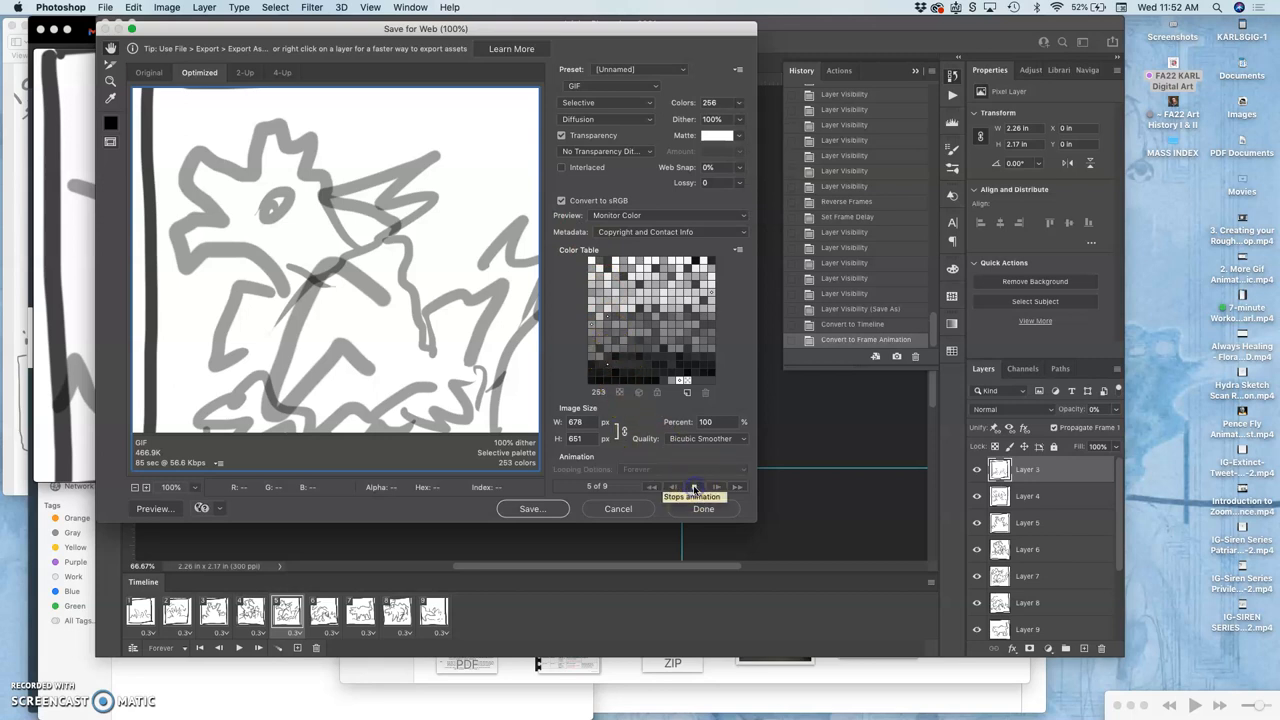
click(672, 488)
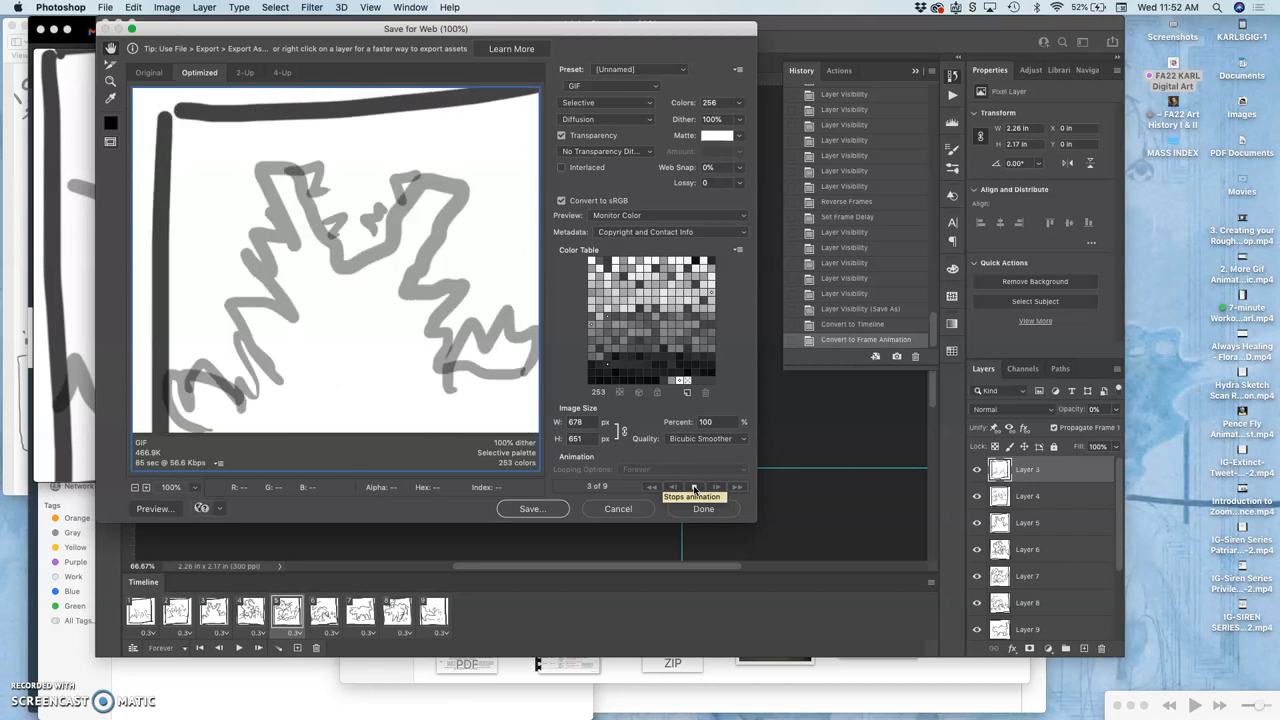
click(672, 488)
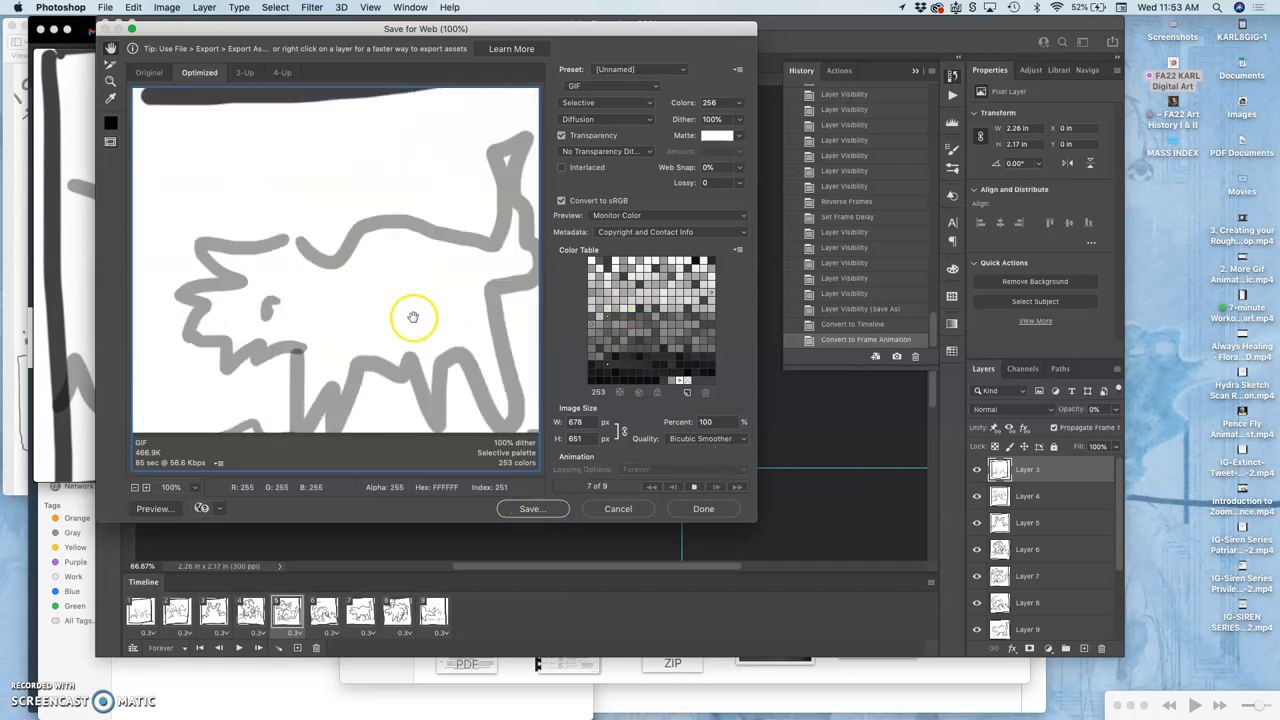
click(532, 508)
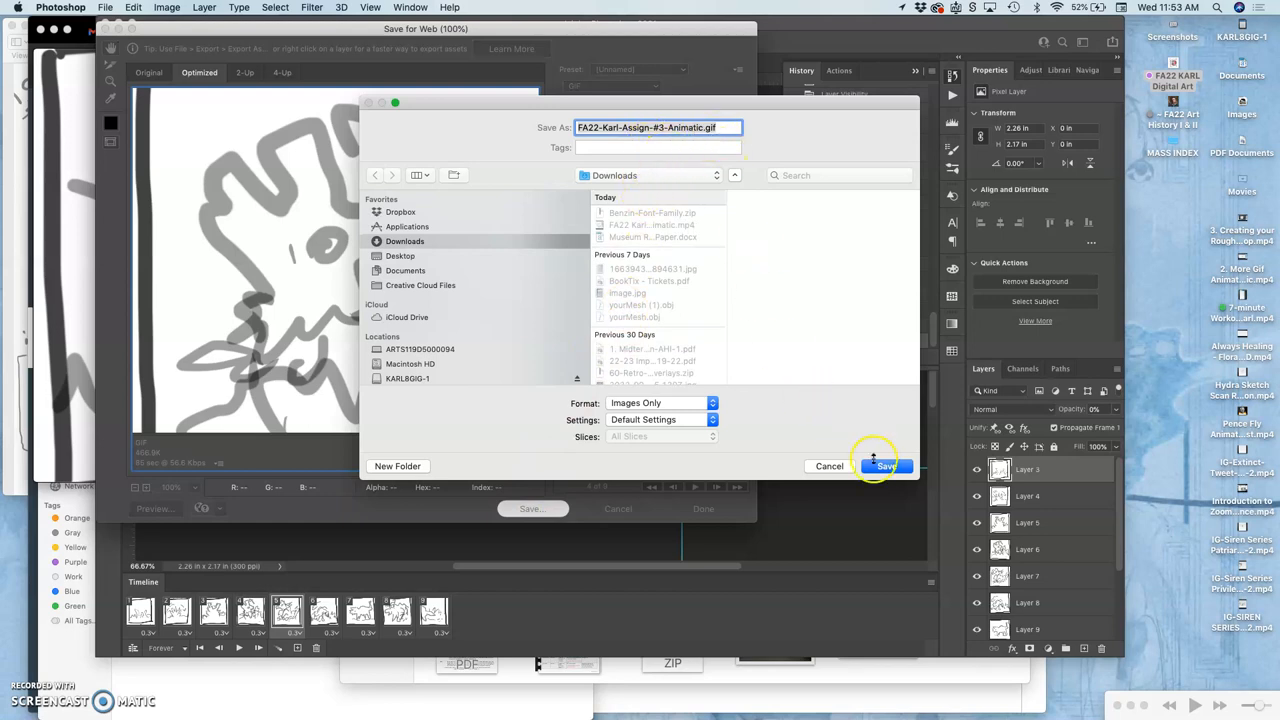
click(884, 466)
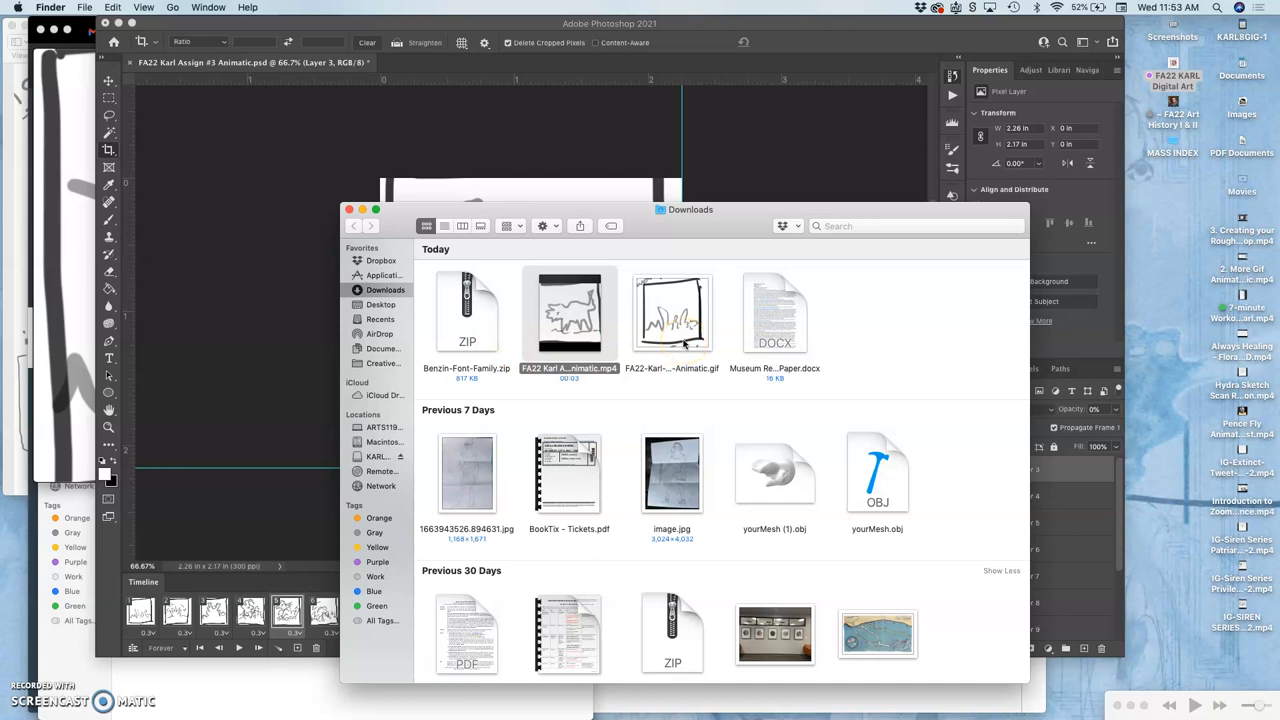
Step: Open the exported GIF in Preview and look through its frame thumbnails
double_click(672, 316)
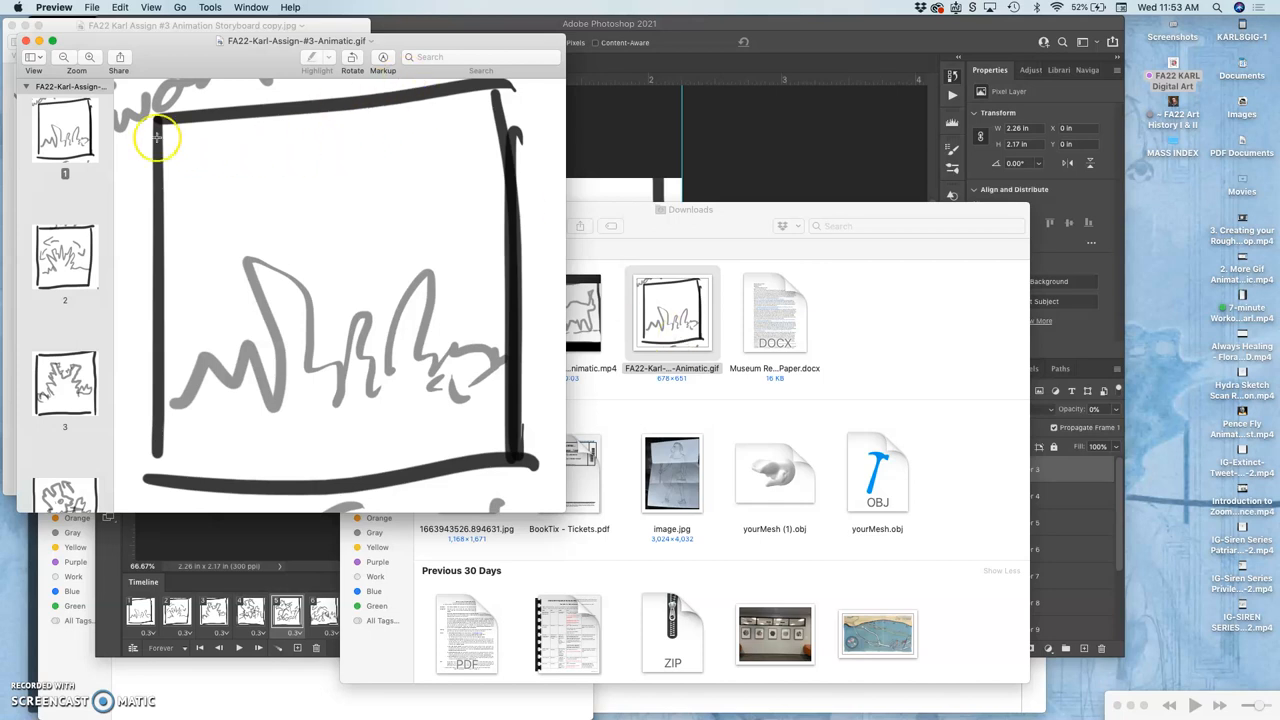
click(64, 130)
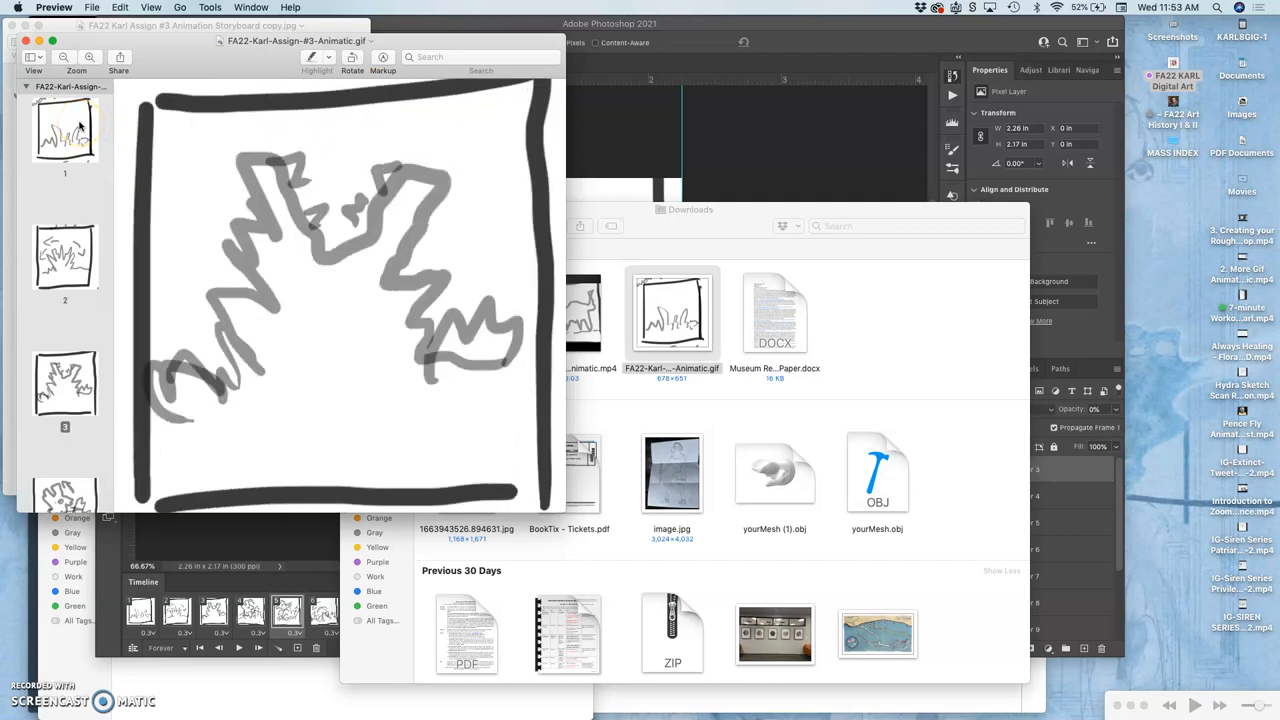
scroll(down, 3)
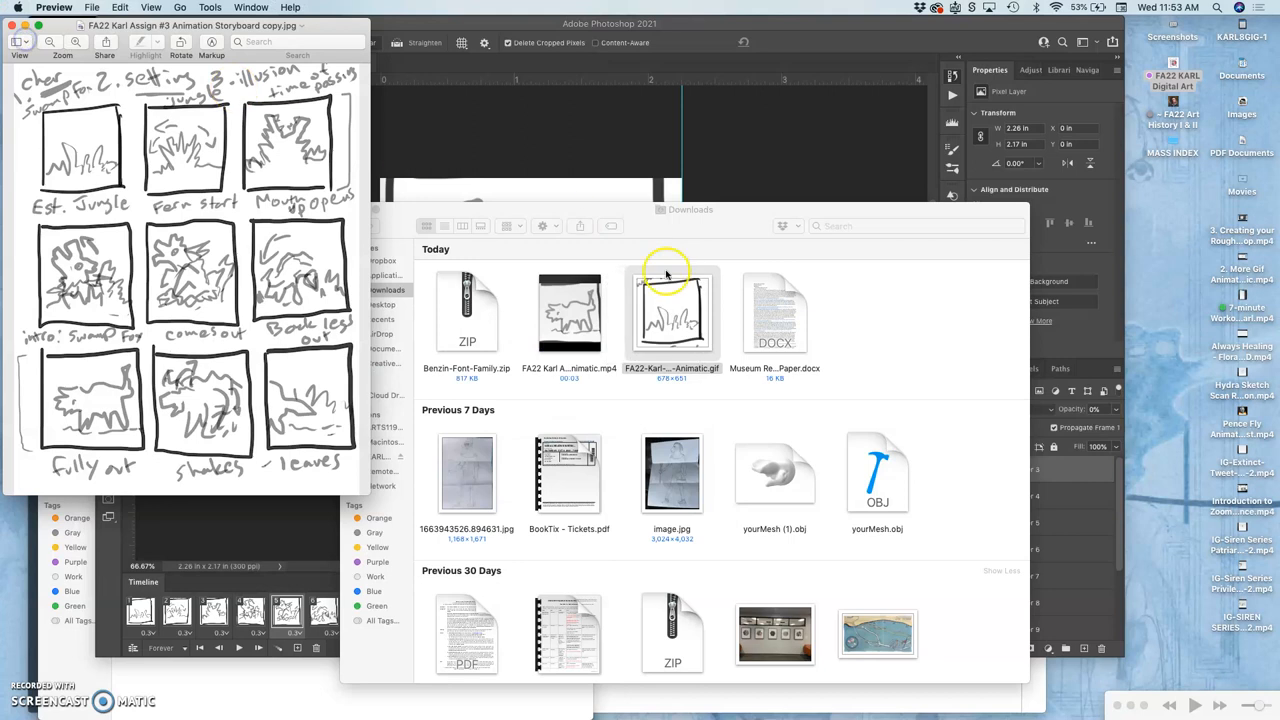
click(880, 350)
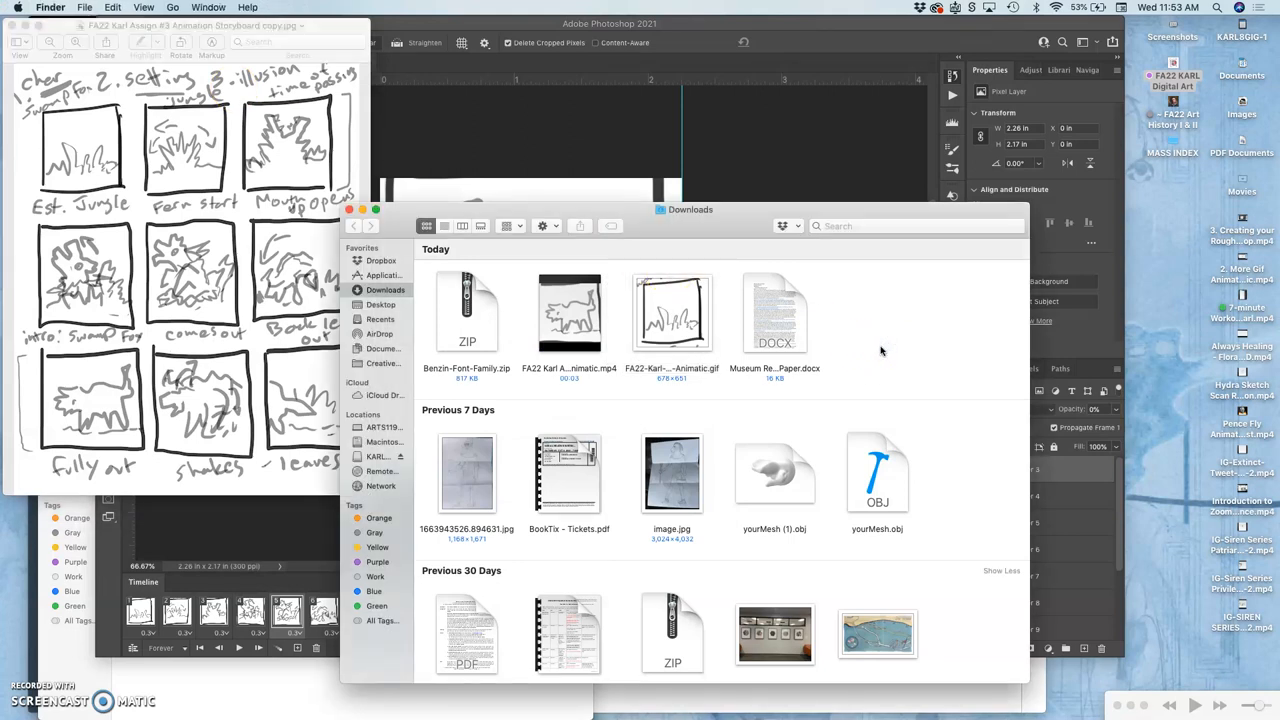
right_click(672, 312)
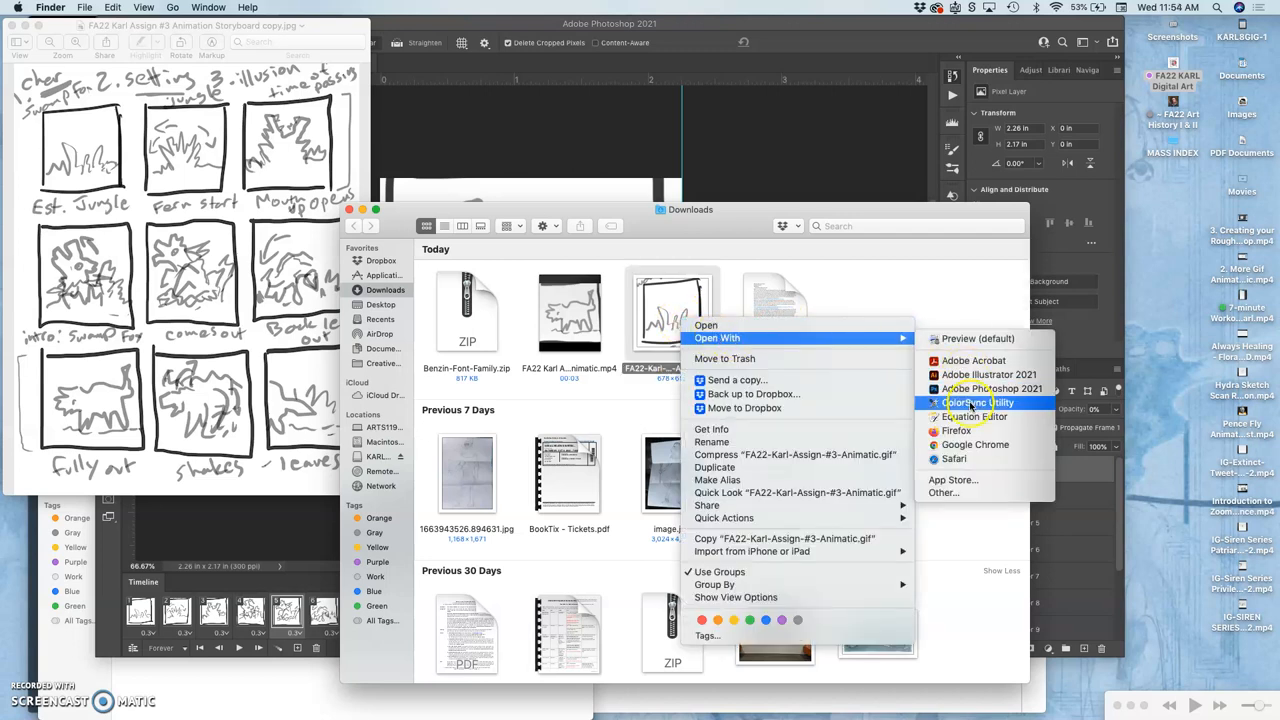
mouse_move(952, 458)
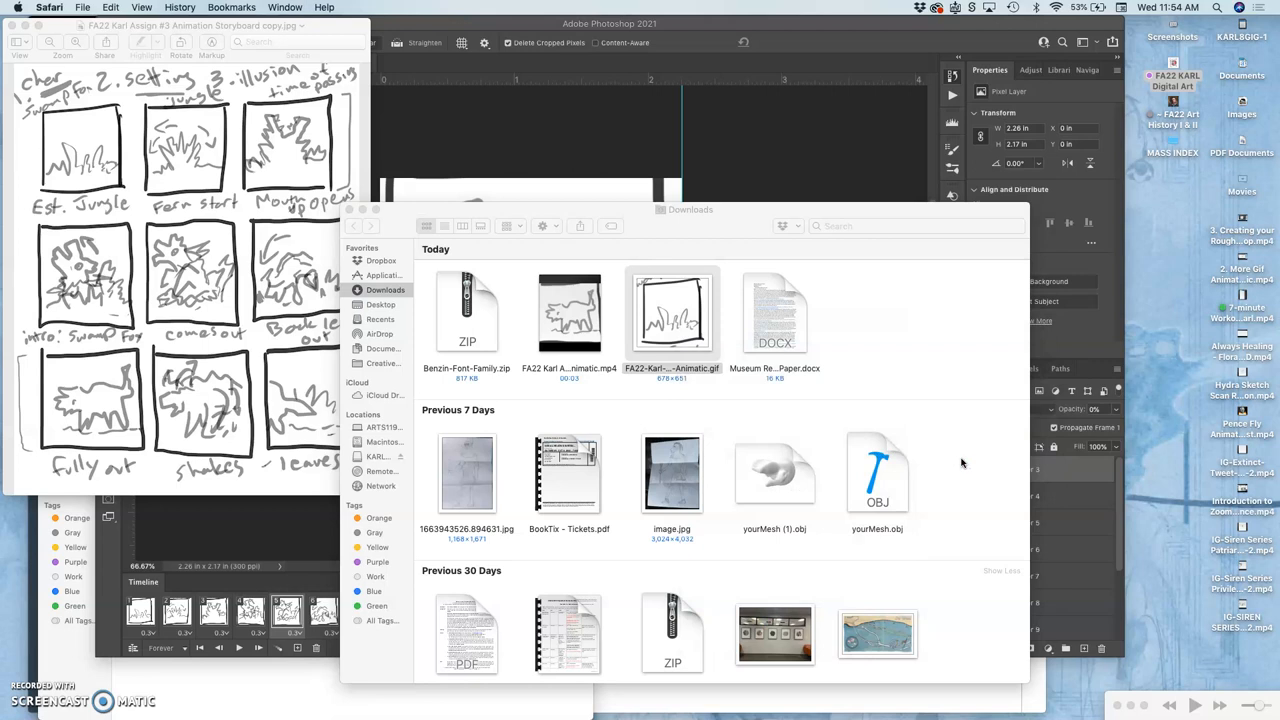
double_click(672, 312)
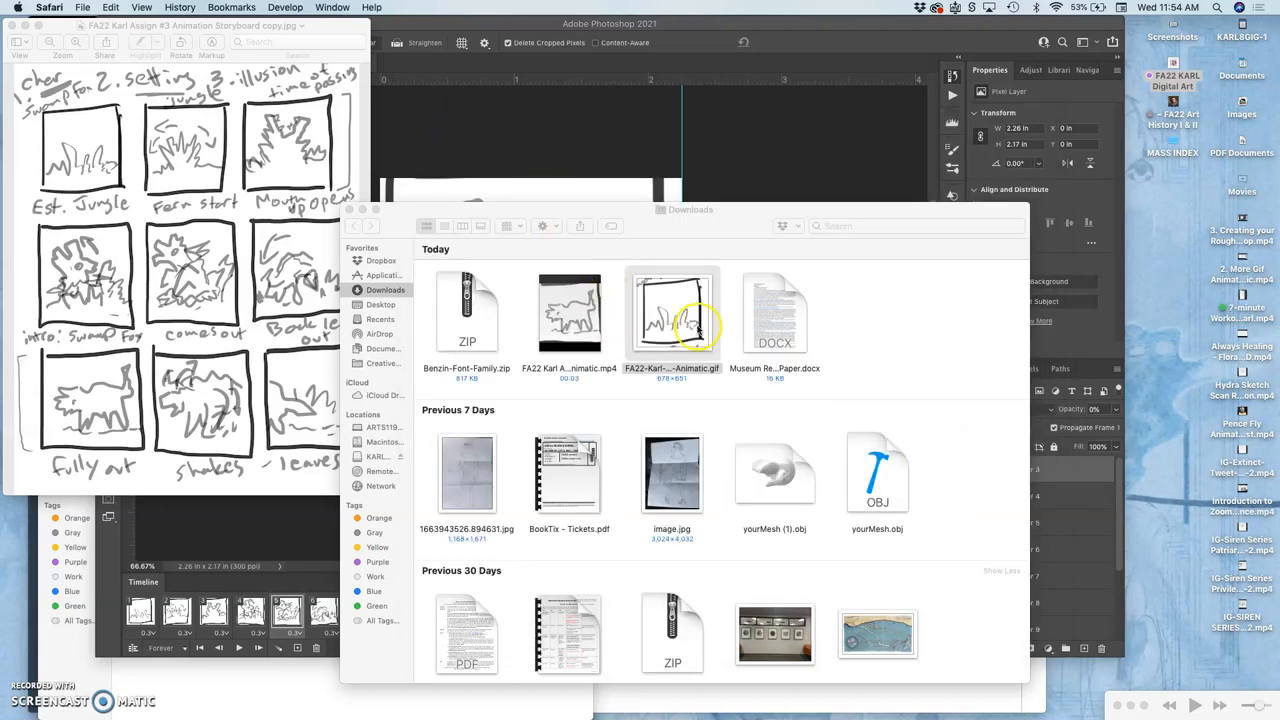
right_click(672, 316)
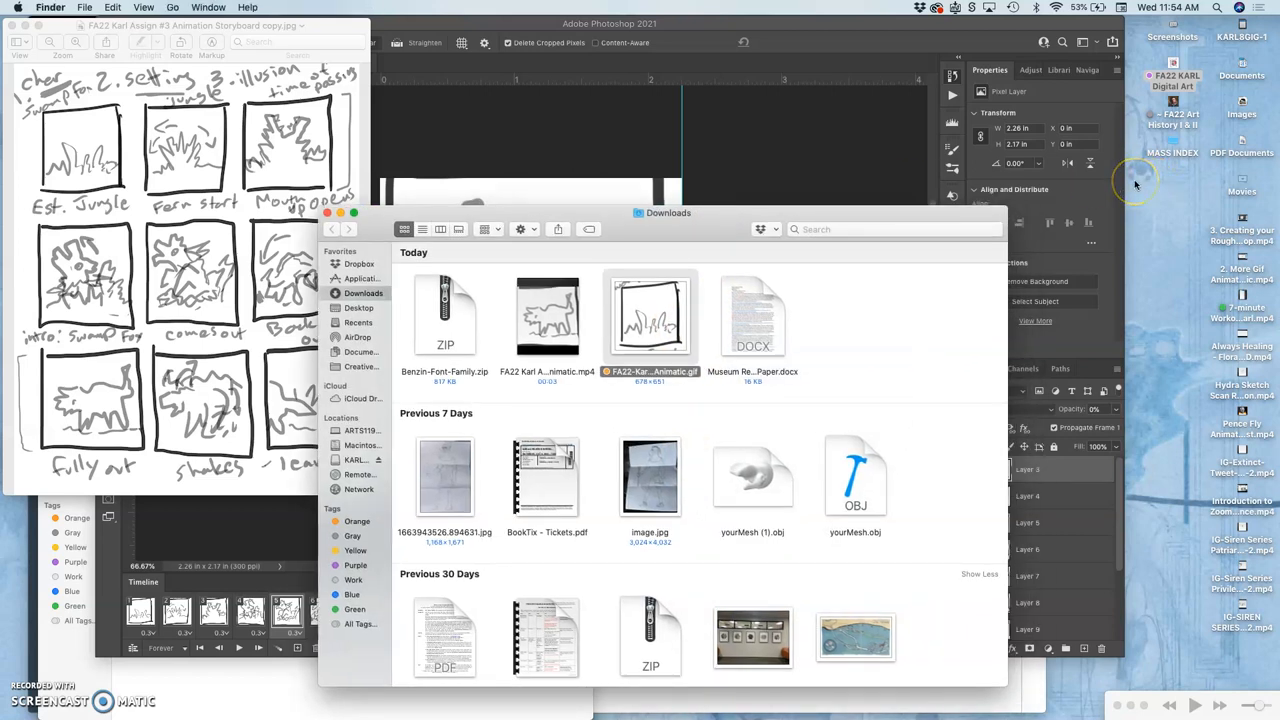
Step: Open a second Finder window on the assignment folder and pick the GIF to move
key(f3)
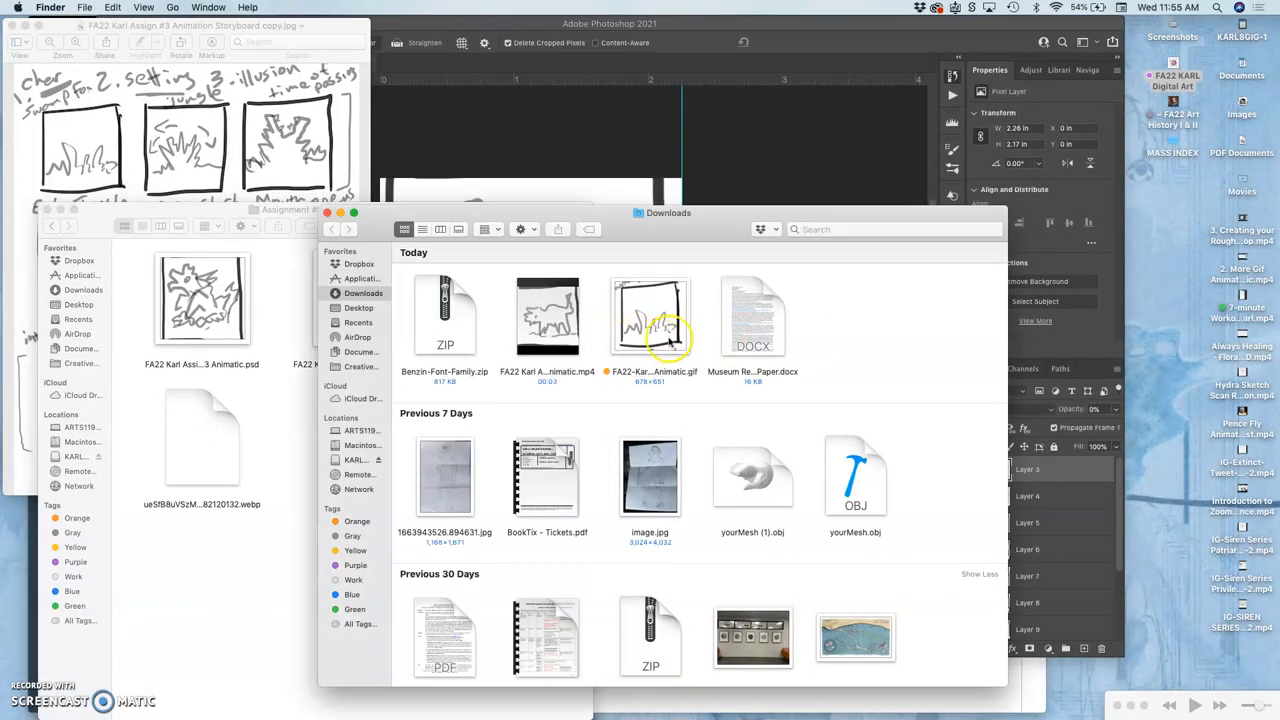
click(548, 316)
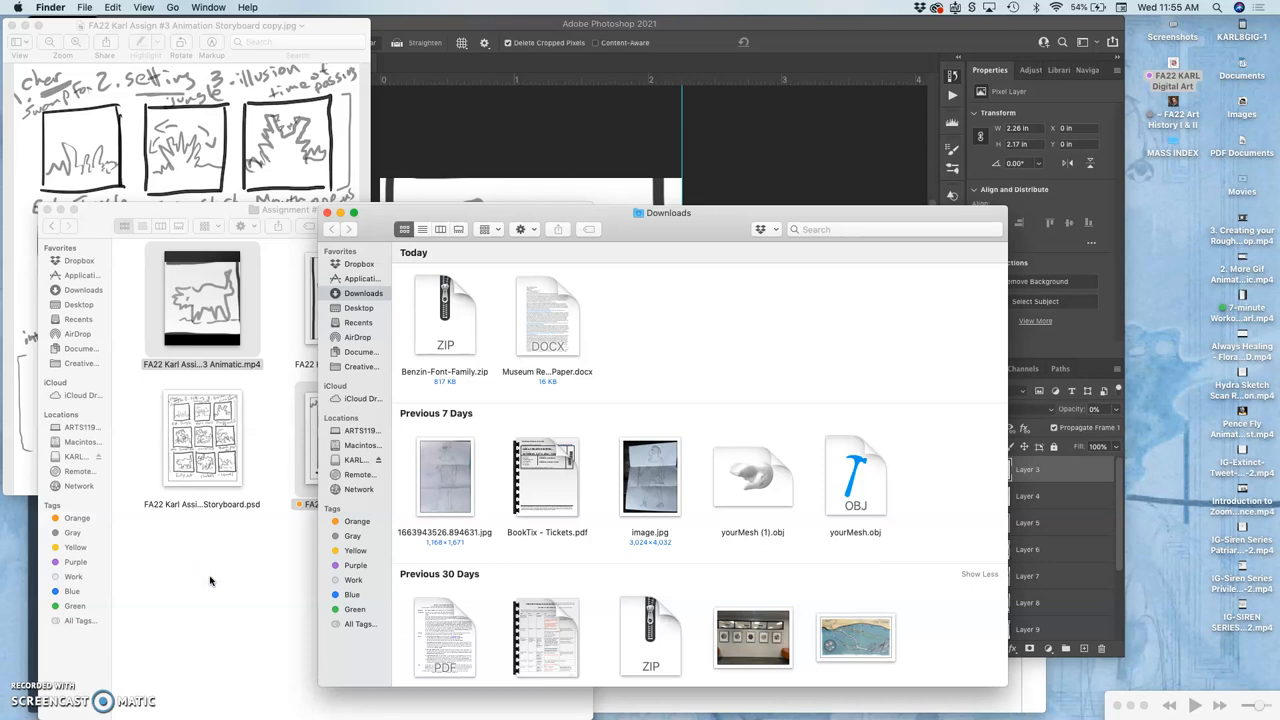
mouse_move(22, 122)
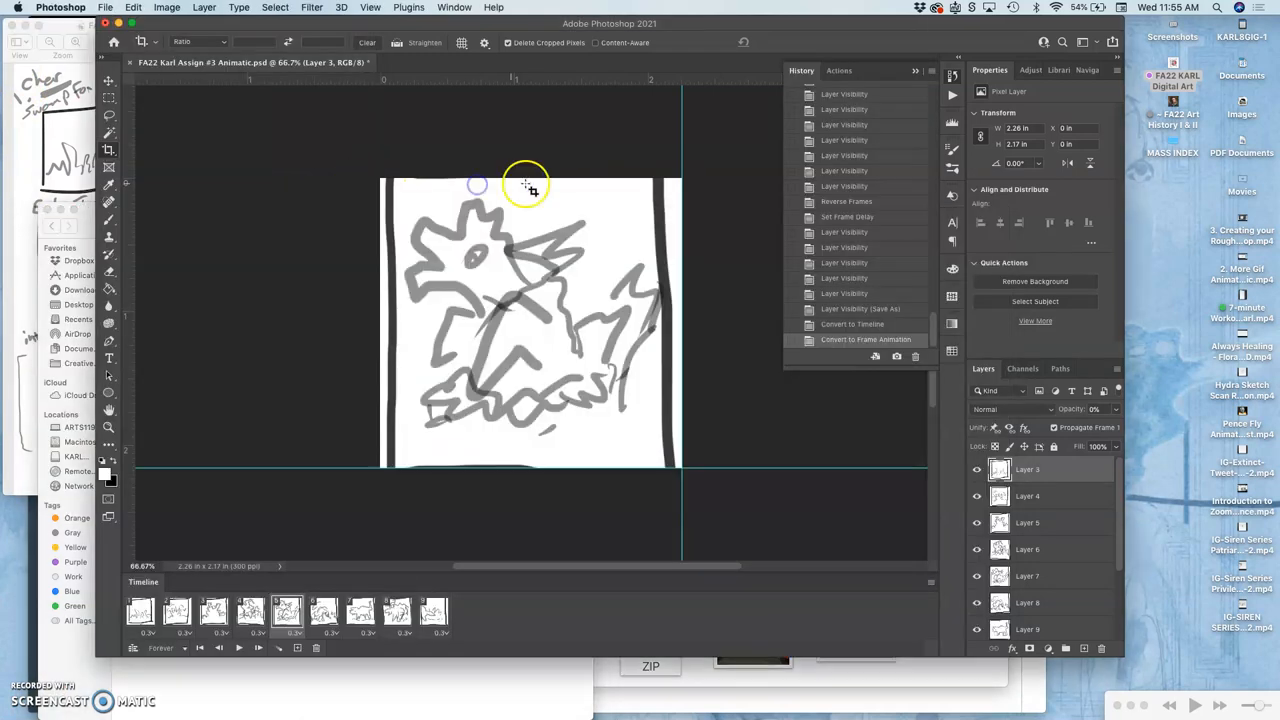
Step: Save a copy as GIF 'FA22 Karl Assign #3 Animatic test copy' with Exact palette and Transparency
click(104, 8)
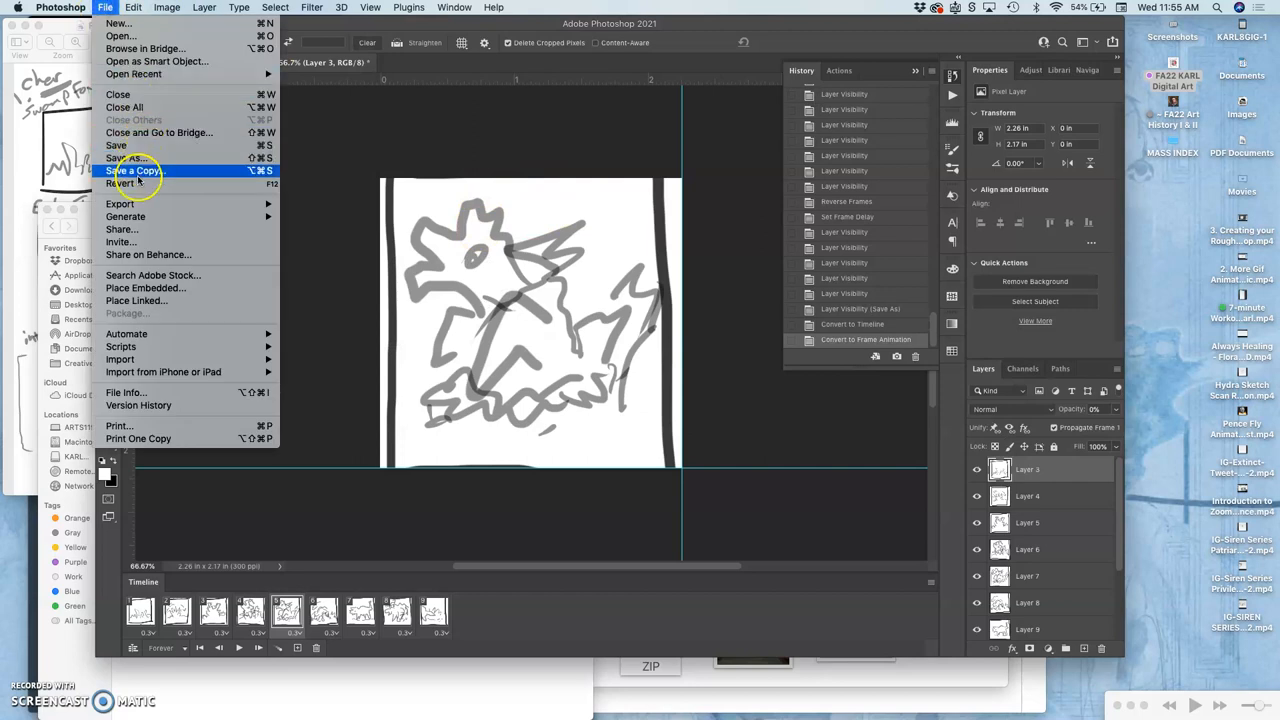
click(132, 170)
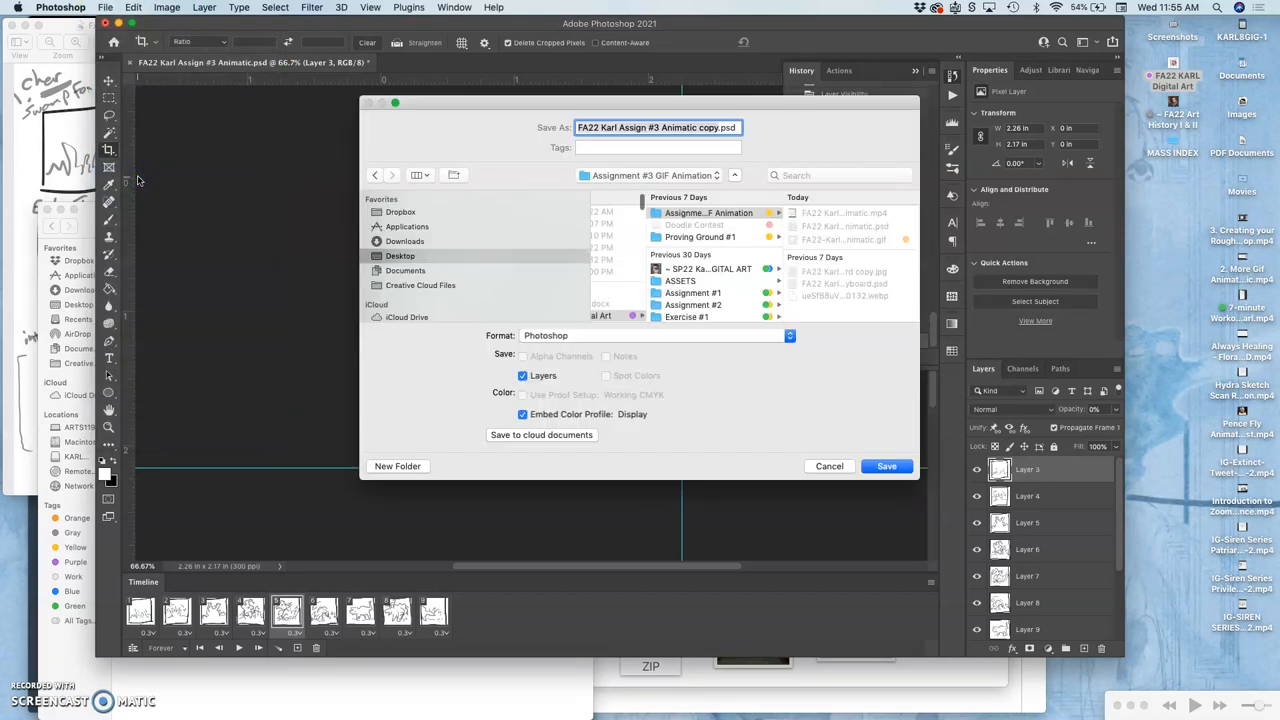
click(650, 336)
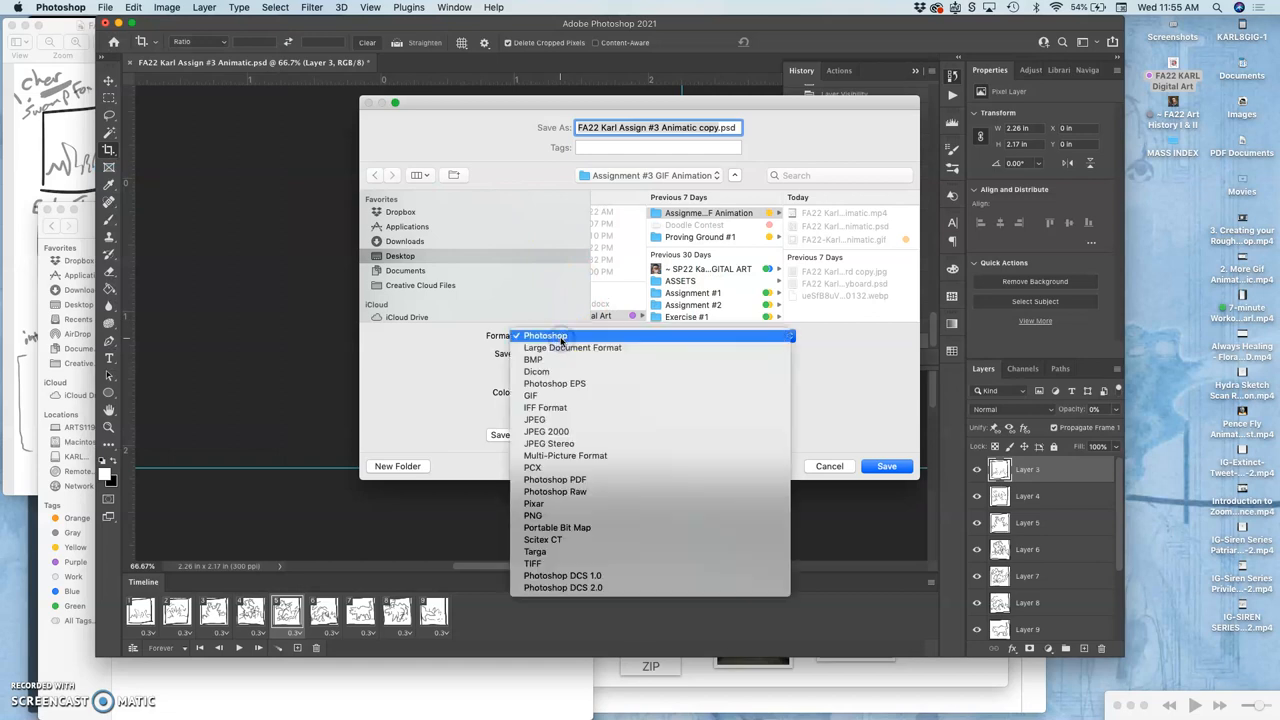
mouse_move(532, 396)
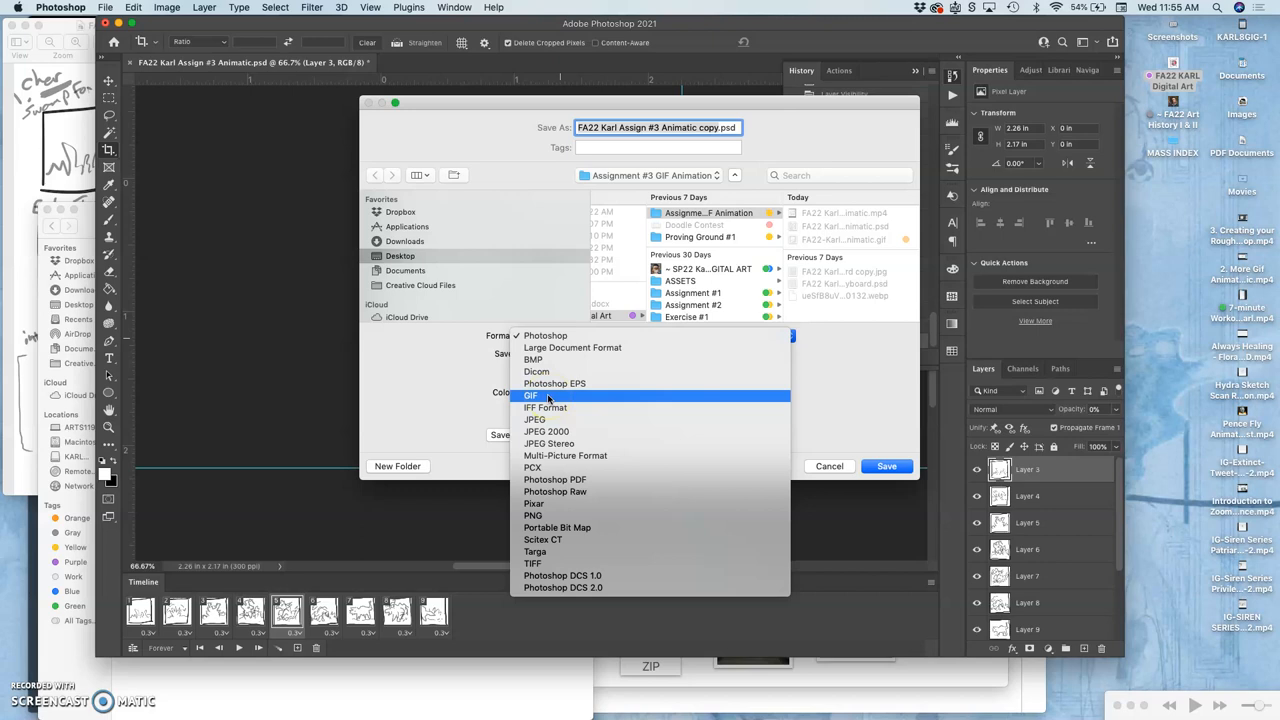
click(532, 396)
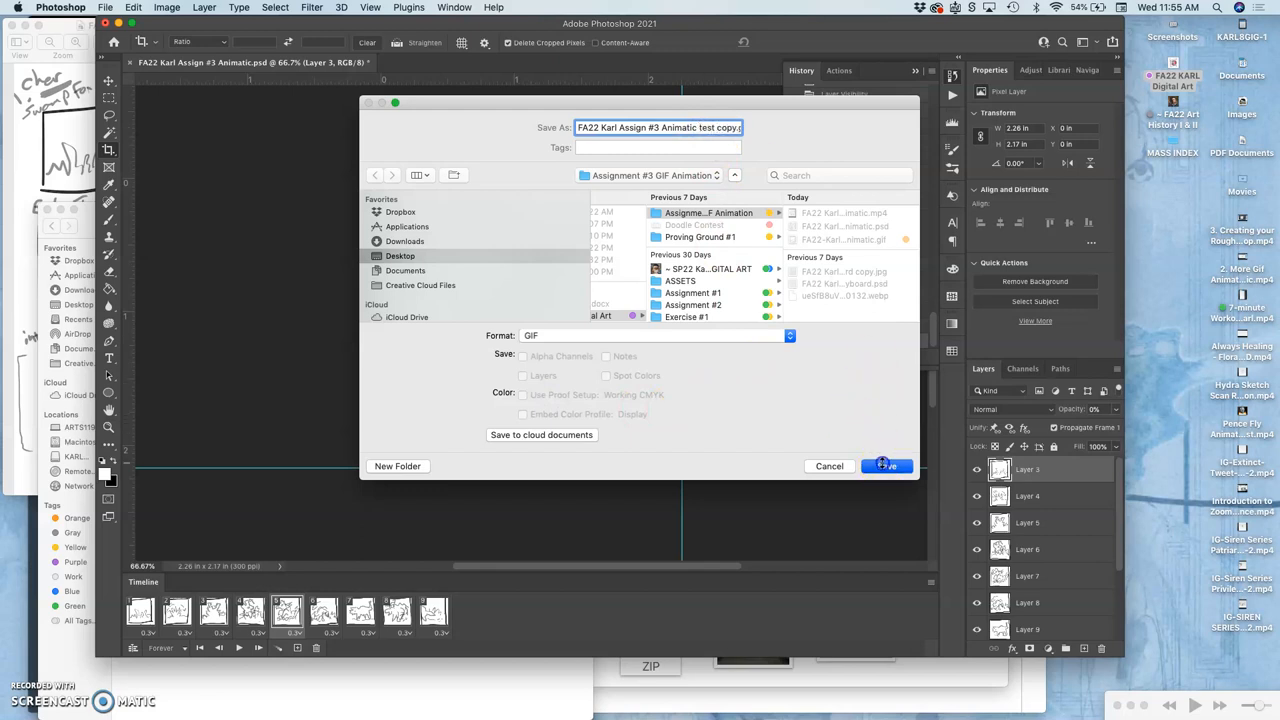
click(886, 466)
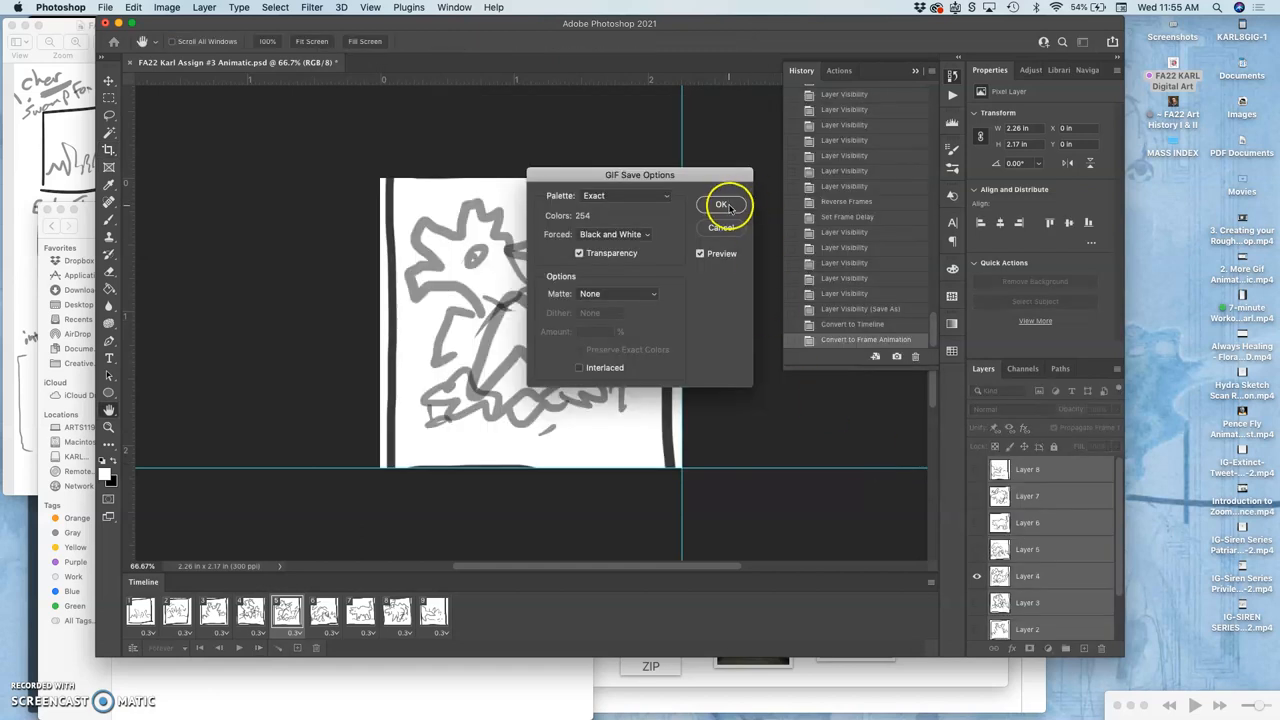
click(720, 204)
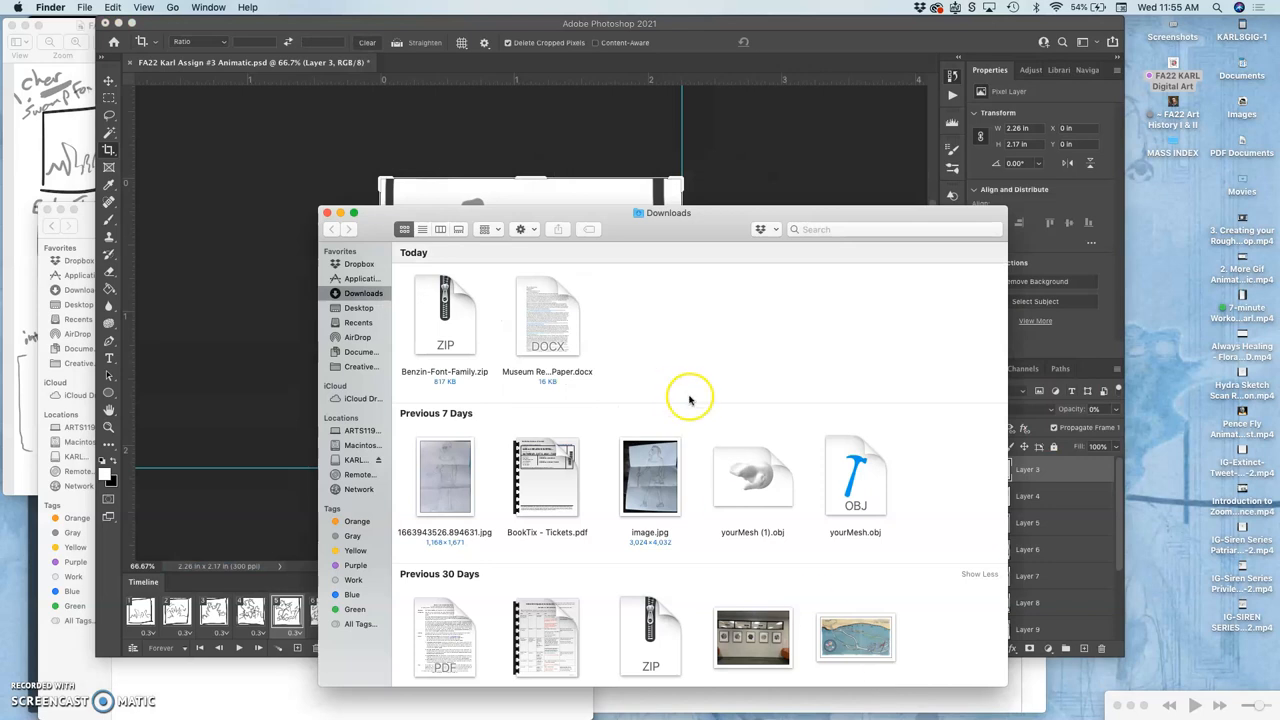
mouse_move(644, 704)
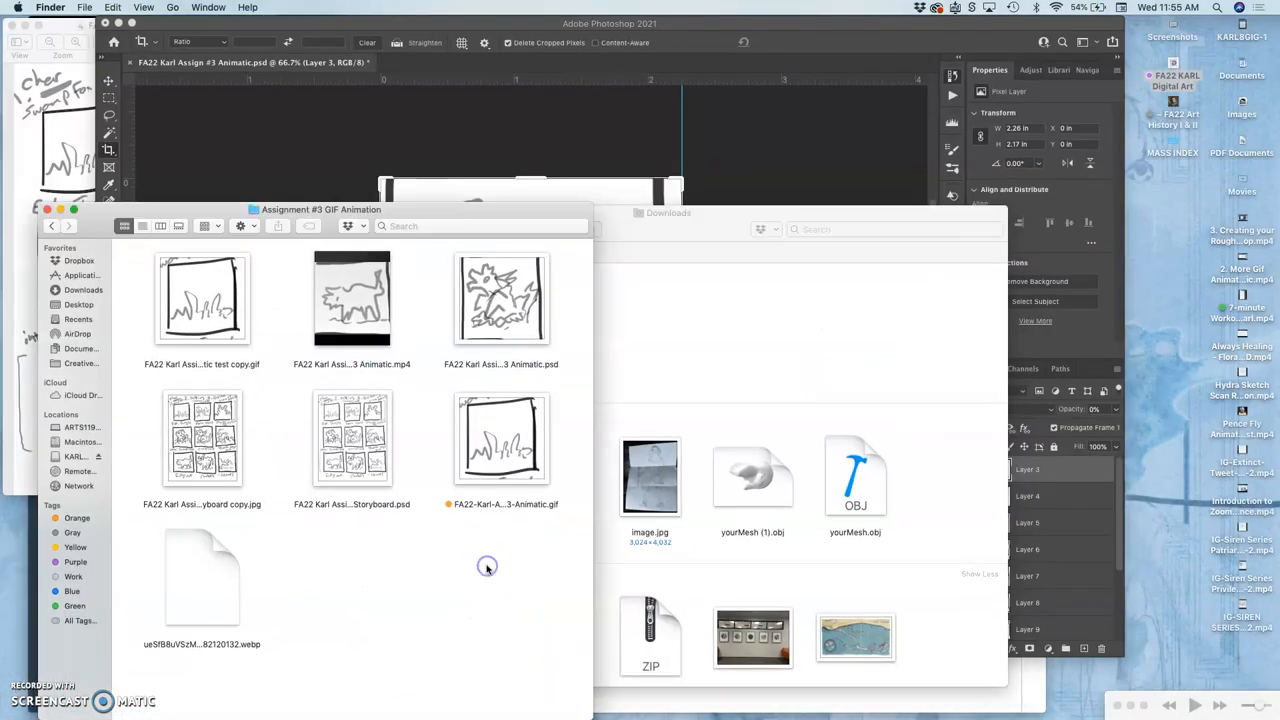
Step: Preview the test copy GIF's frames, then open it with Safari
click(200, 298)
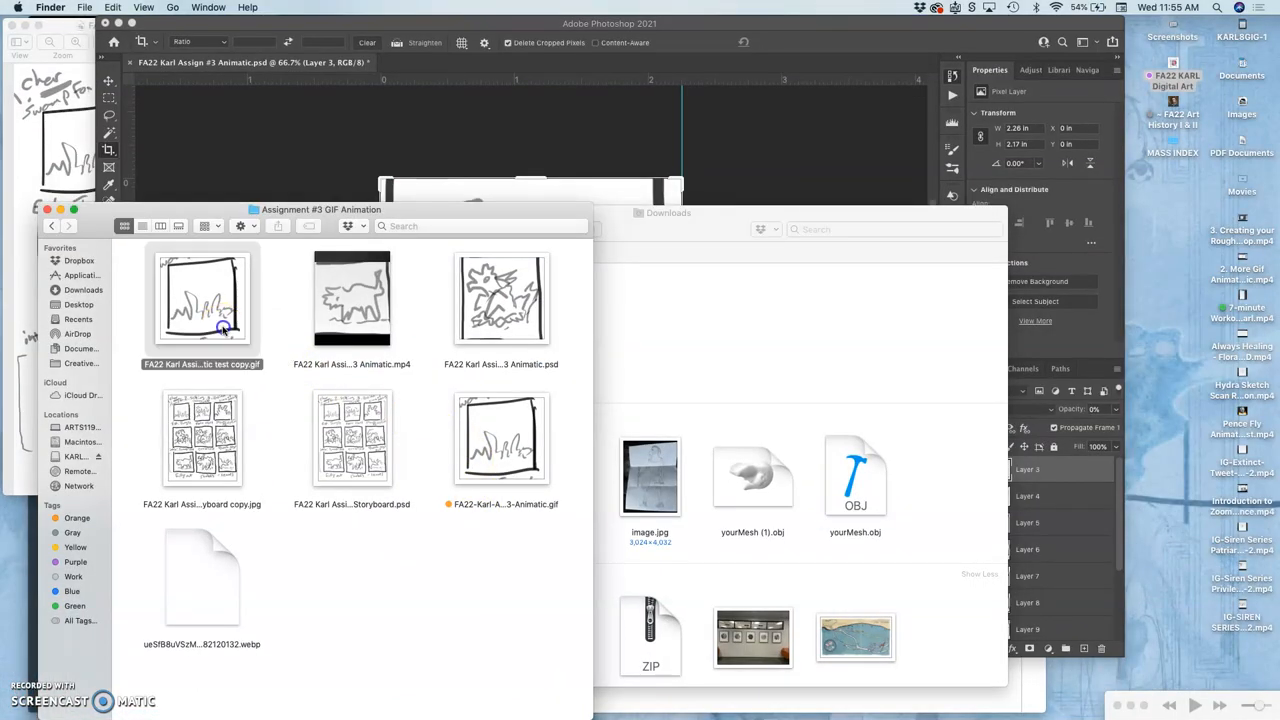
double_click(202, 300)
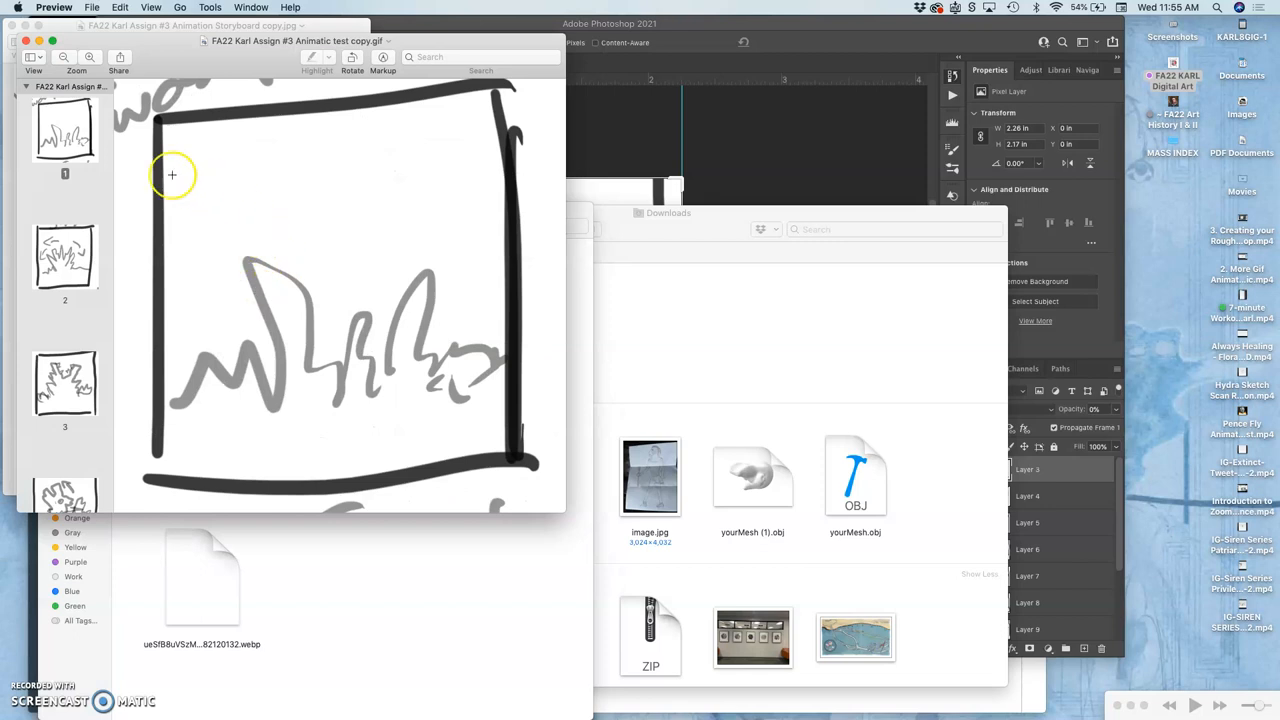
scroll(down, 3)
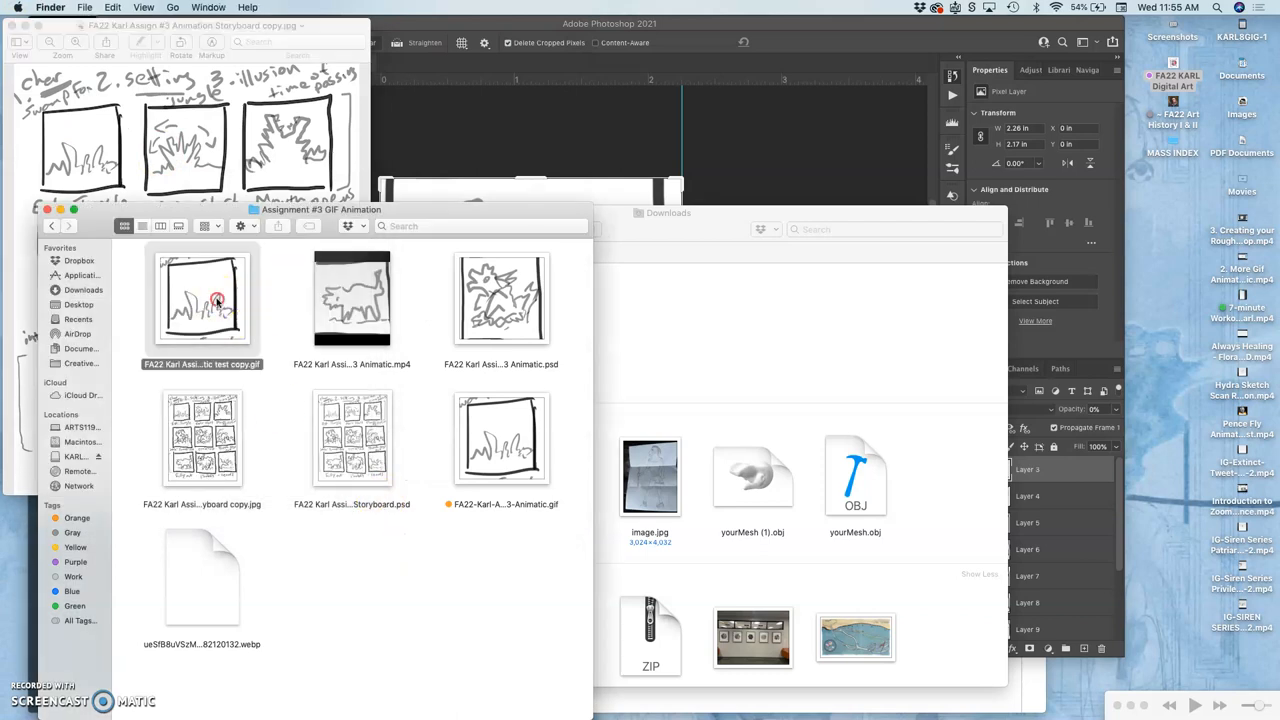
right_click(202, 300)
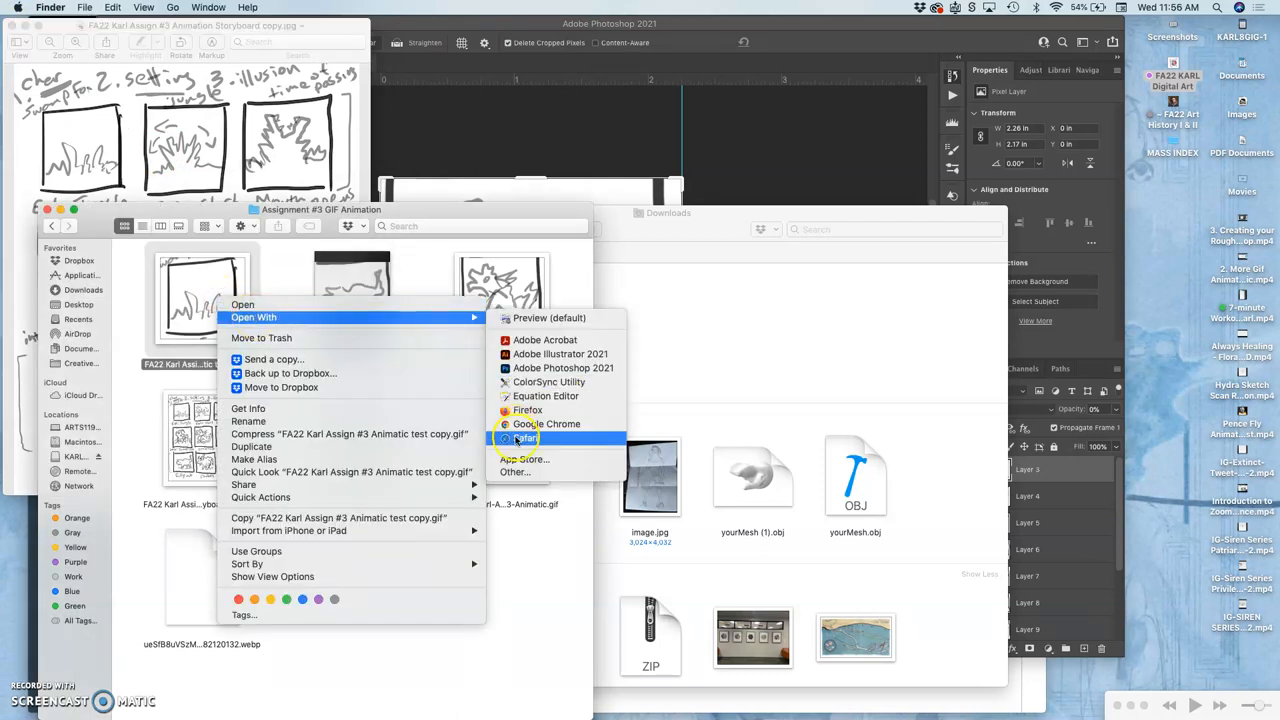
click(524, 438)
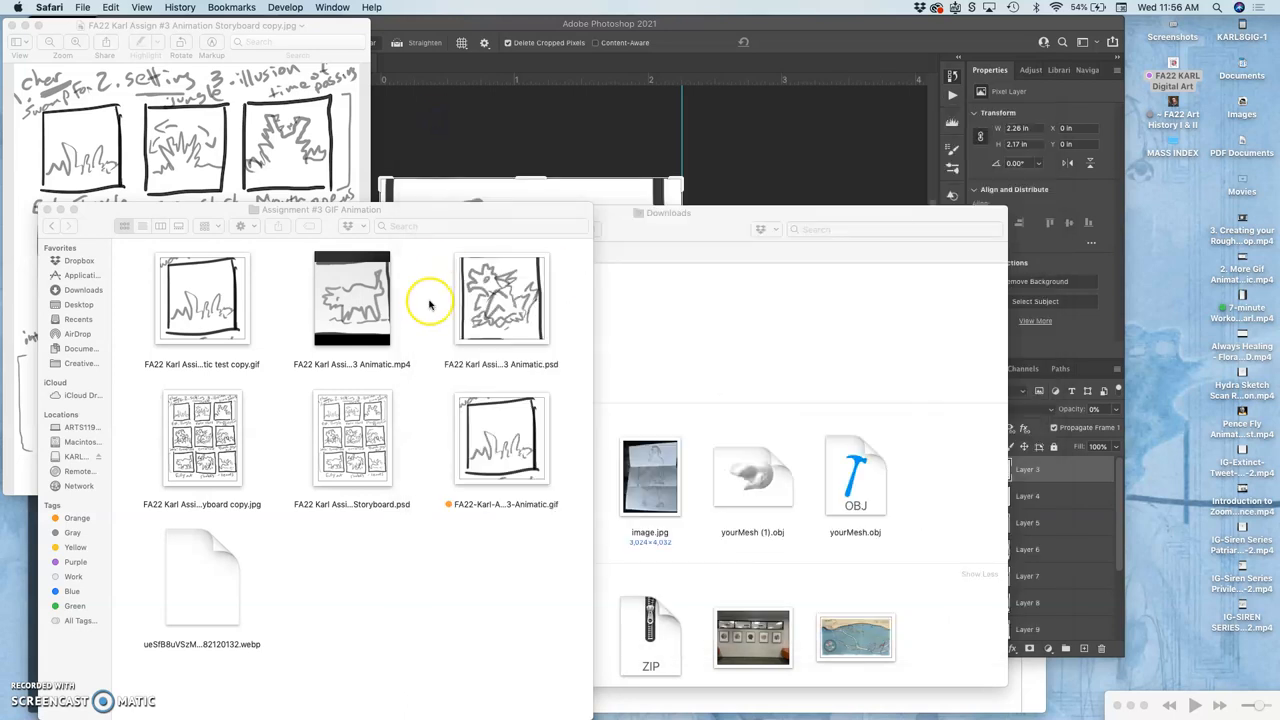
Step: Leave Safari and bring the Assignment #3 GIF Animation folder back in front
click(320, 210)
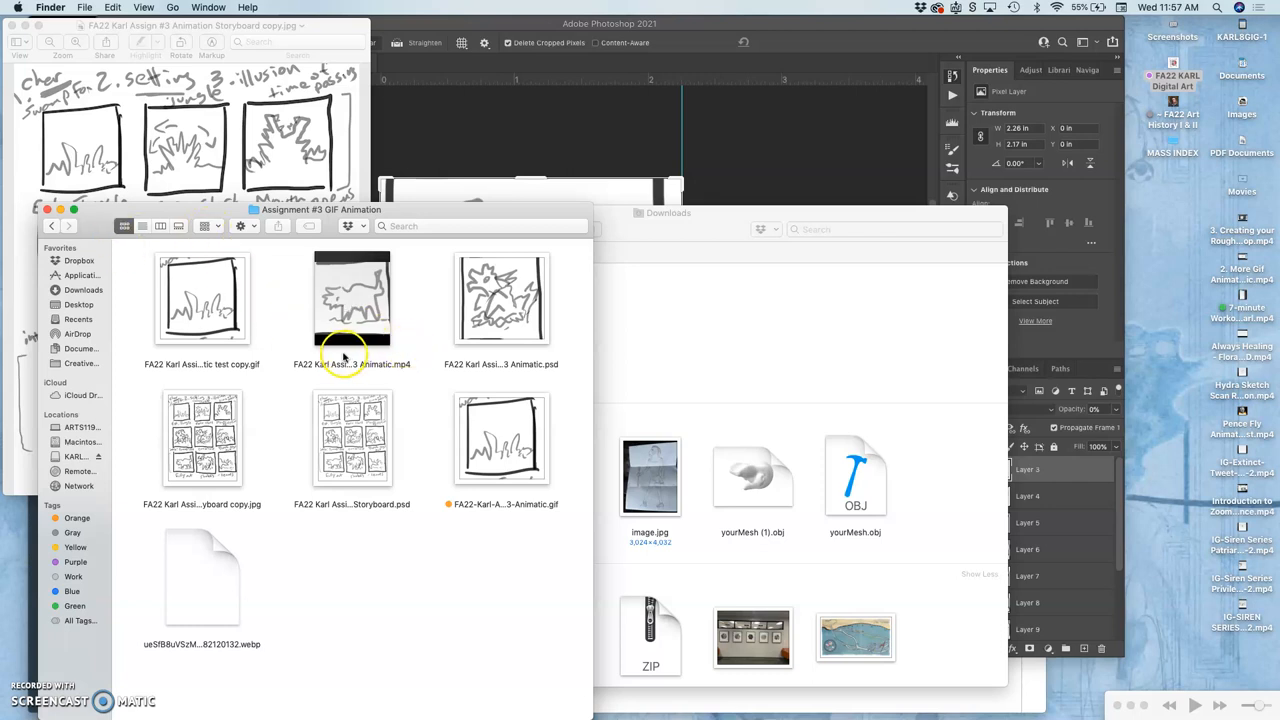
mouse_move(48, 210)
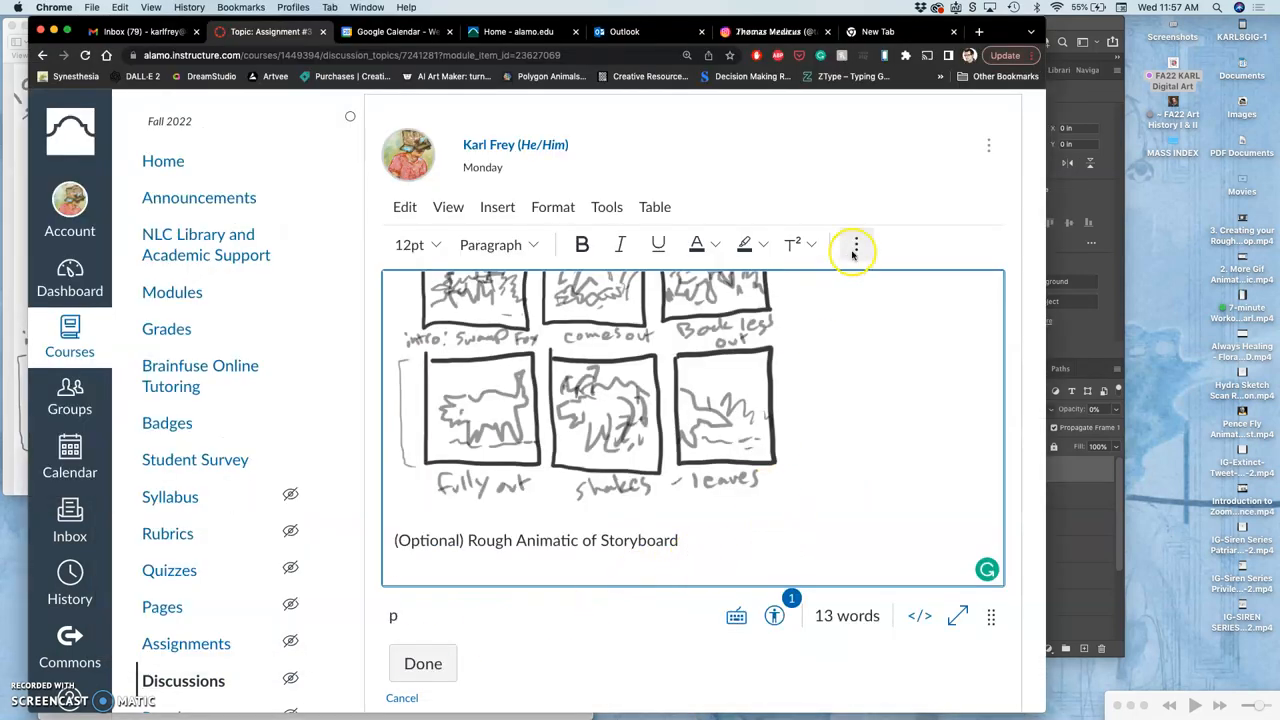
Step: Upload FA22-Karl-Assign-#3-Animatic.gif into the discussion post under the Rough Animatic caption
click(856, 244)
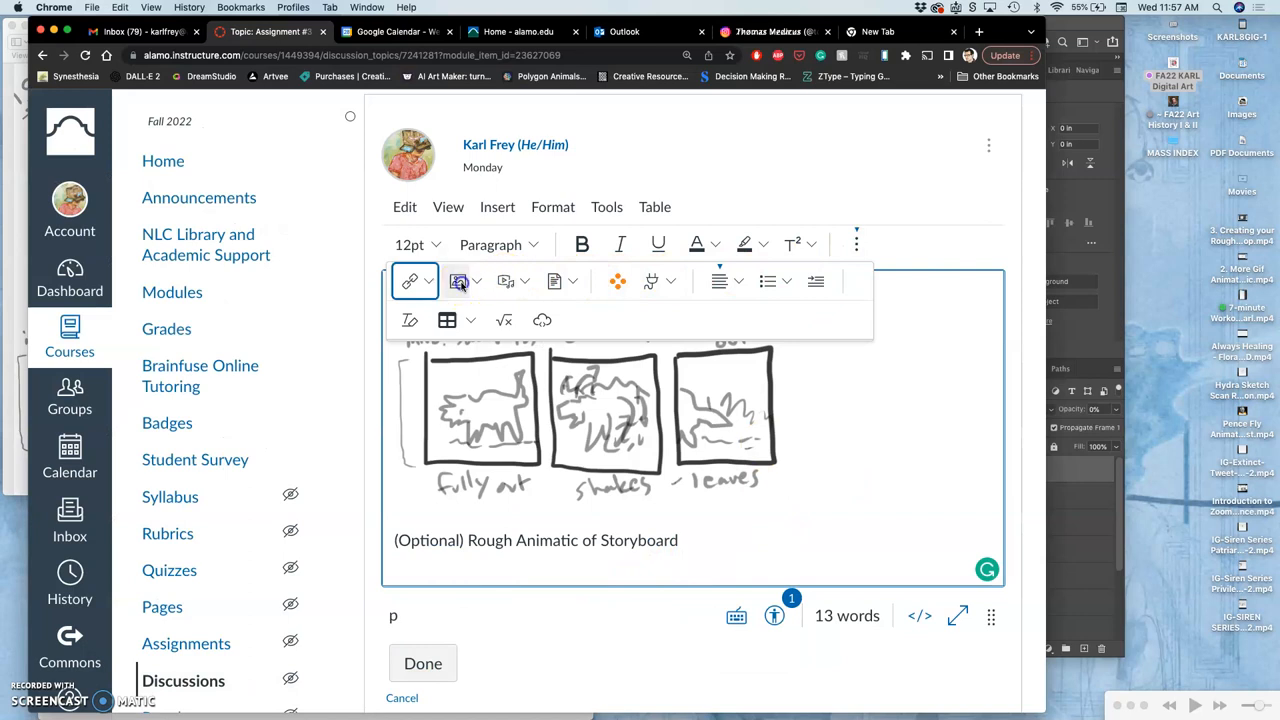
click(458, 280)
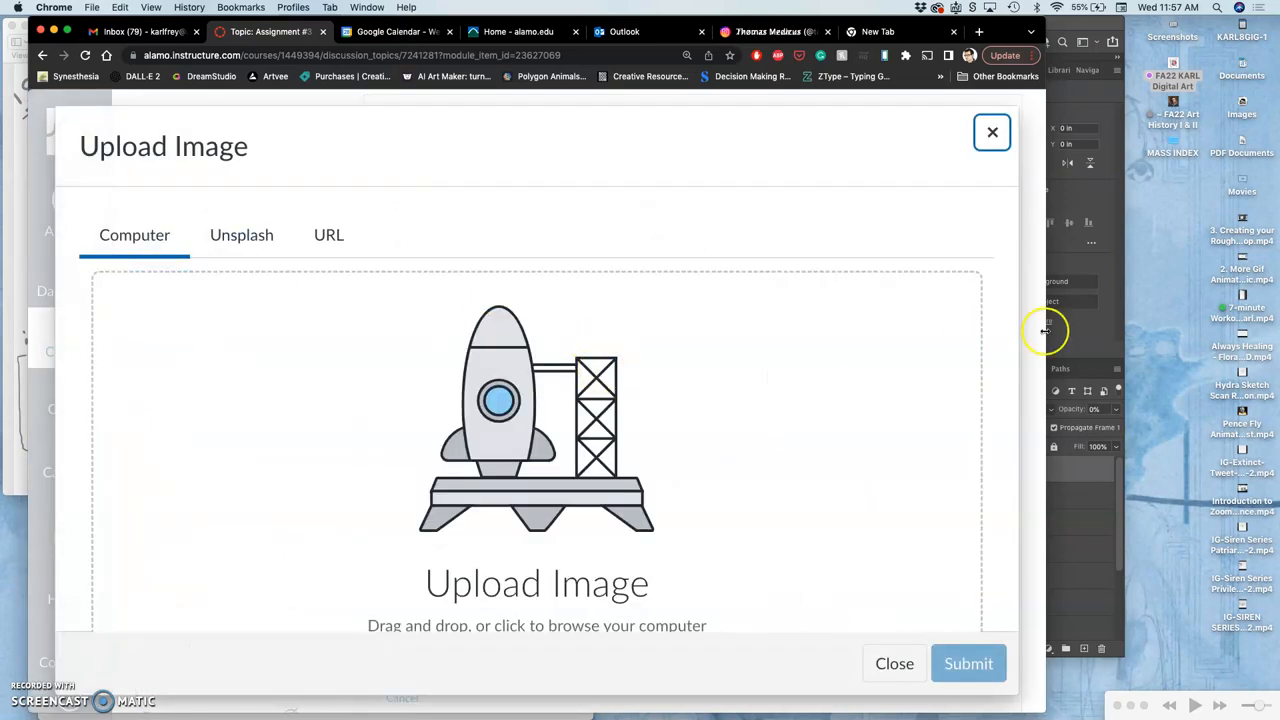
mouse_move(1012, 328)
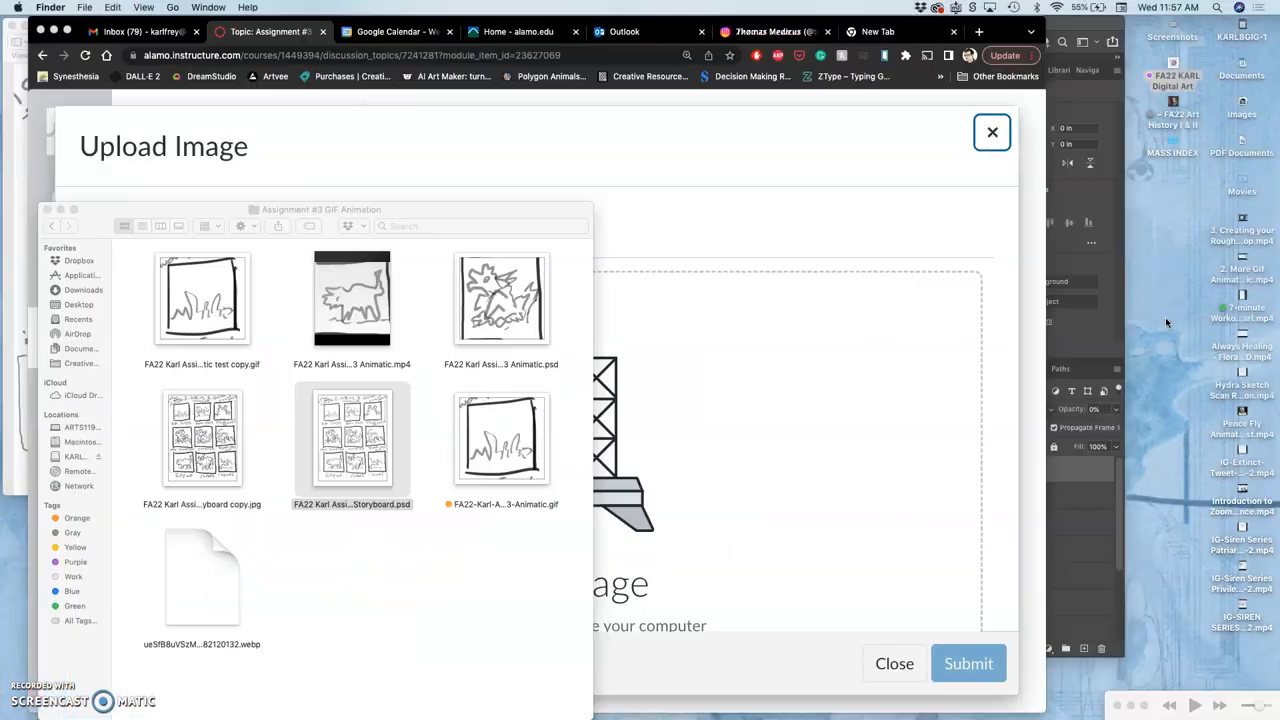
click(500, 438)
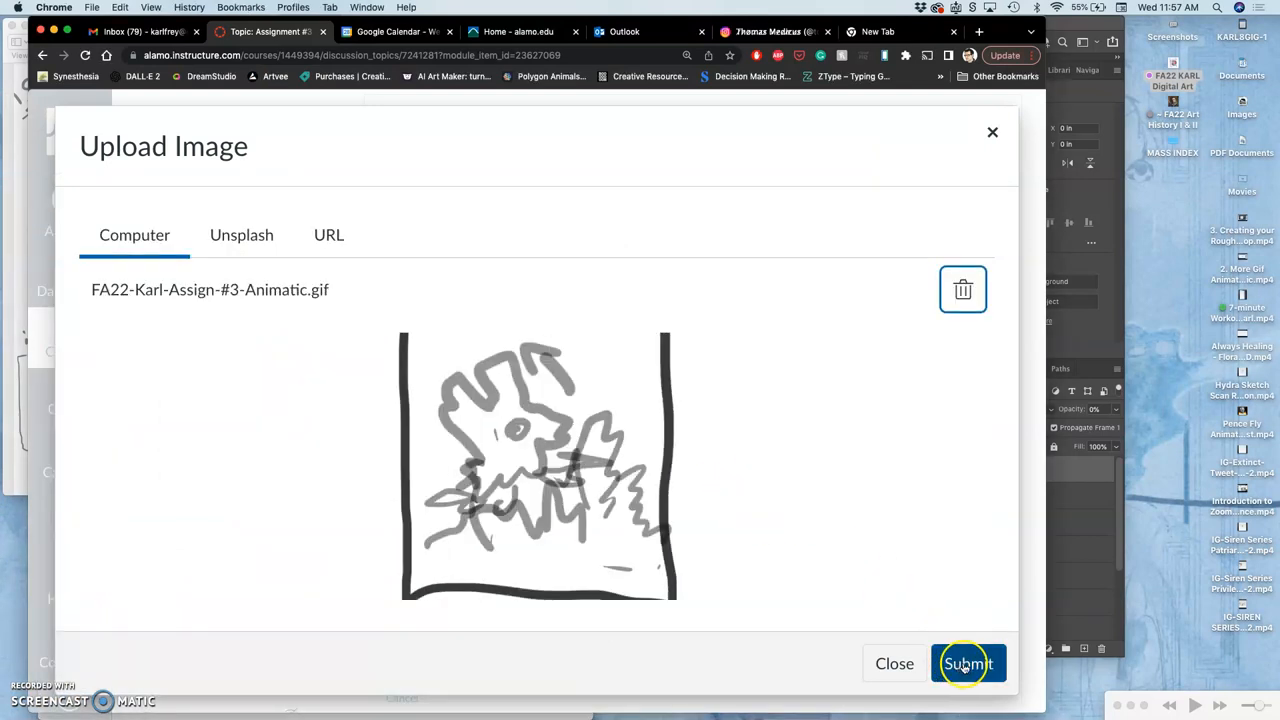
click(968, 664)
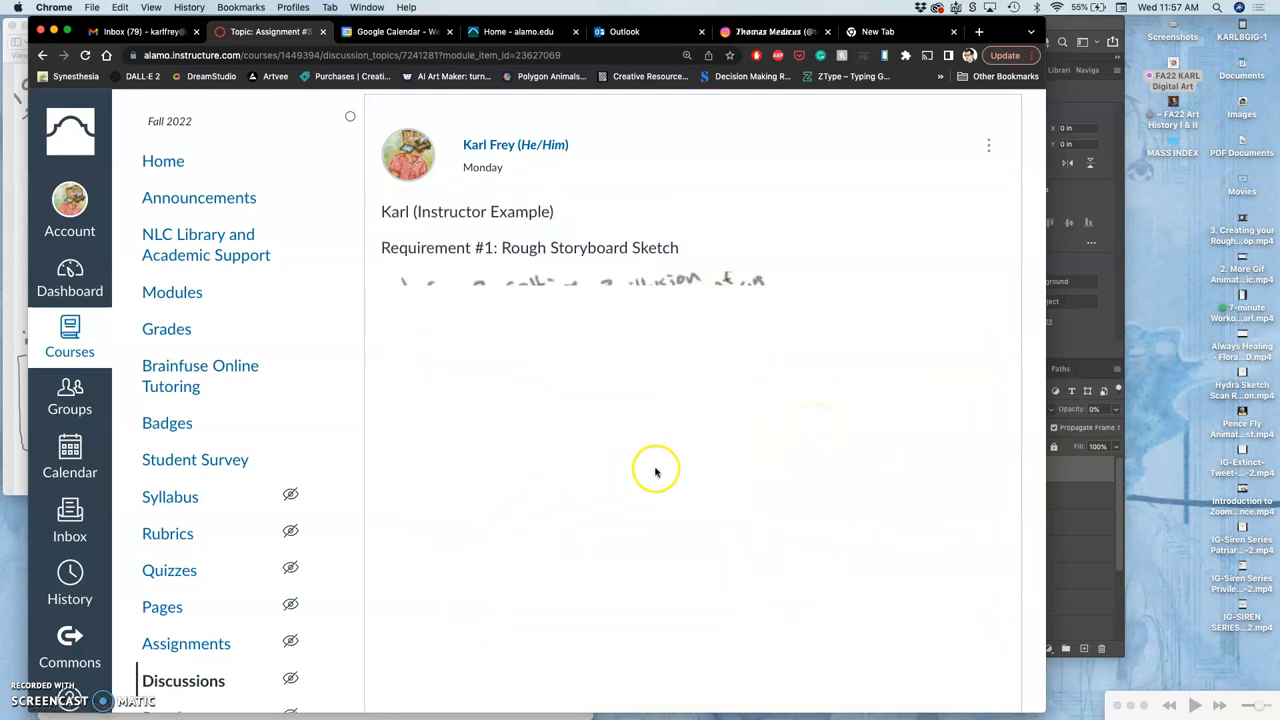
Step: Save the edited post and start a new browser tab
scroll(down, 3)
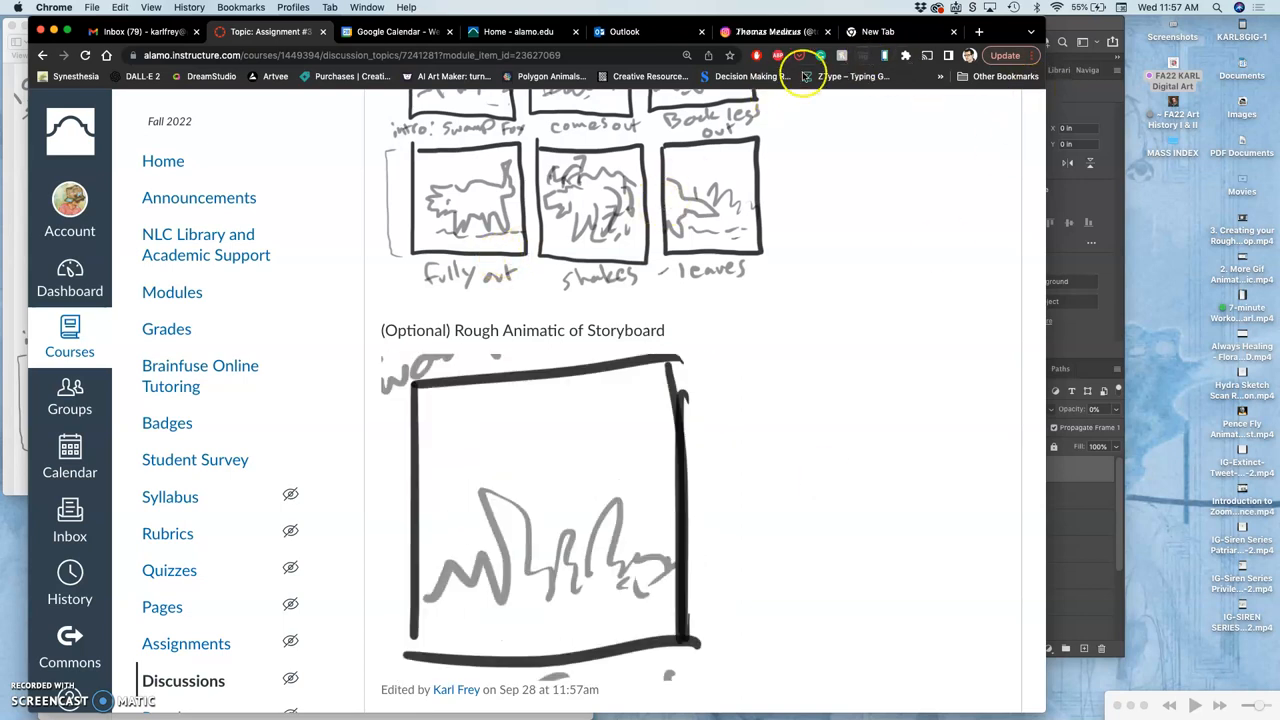
click(878, 32)
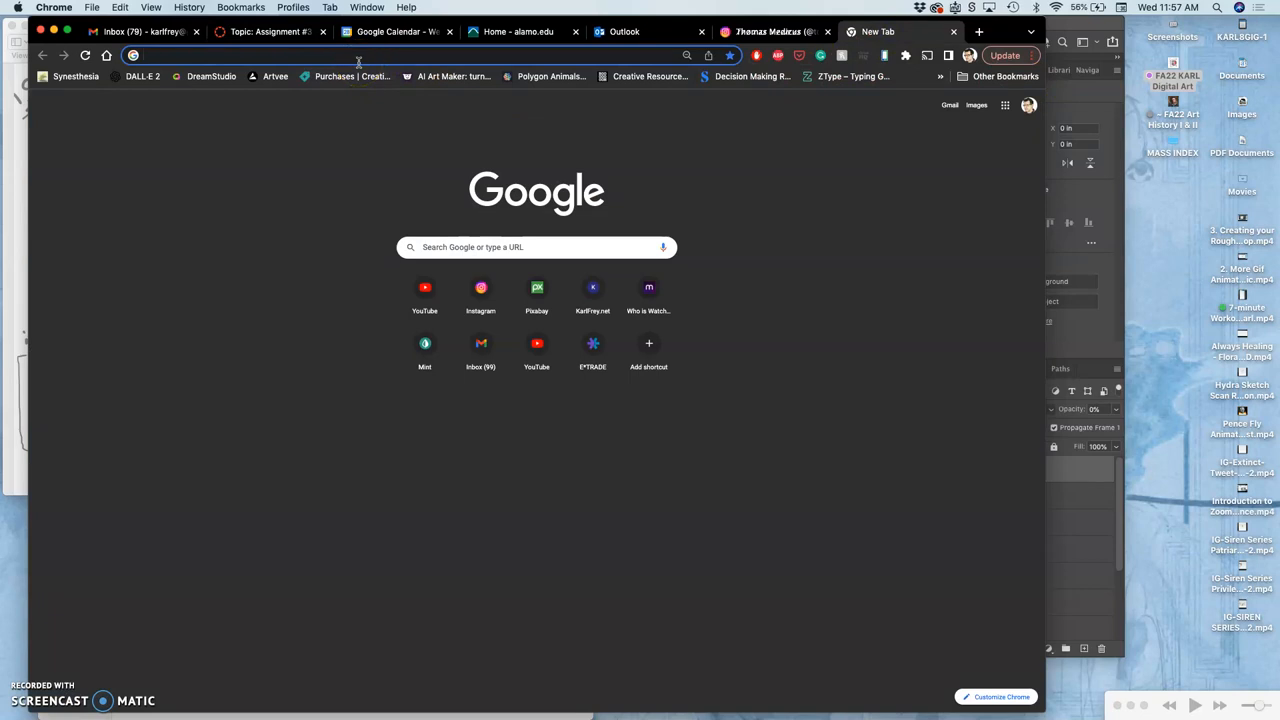
Step: Search Google Images for 'nightmare befor christmas process' and browse the production photos
text(nightmare befor christmas process)
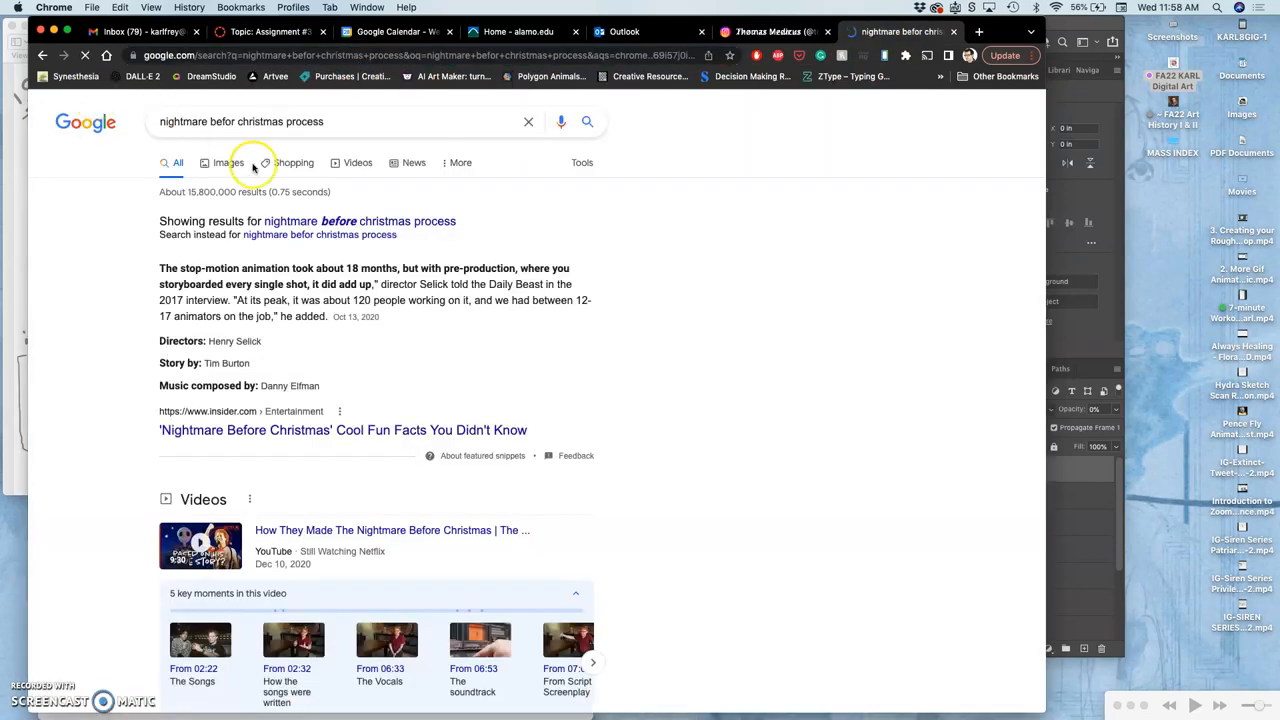
click(318, 234)
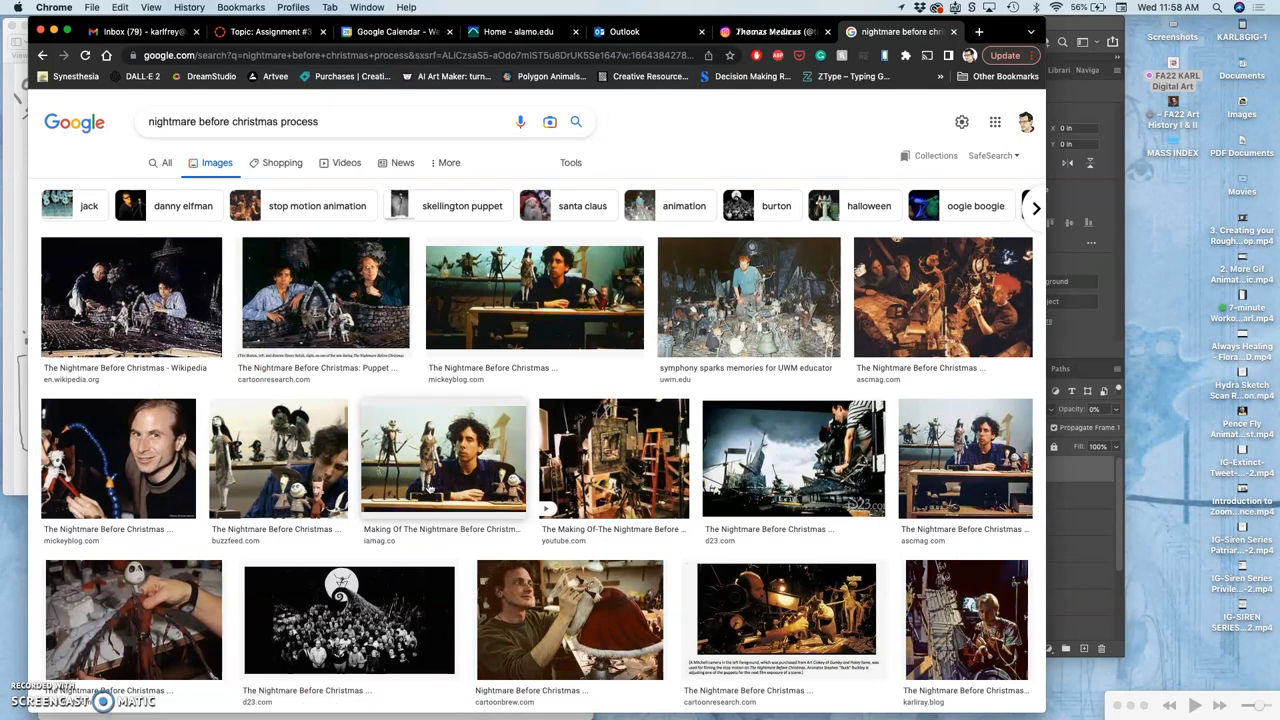
scroll(down, 3)
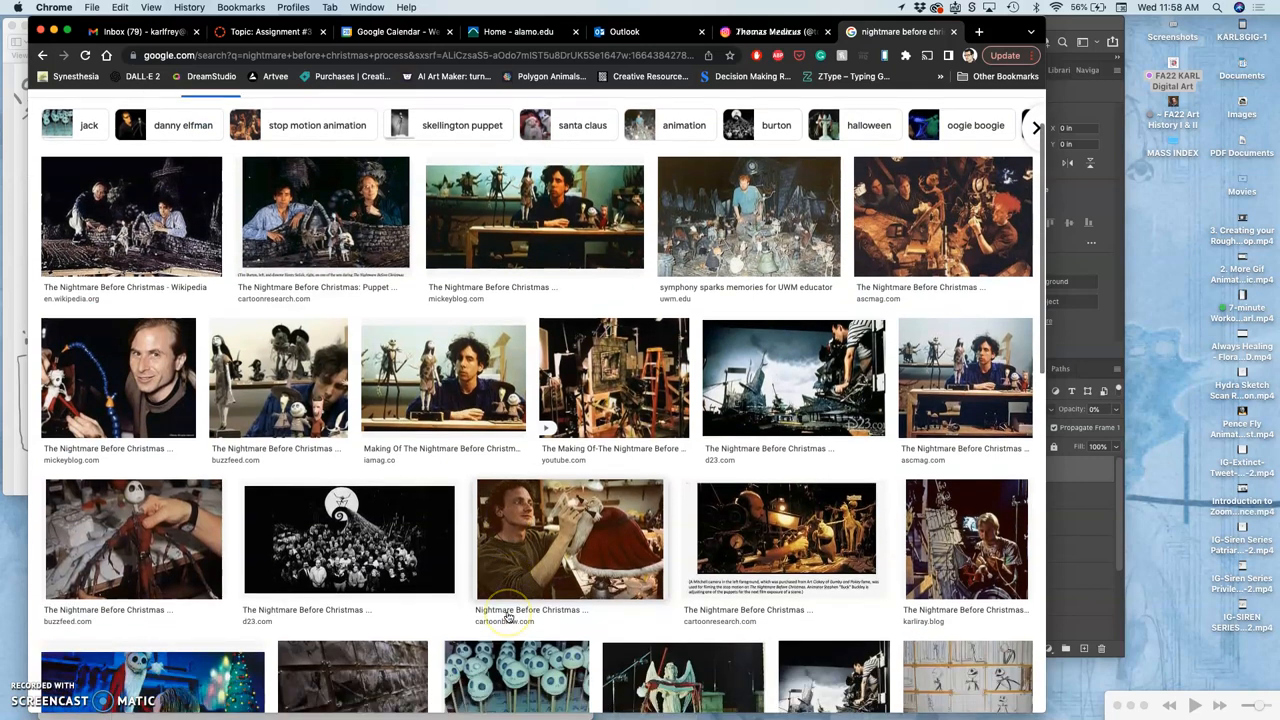
scroll(up, 3)
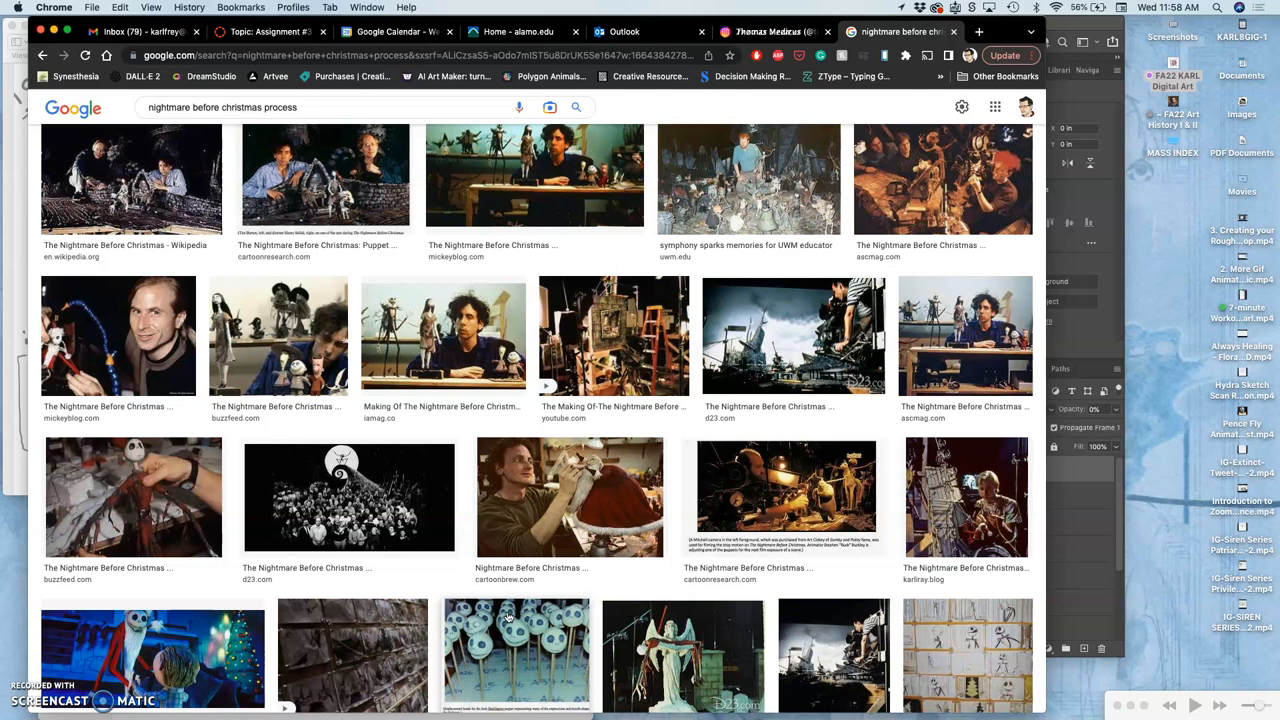
scroll(up, 3)
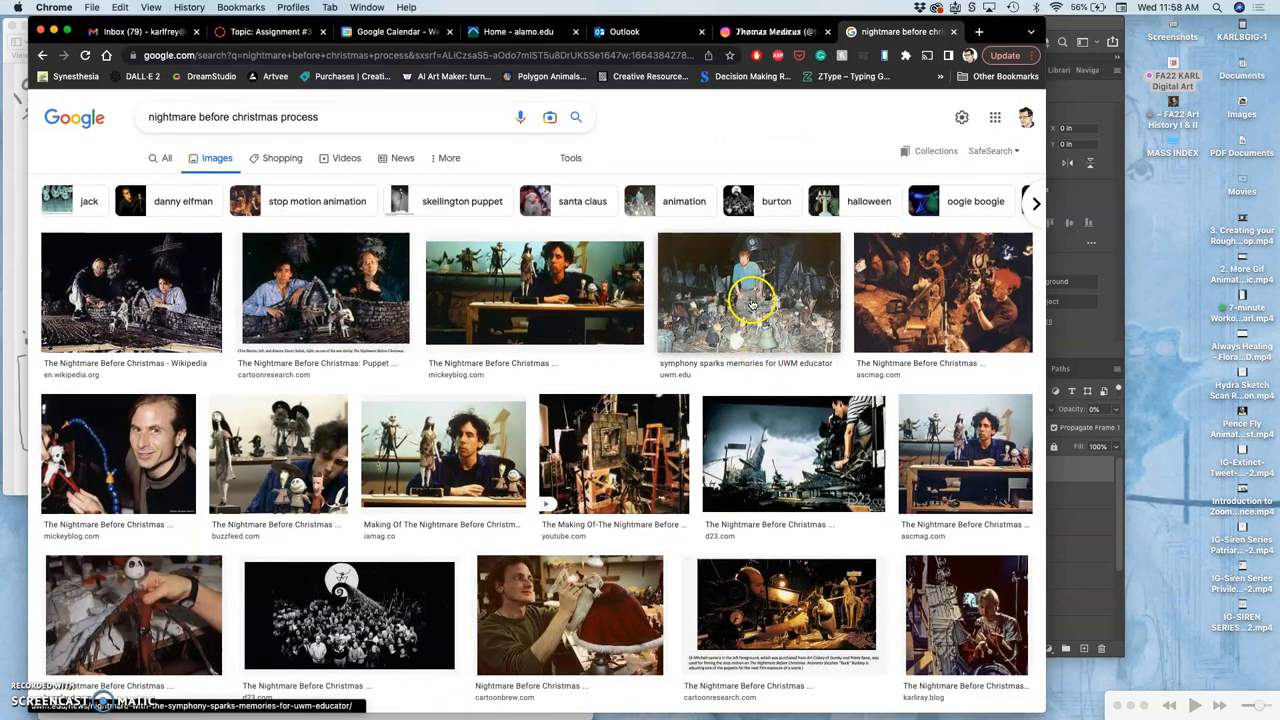
mouse_move(748, 300)
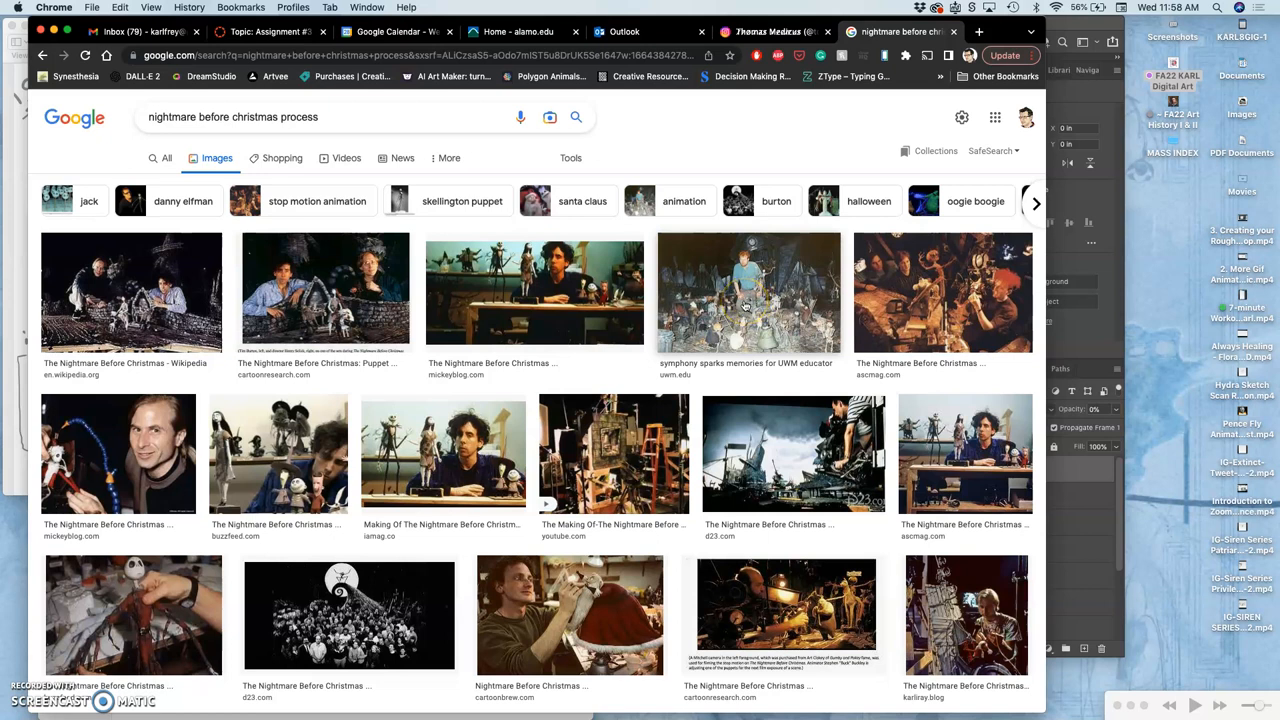
mouse_move(780, 304)
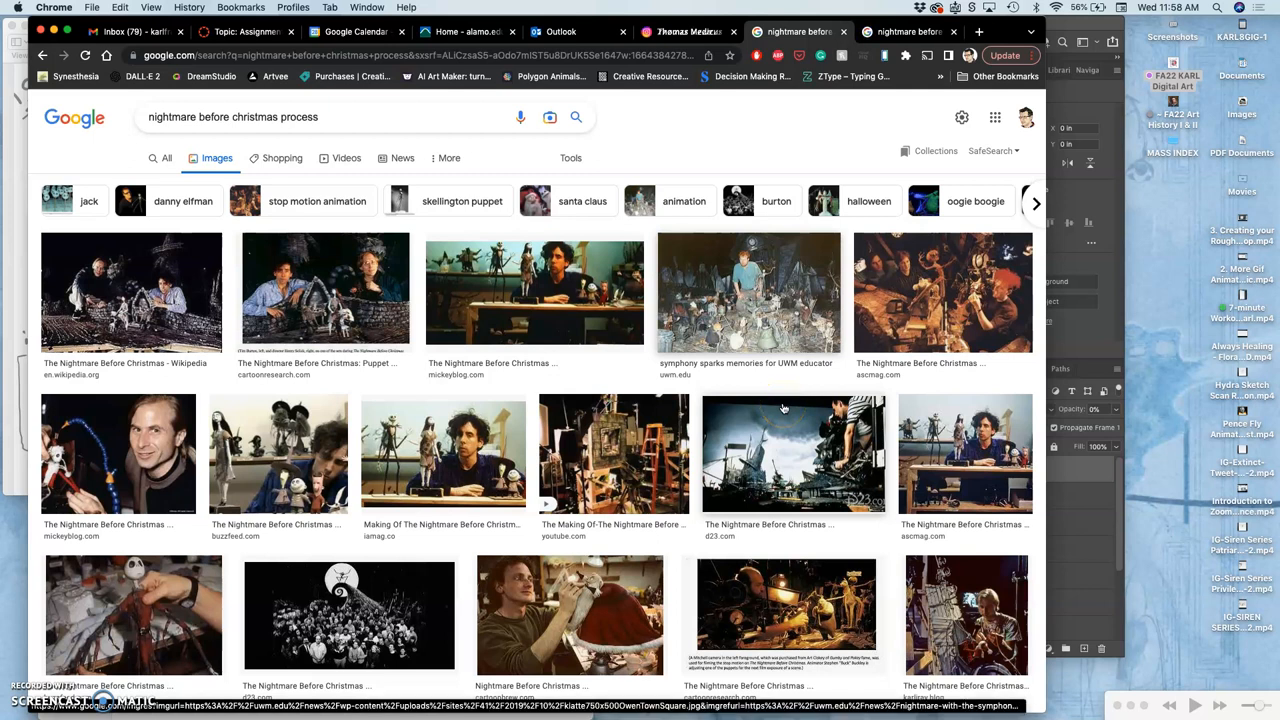
Step: Preview the UWM educator result, a related behind-the-scenes image, and the Immortal Production puppet photo
click(748, 292)
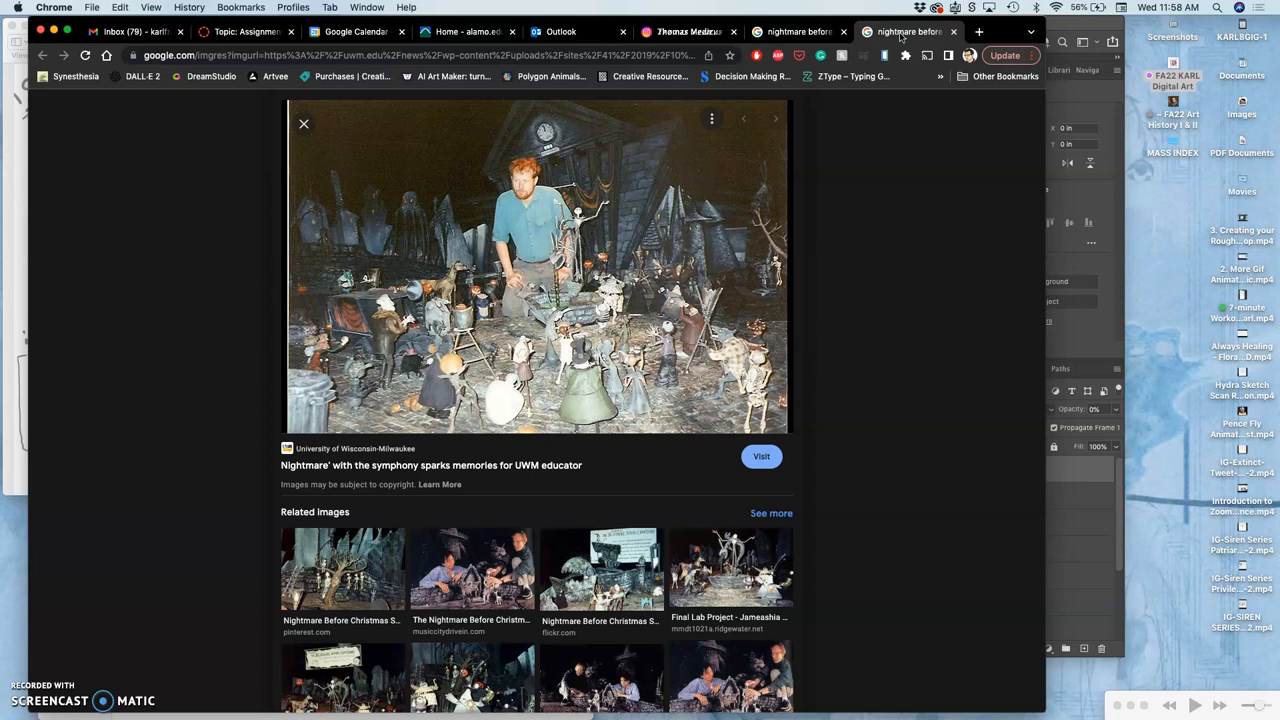
mouse_move(792, 178)
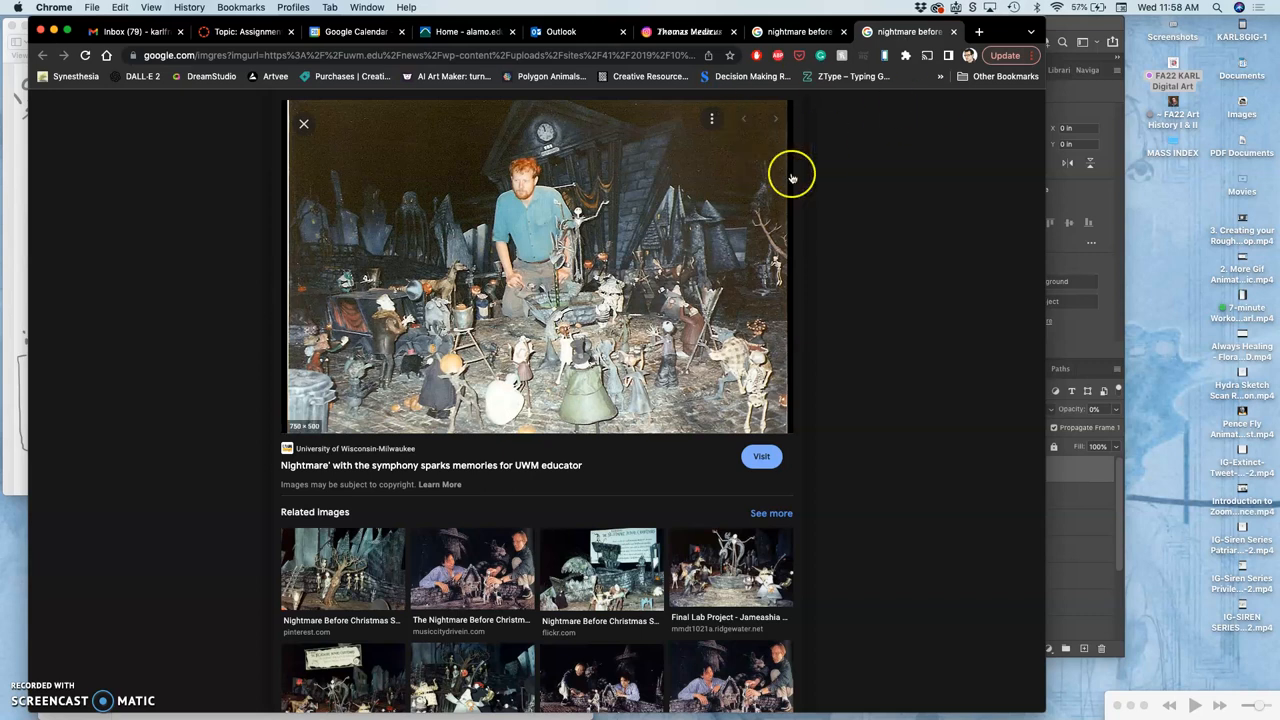
mouse_move(616, 544)
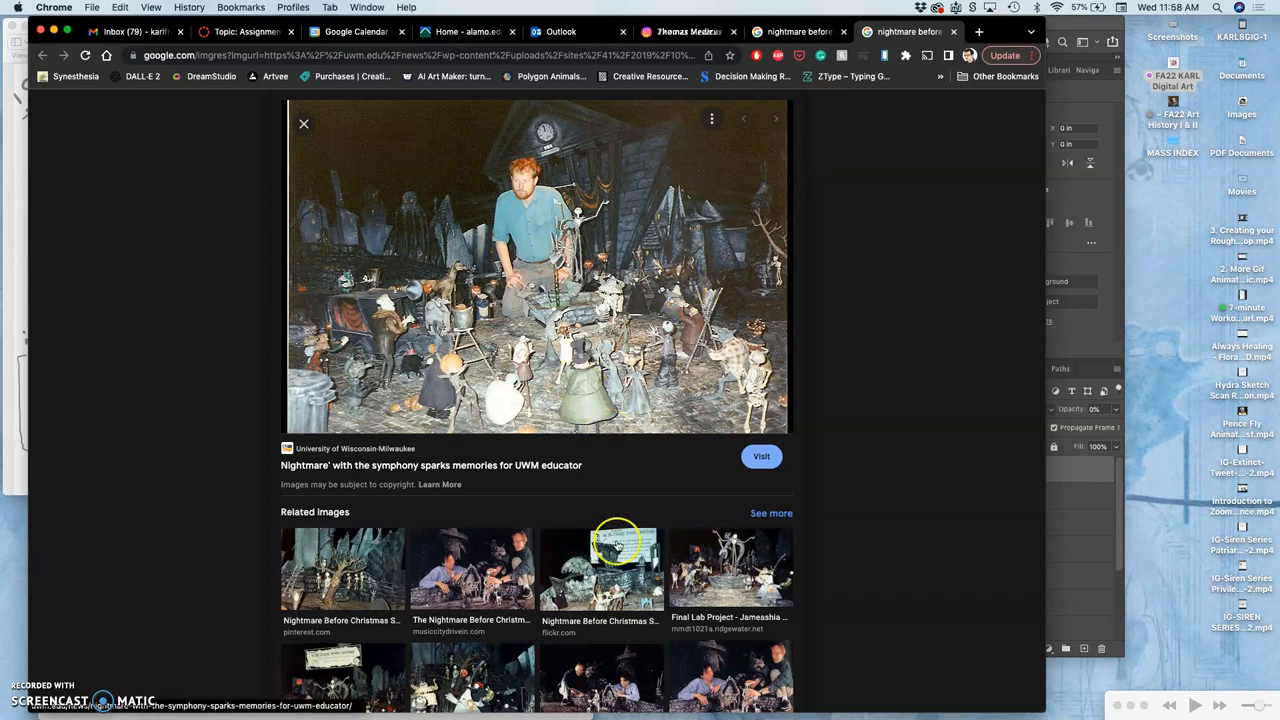
scroll(down, 3)
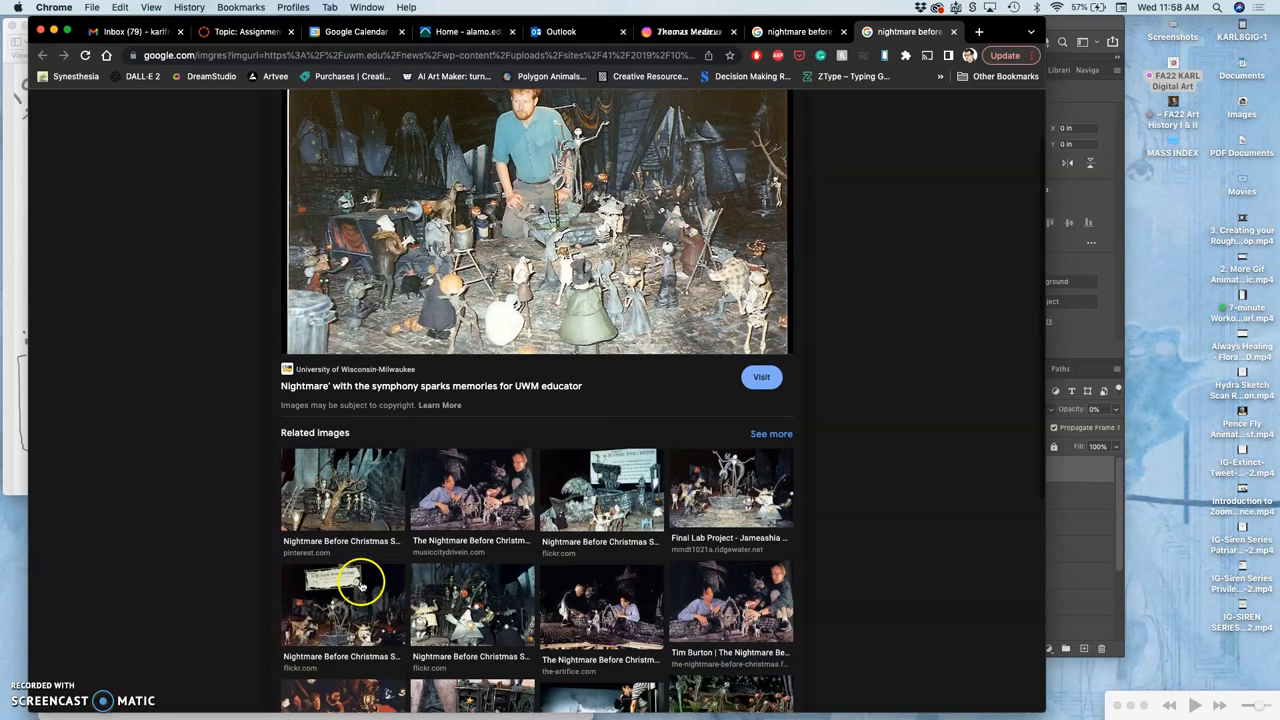
click(600, 600)
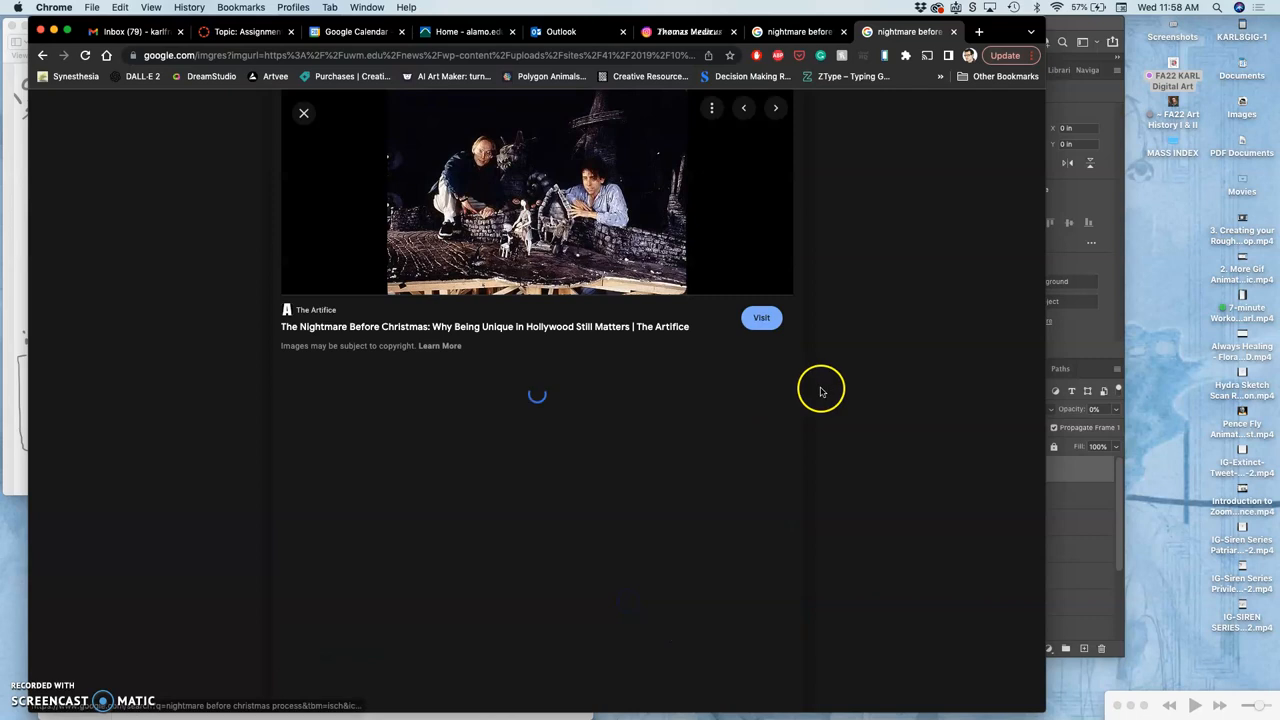
scroll(down, 3)
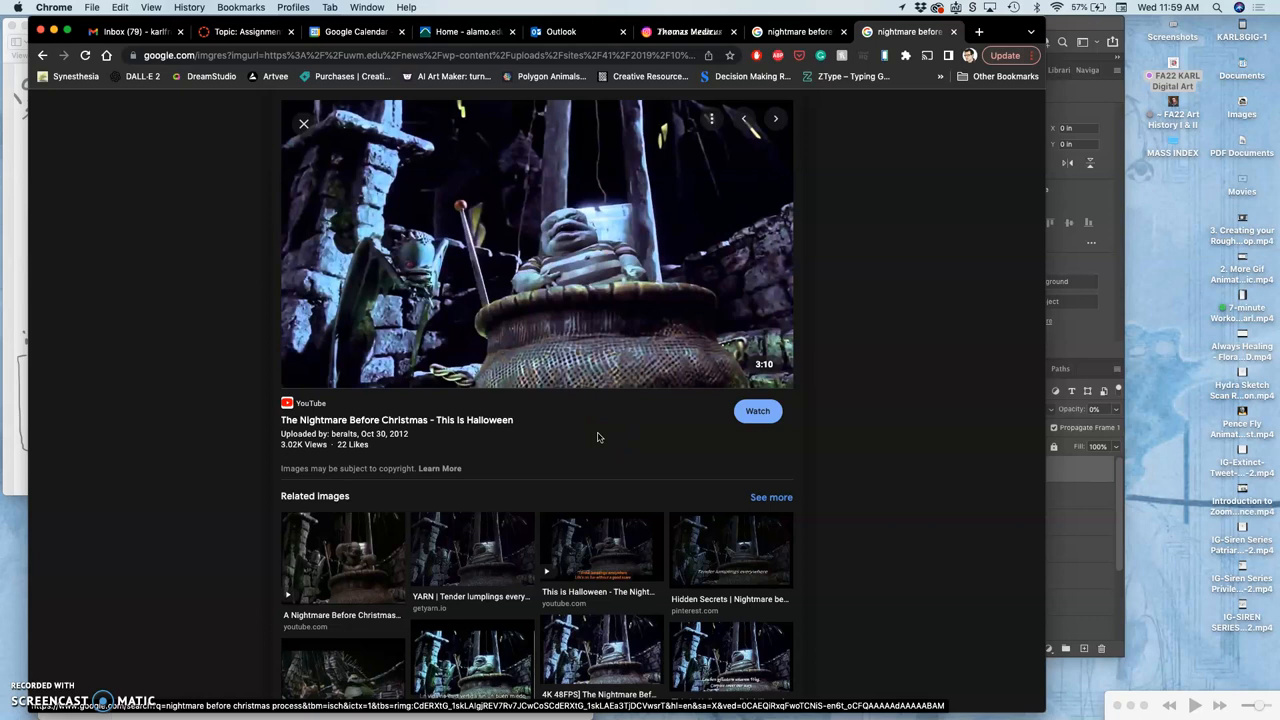
mouse_move(180, 200)
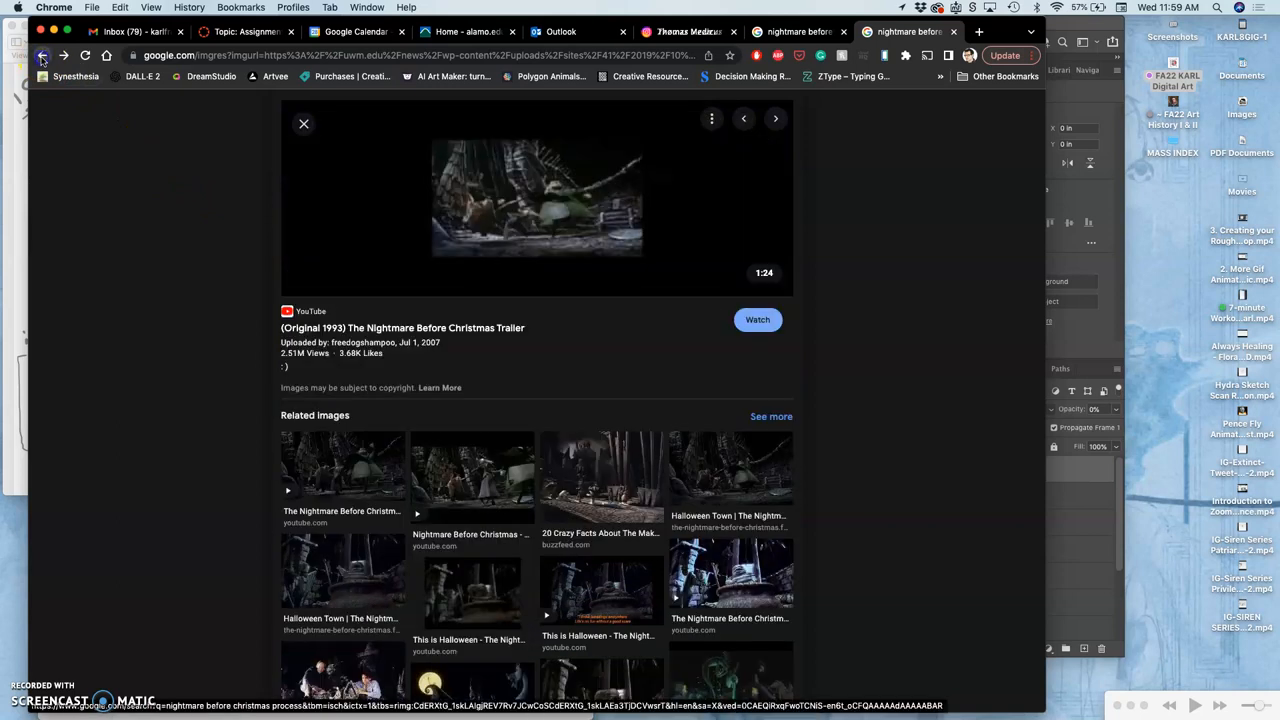
click(776, 118)
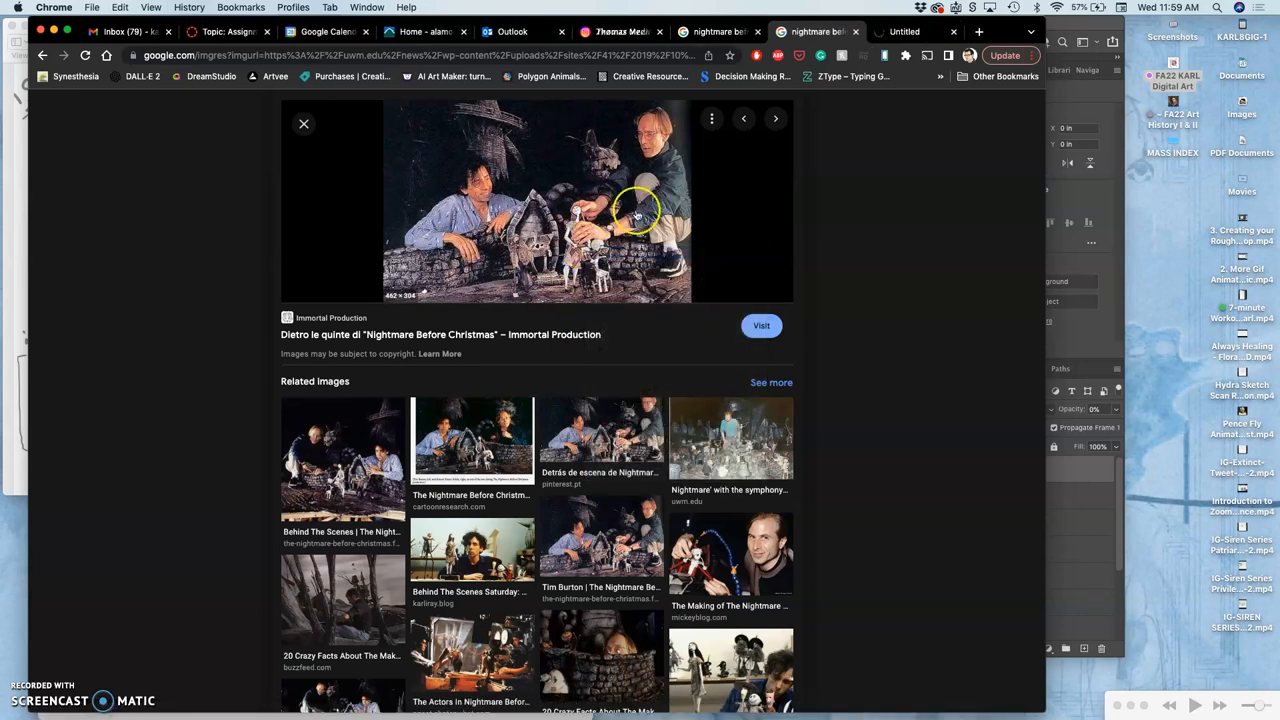
Step: Visit the Immortal Production source article and enlarge the page with browser zoom
click(760, 324)
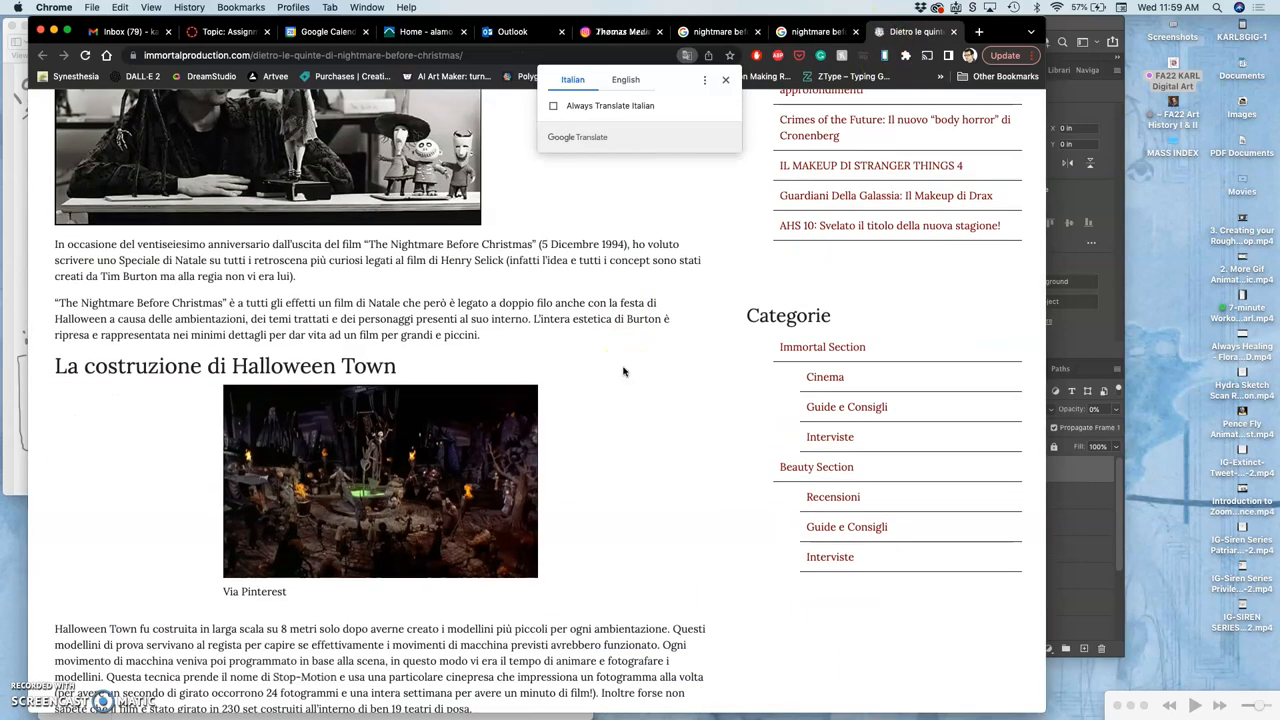
scroll(down, 3)
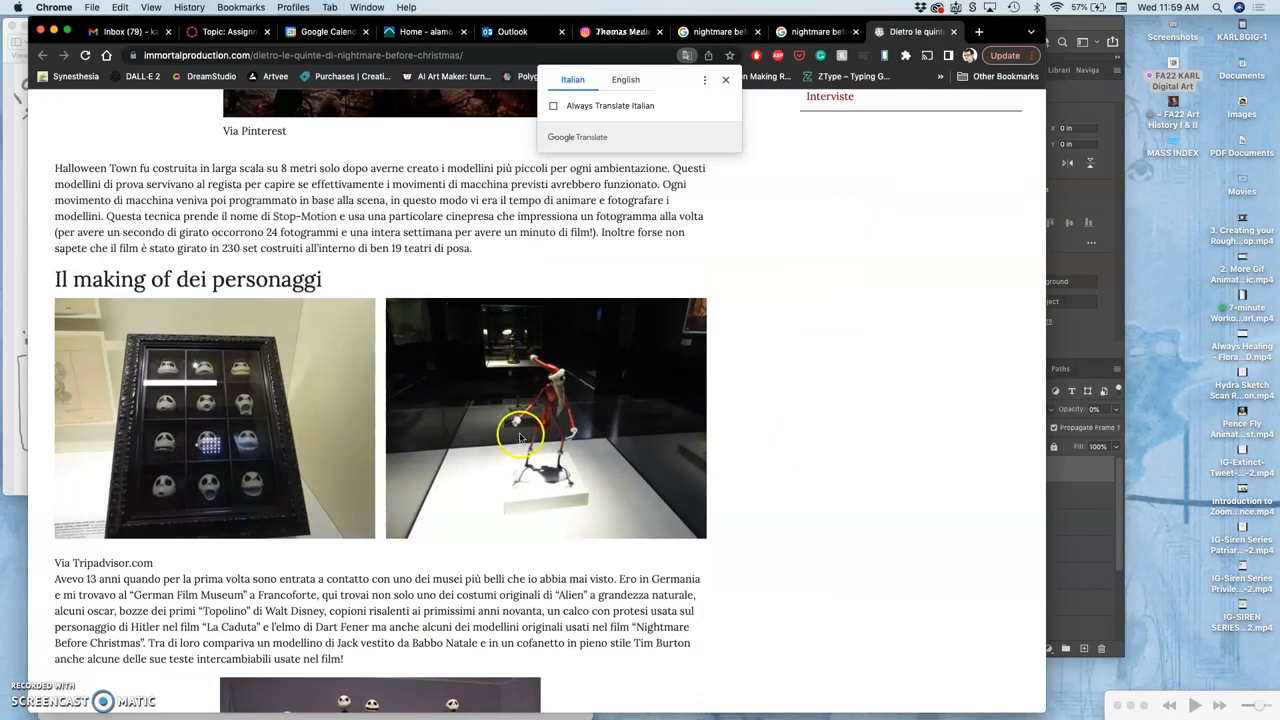
scroll(down, 3)
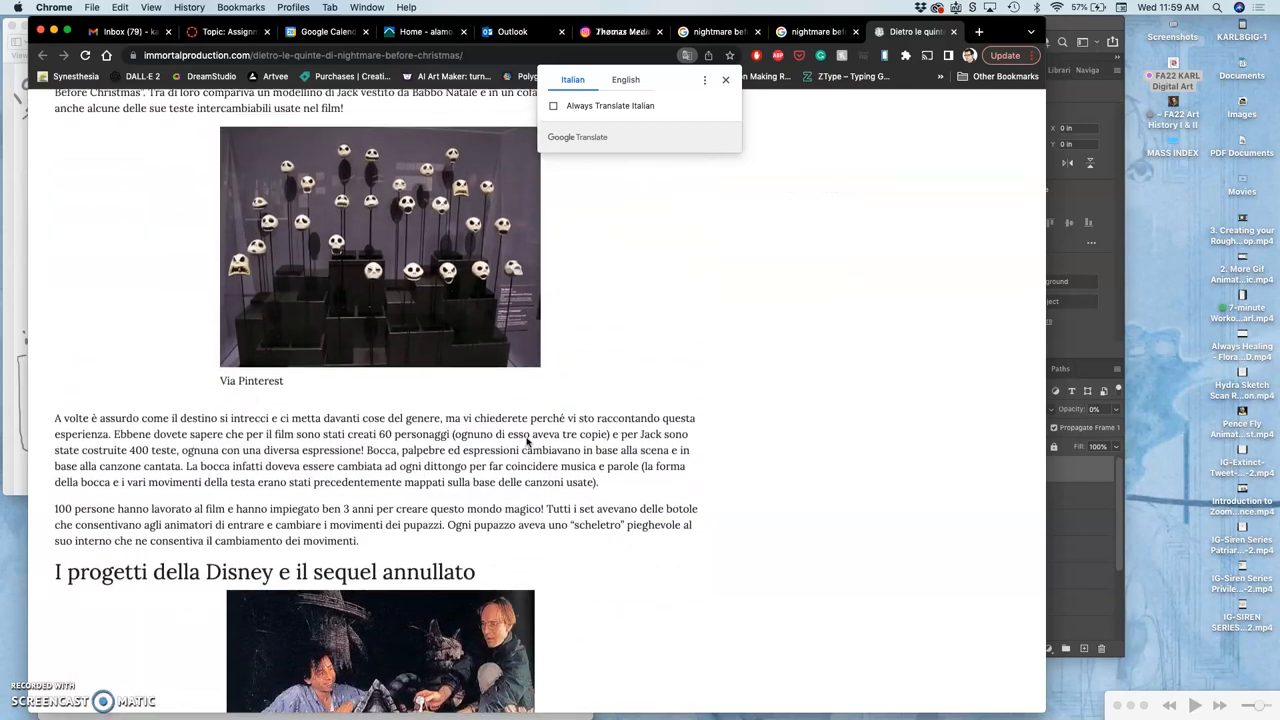
scroll(down, 3)
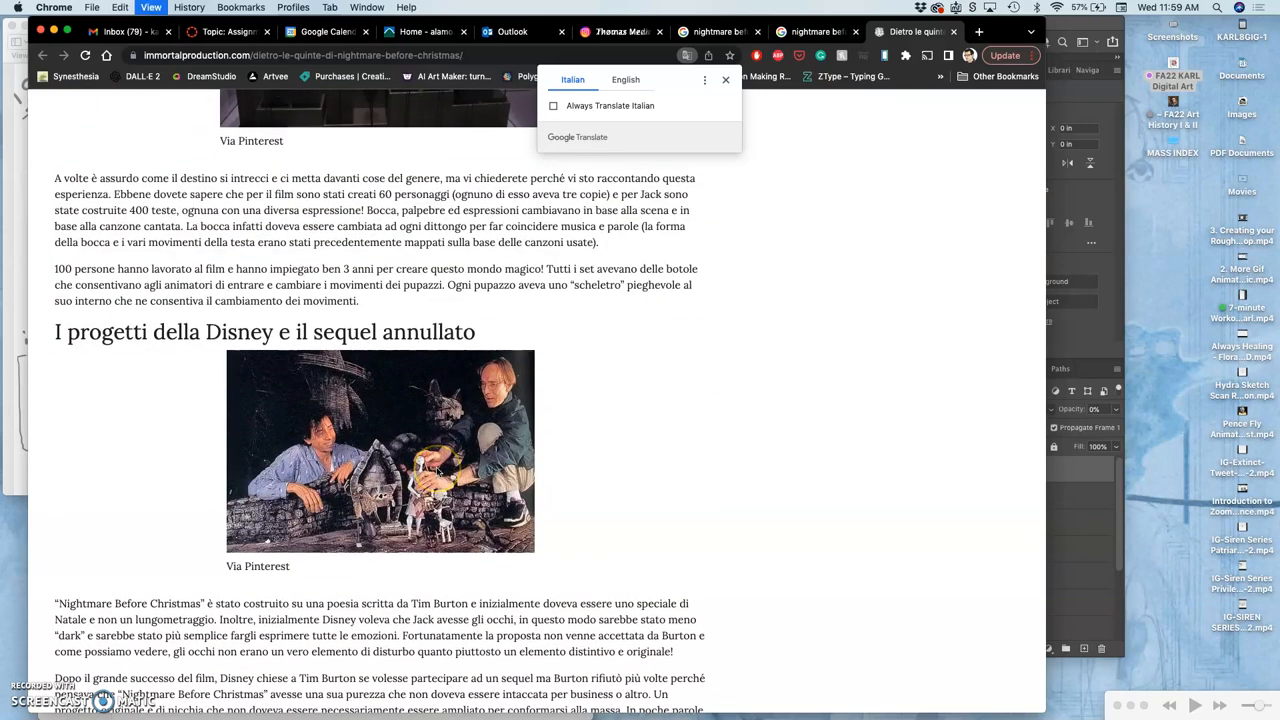
click(672, 80)
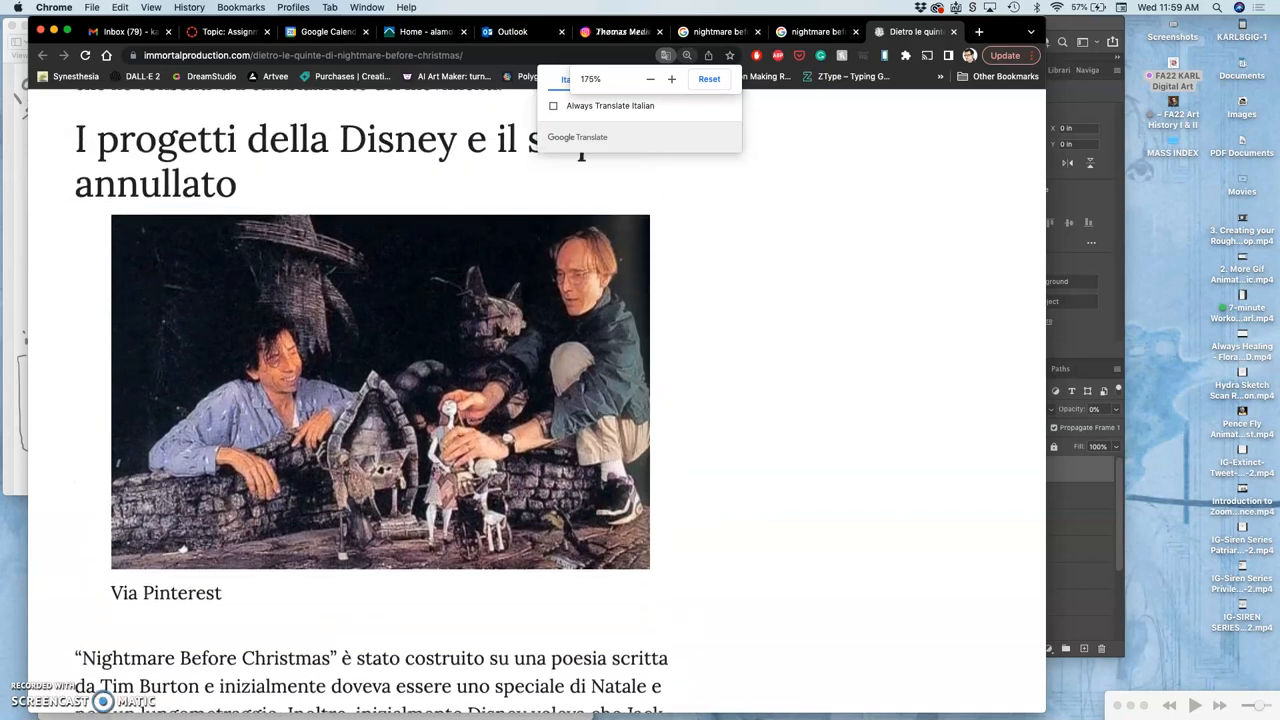
click(672, 80)
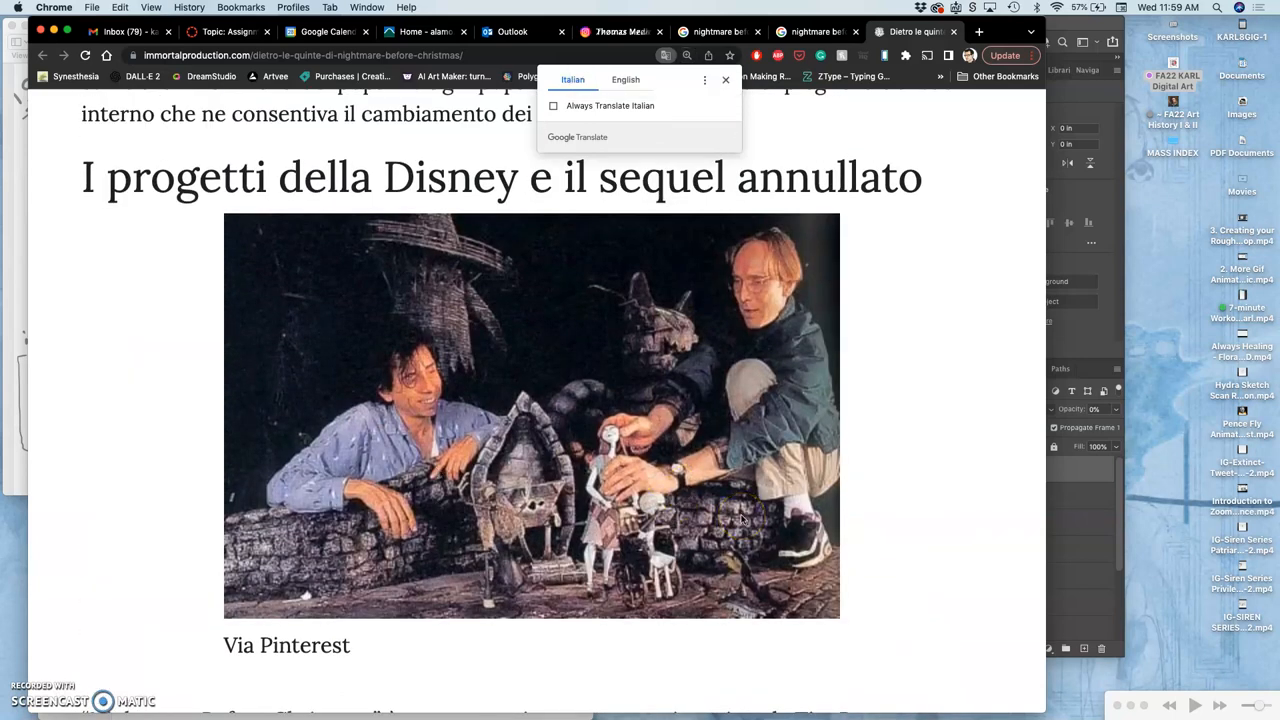
mouse_move(428, 236)
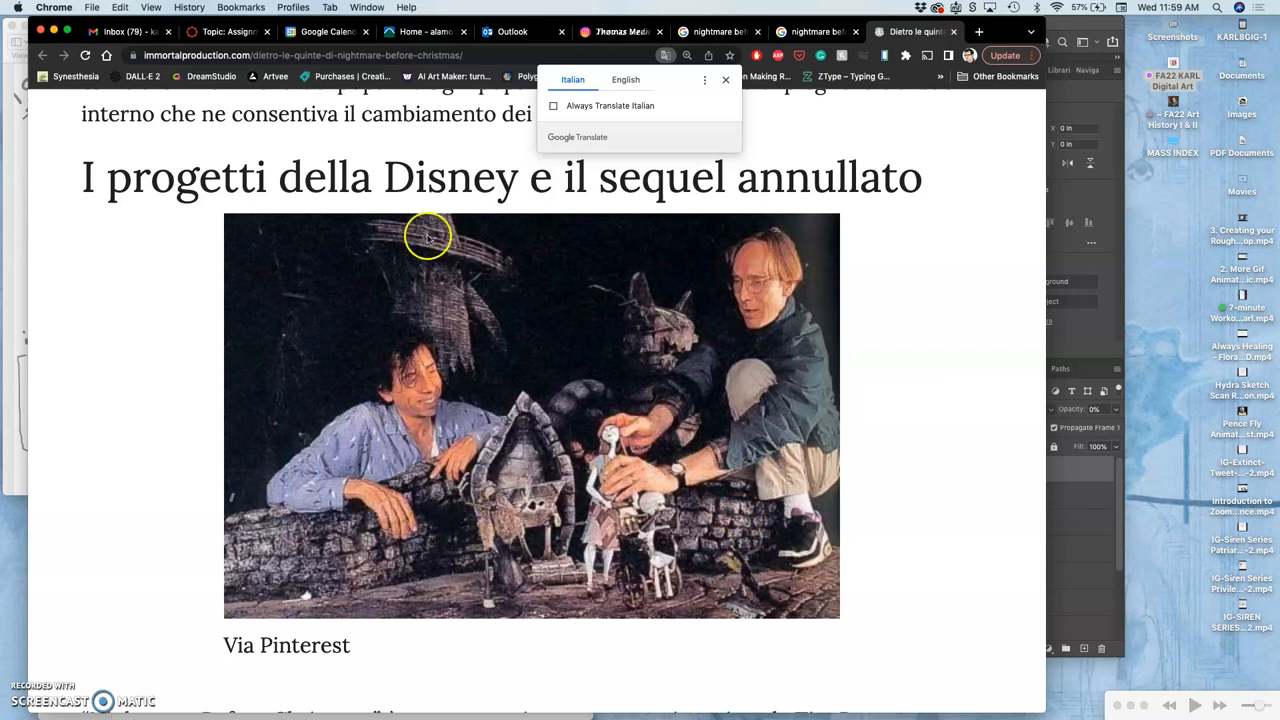
mouse_move(688, 608)
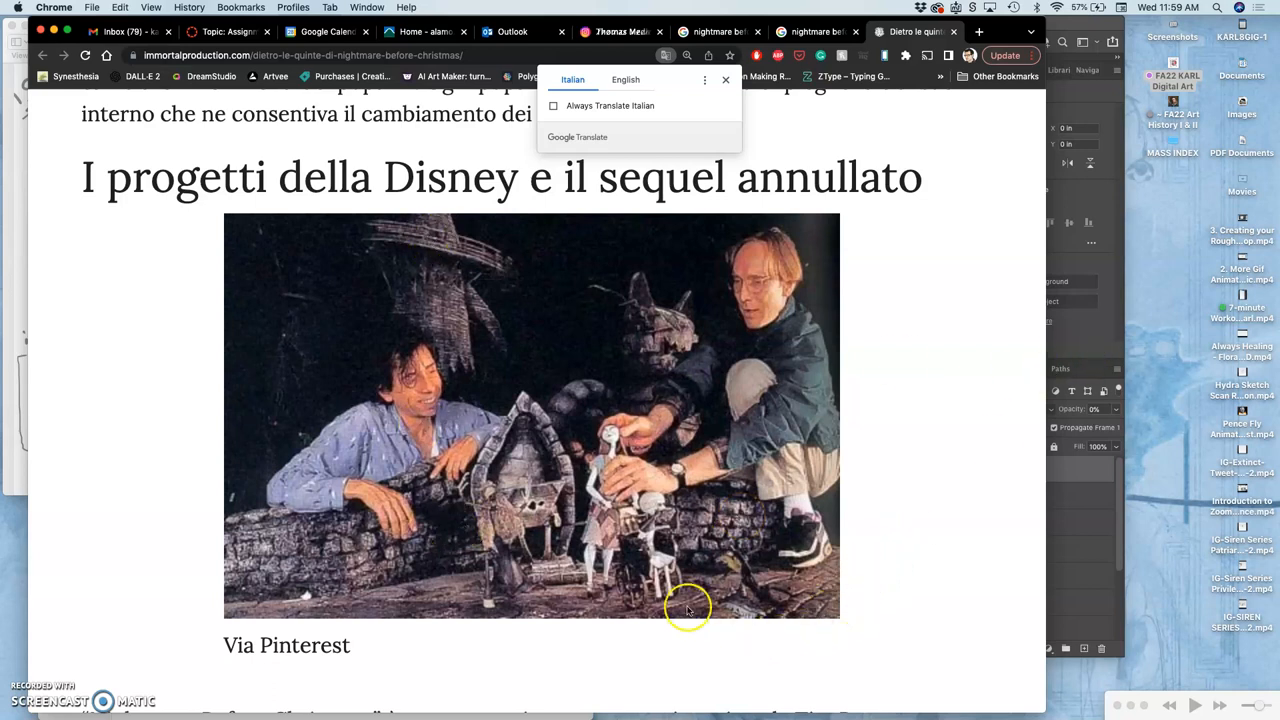
mouse_move(612, 552)
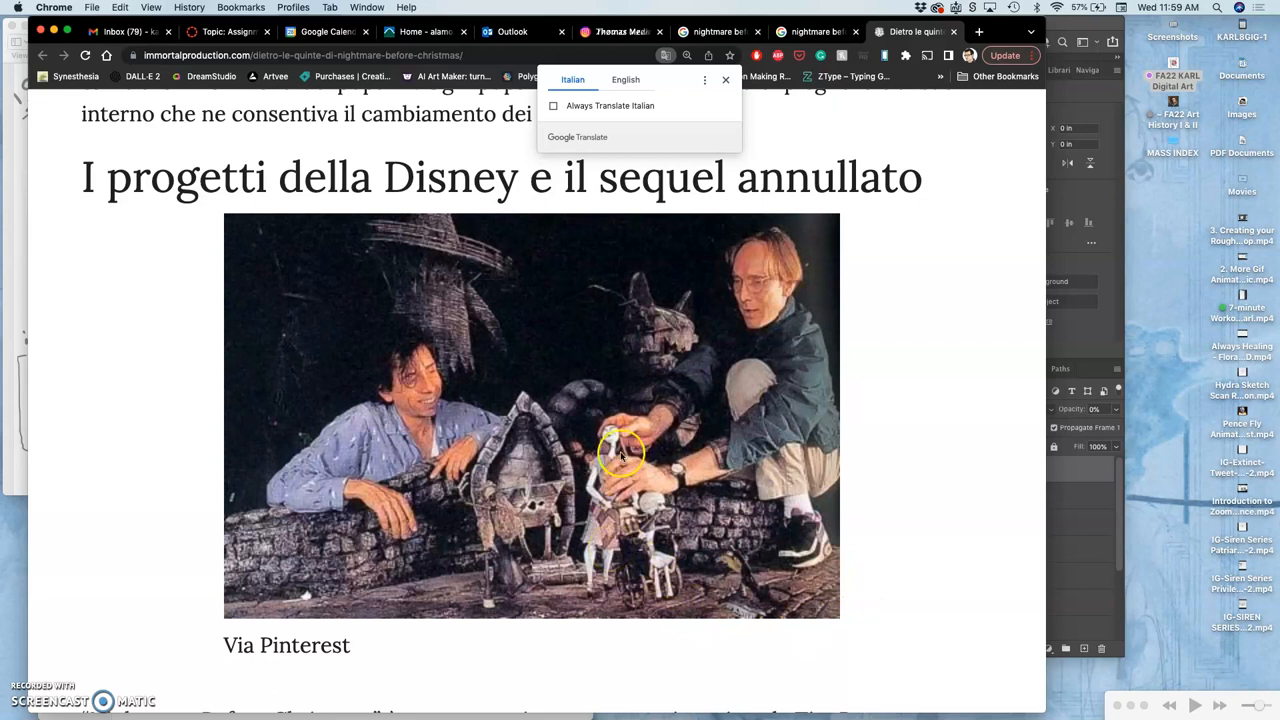
Step: Read down through the Jack Skellington replacement heads and Disney sequel sections
scroll(down, 3)
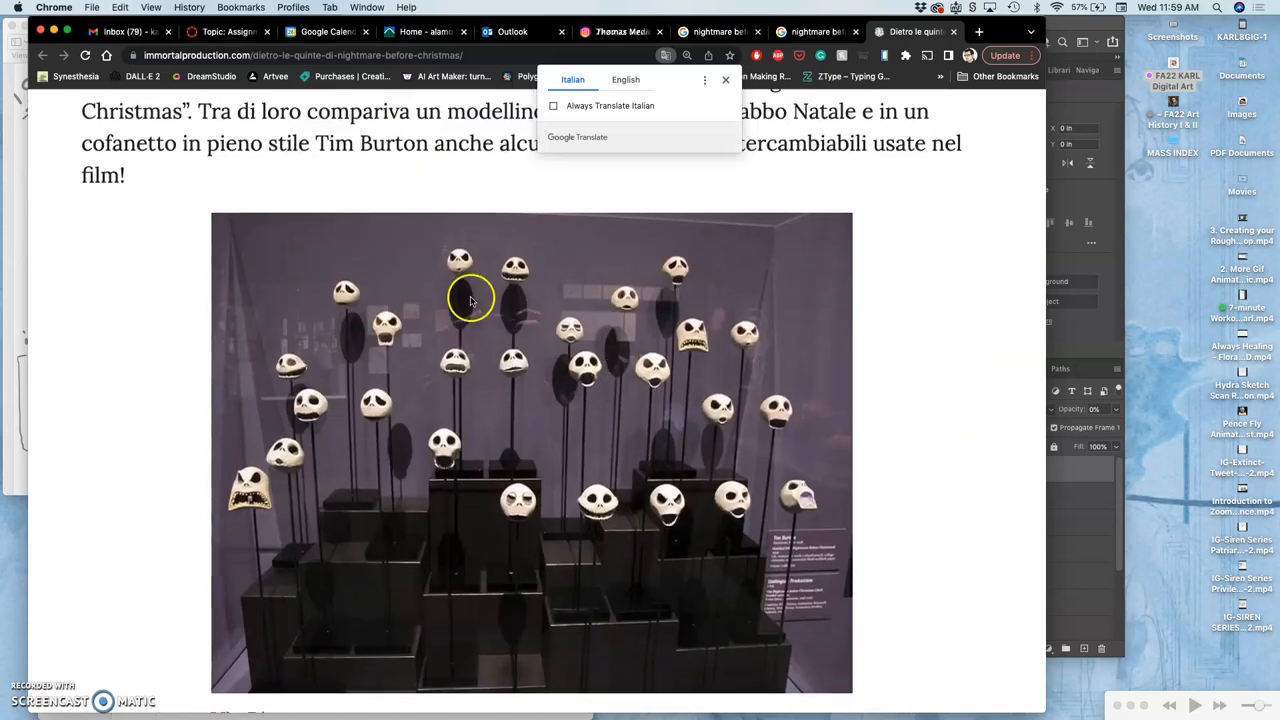
mouse_move(512, 360)
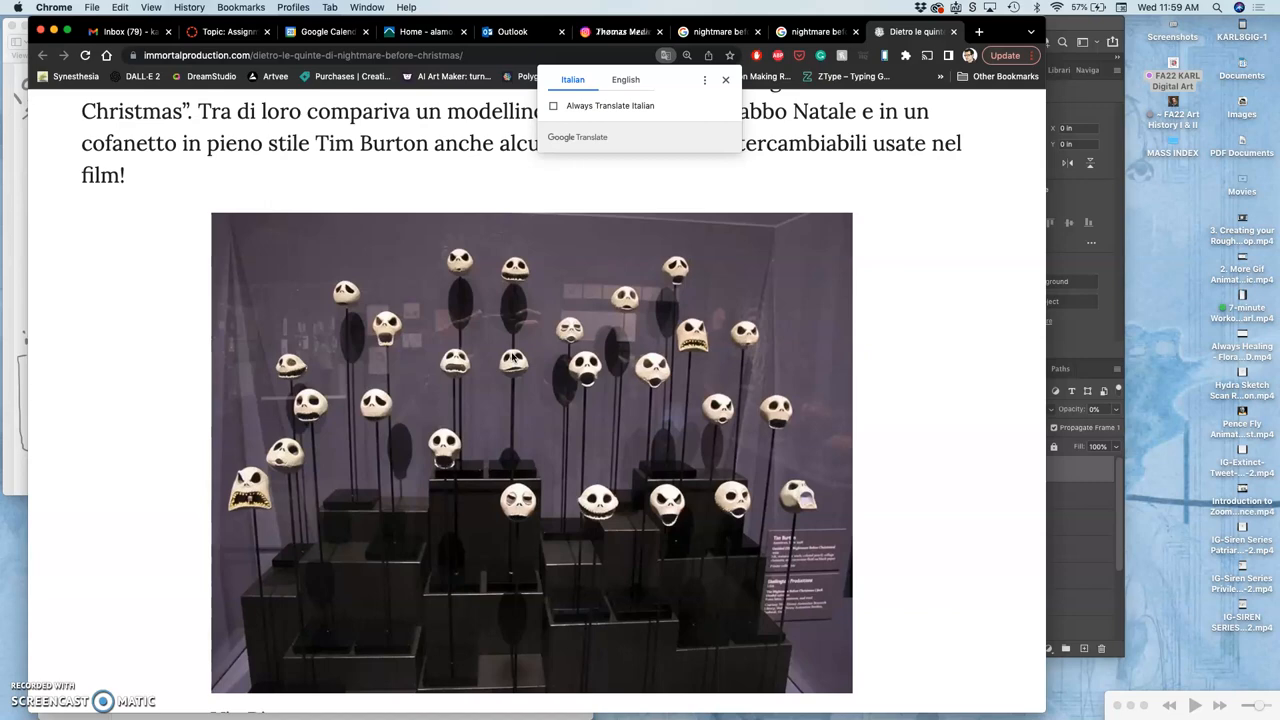
scroll(down, 3)
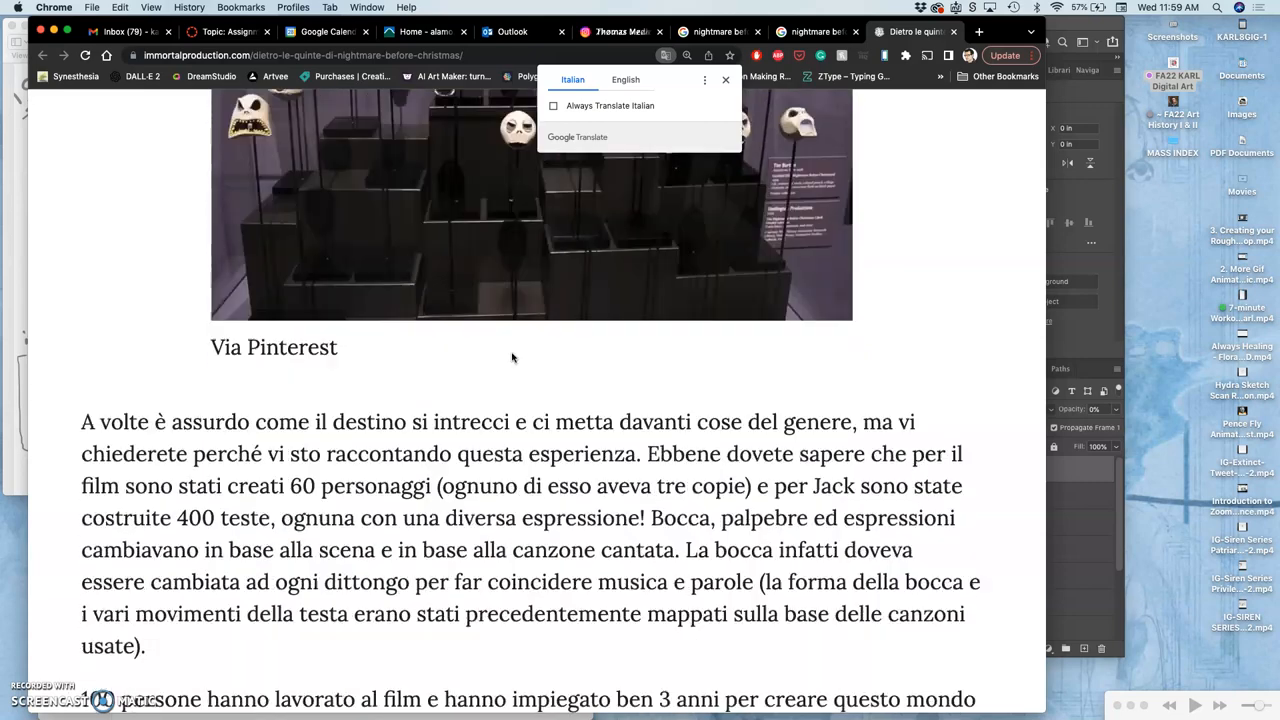
scroll(down, 3)
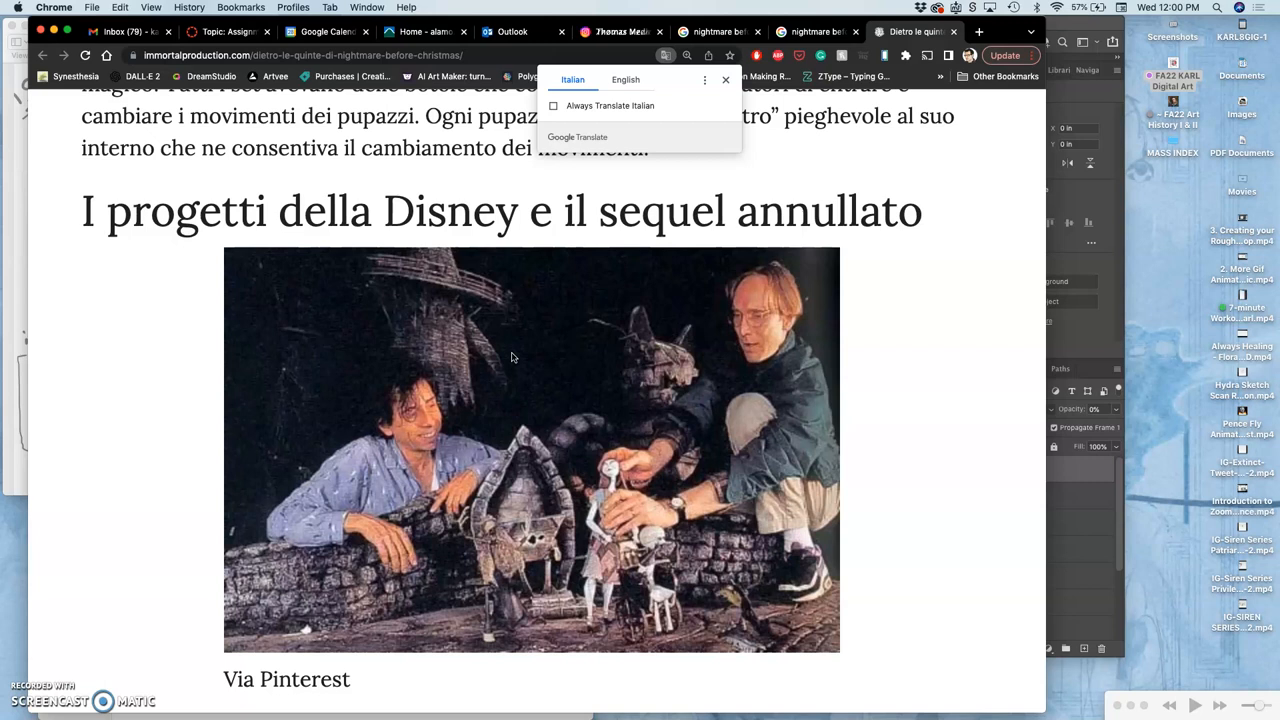
mouse_move(756, 32)
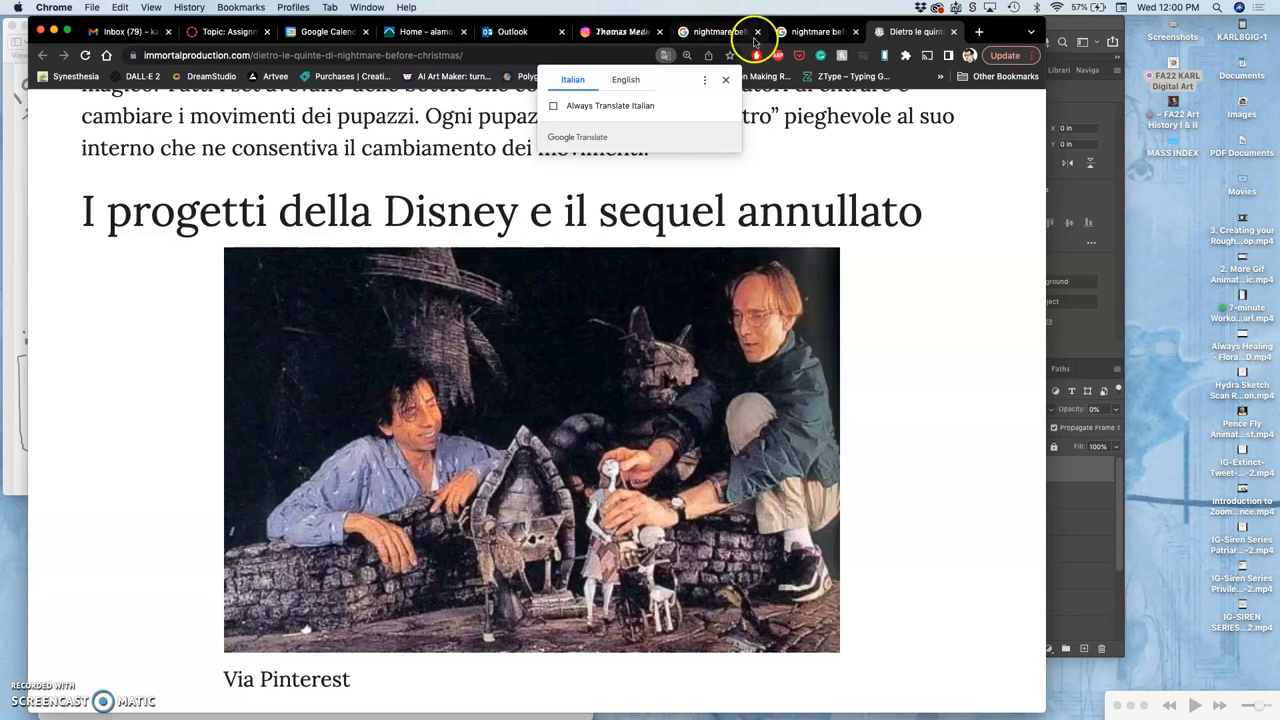
mouse_move(816, 32)
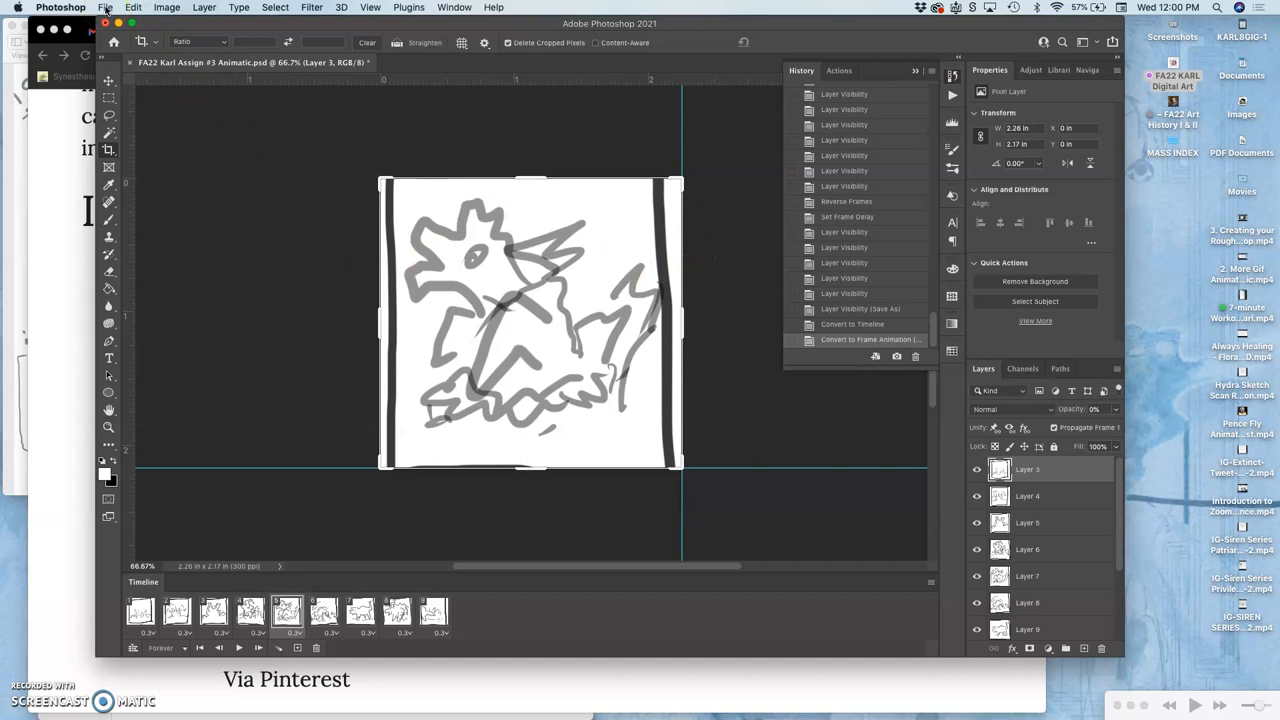
mouse_move(280, 88)
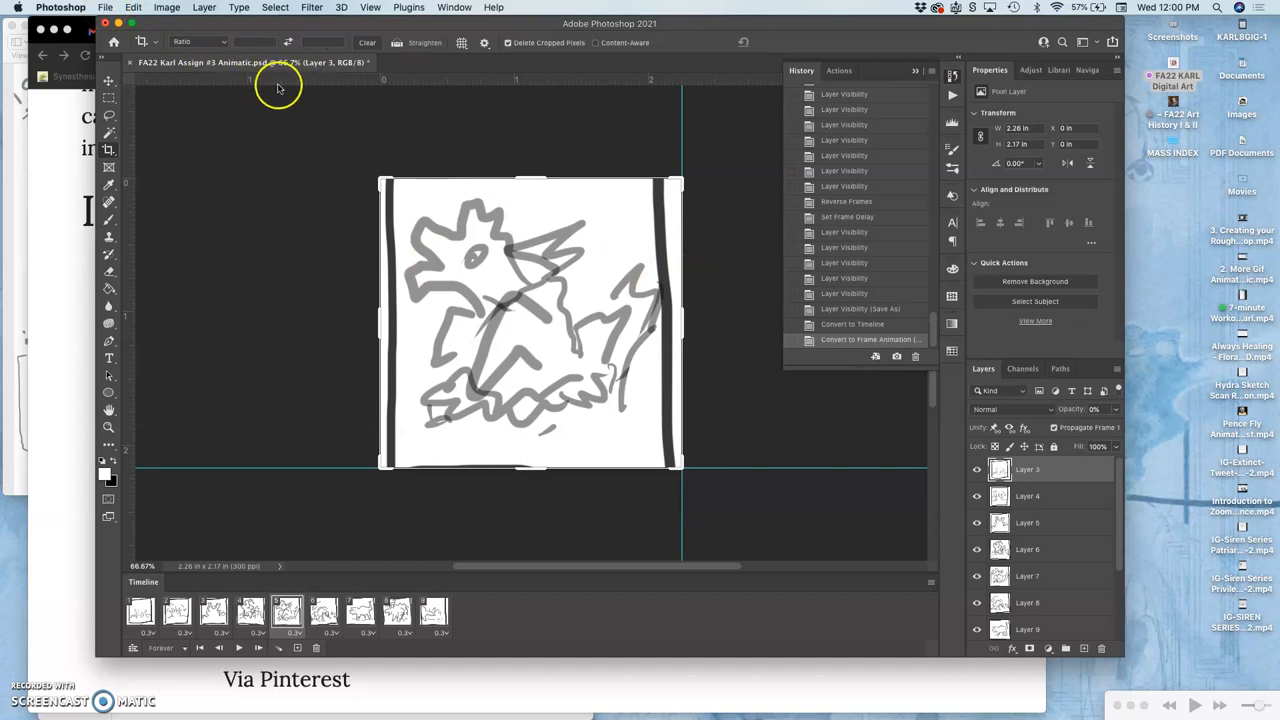
Step: Return to the animatic in Photoshop and bring up the Image menu
click(166, 8)
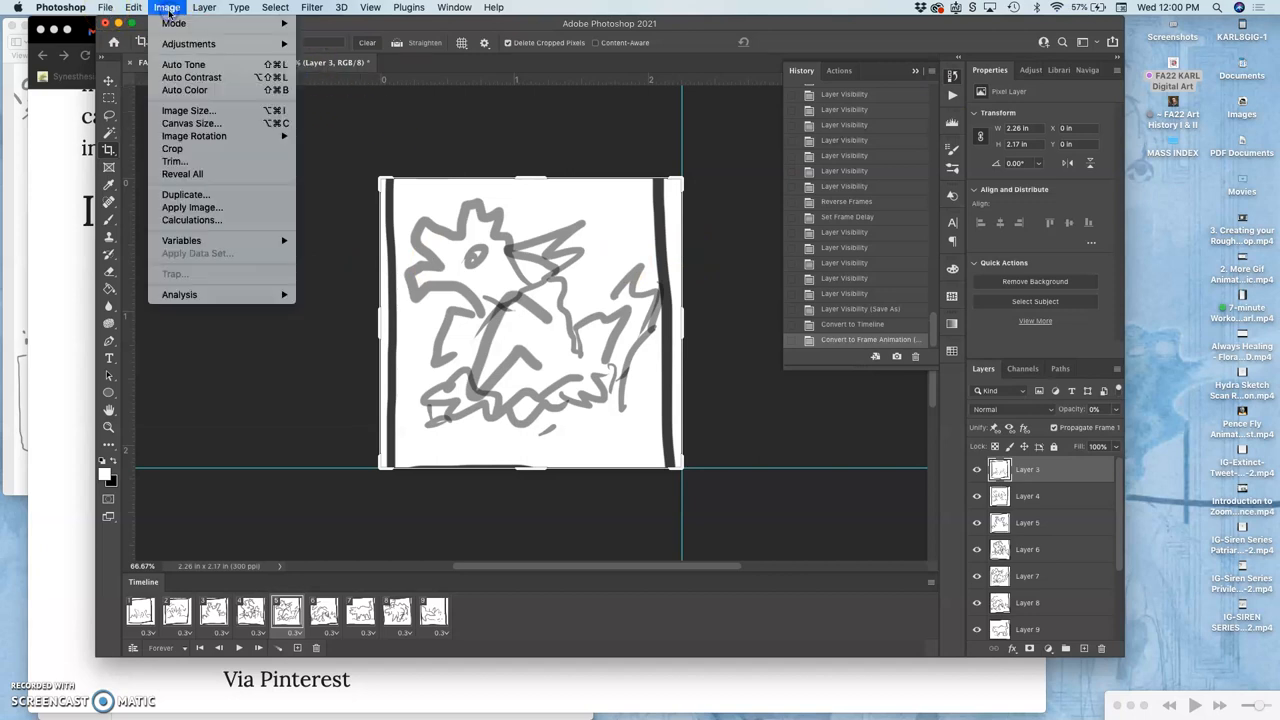
Step: Resize the animatic to 800 by 800 pixels via Image Size
click(188, 110)
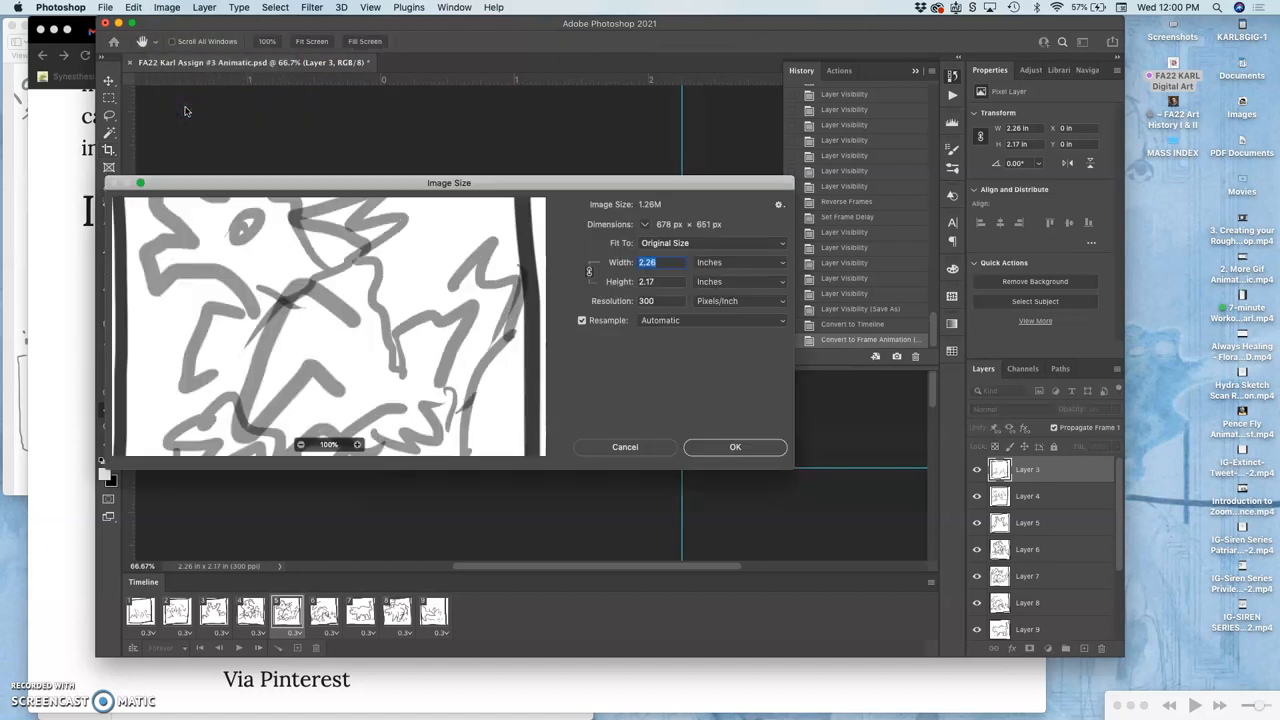
mouse_move(428, 170)
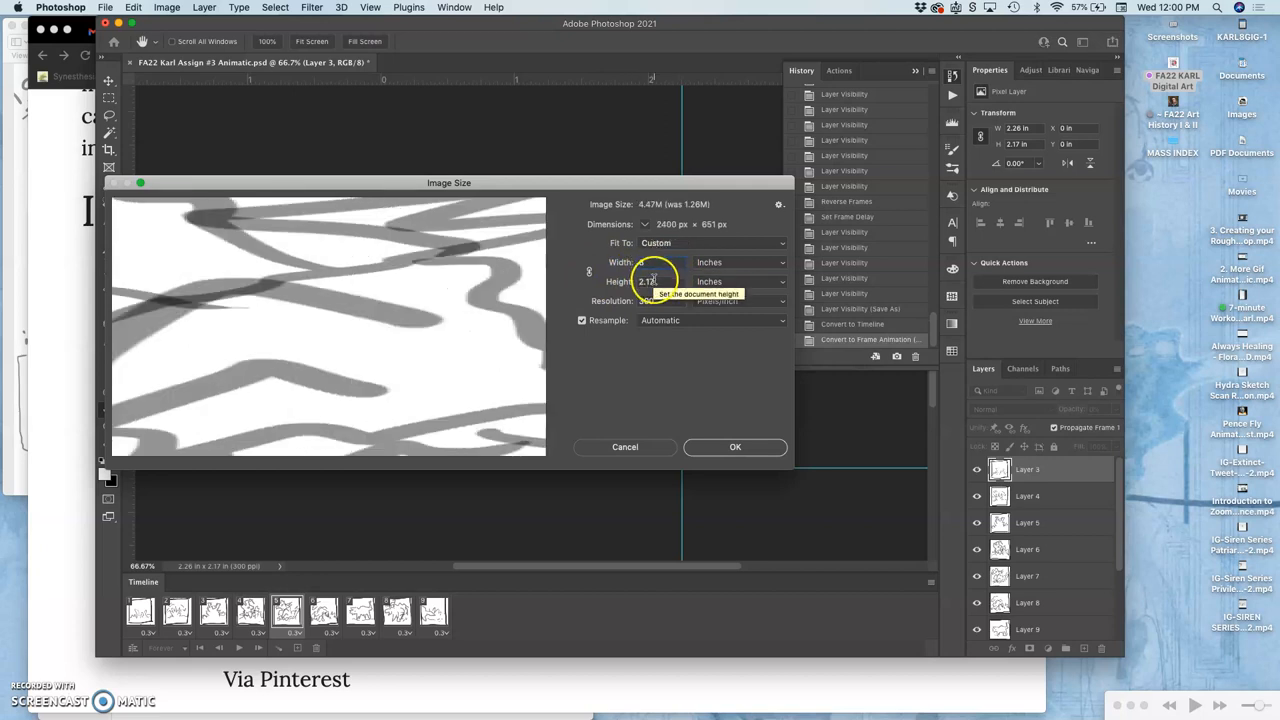
text(8)
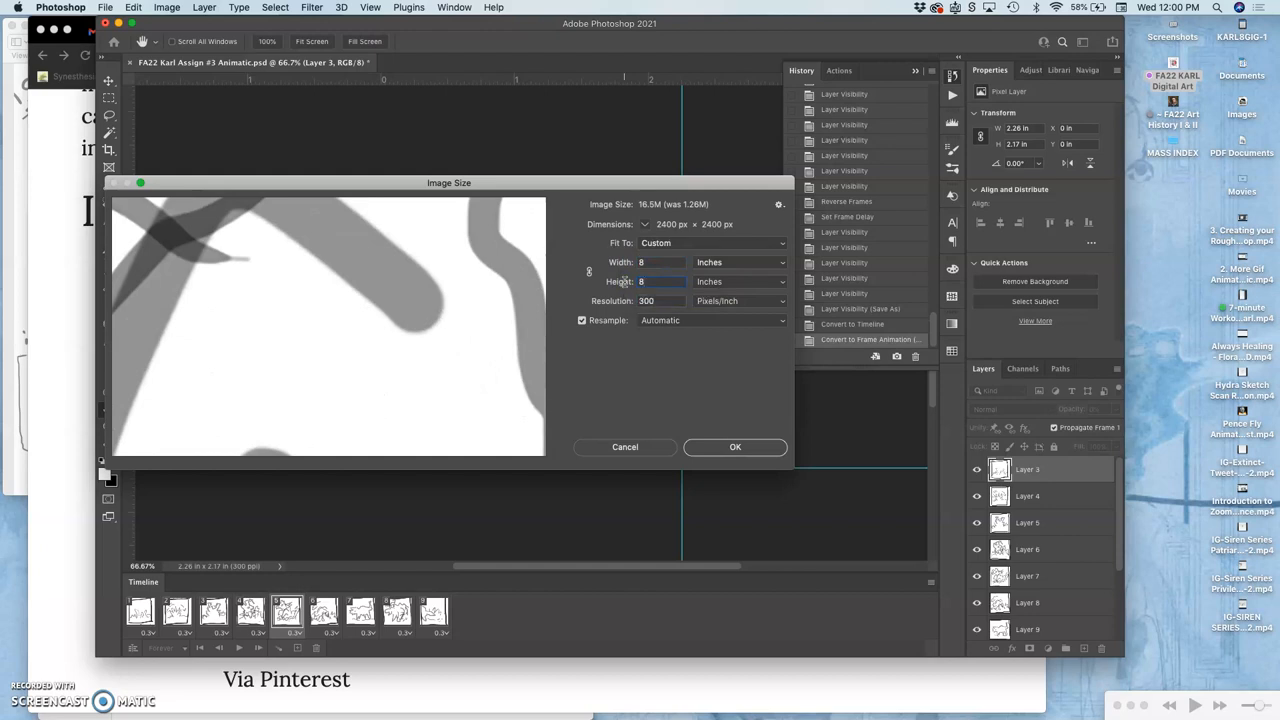
mouse_move(664, 320)
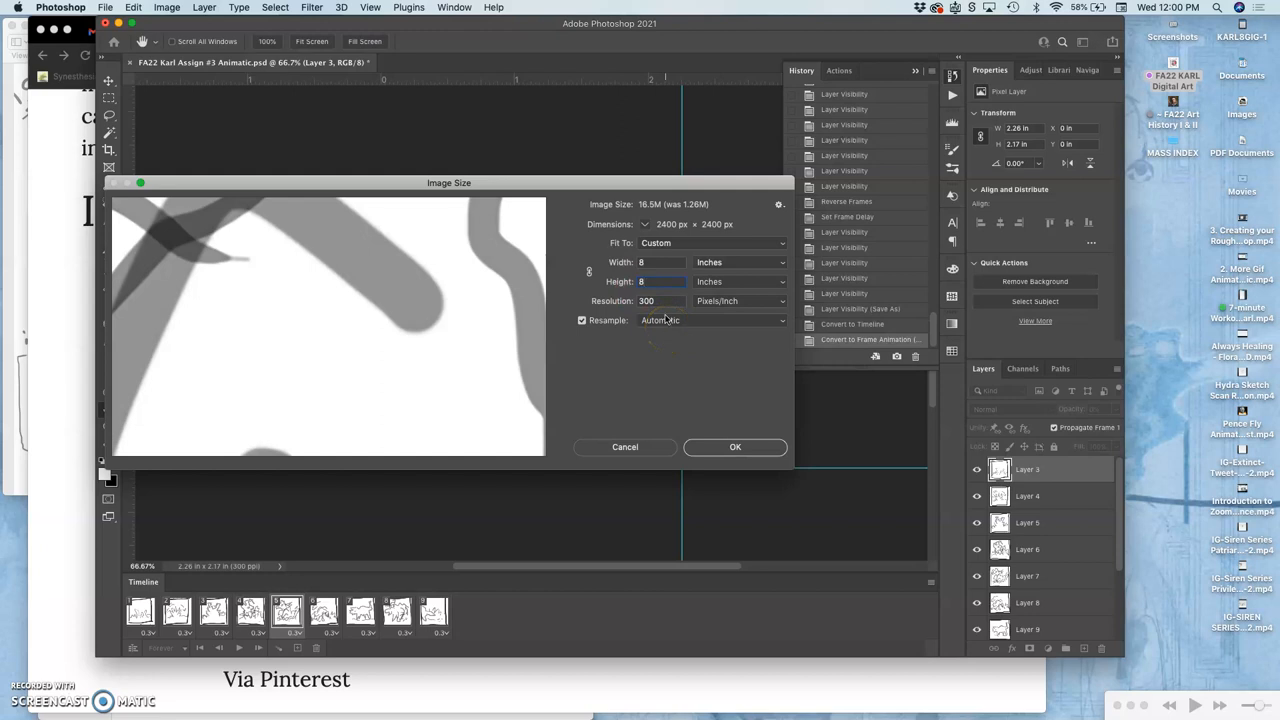
mouse_move(660, 300)
text(100)
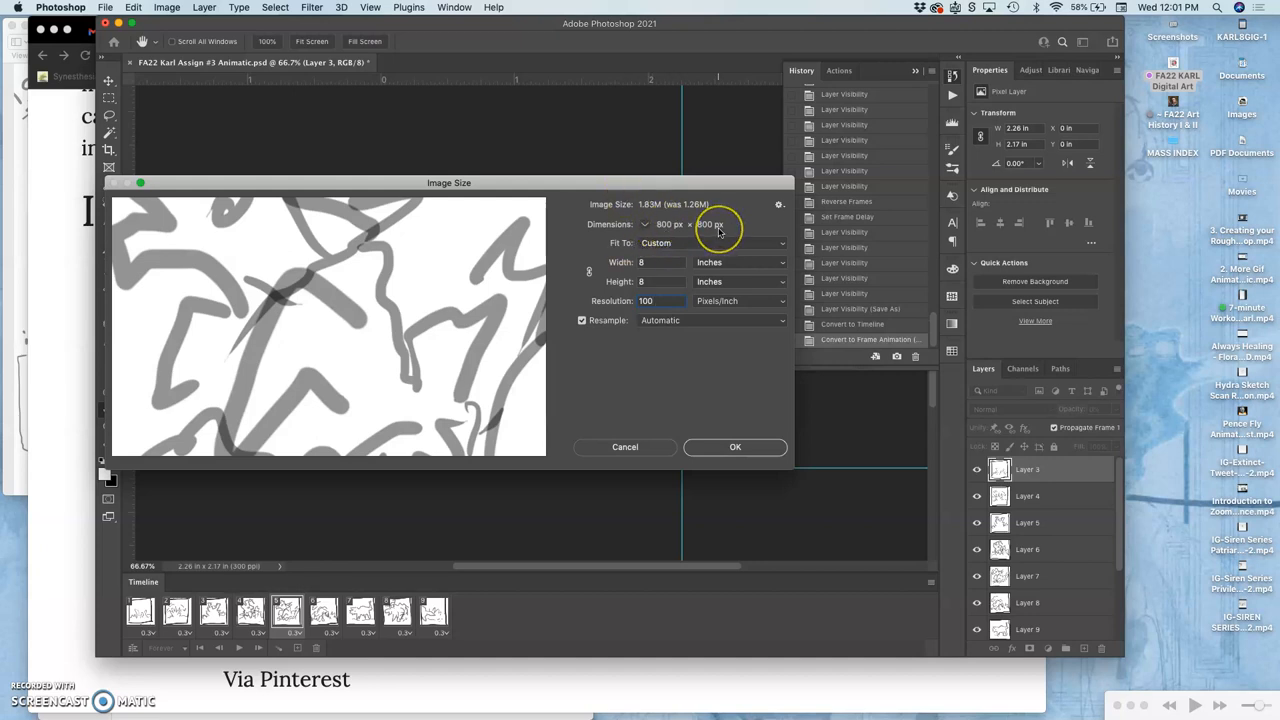
mouse_move(656, 308)
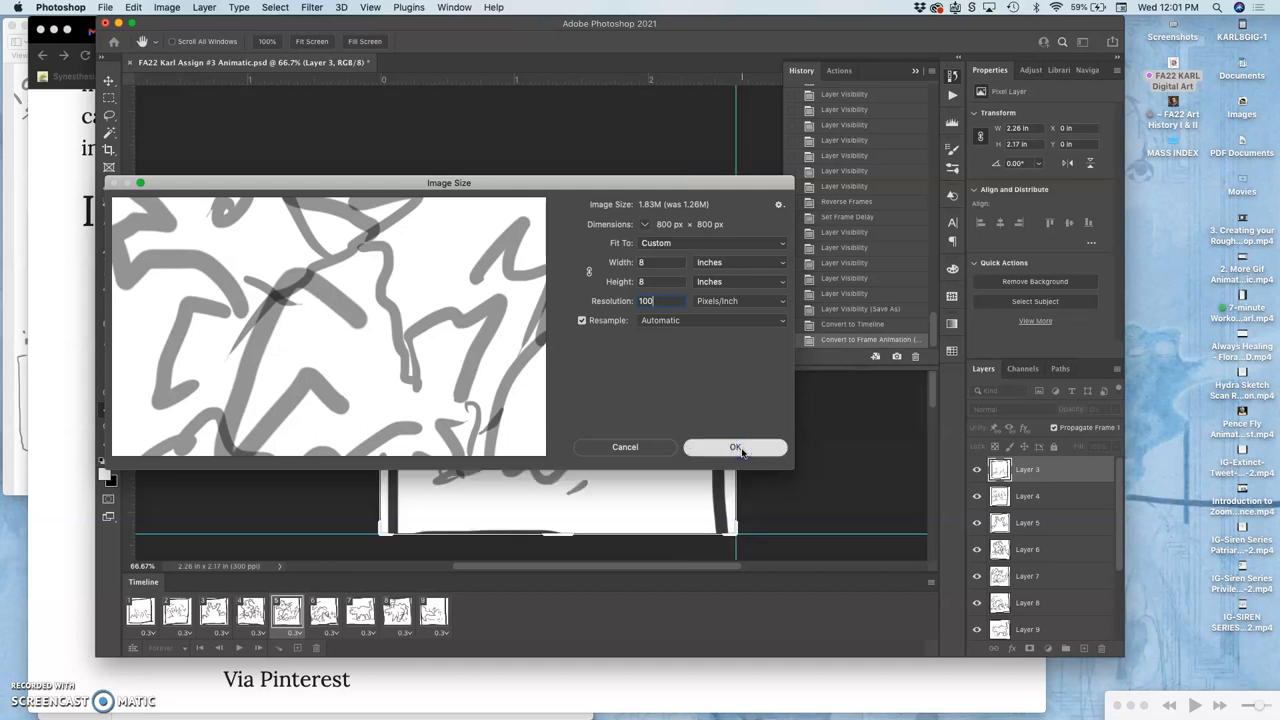
click(736, 448)
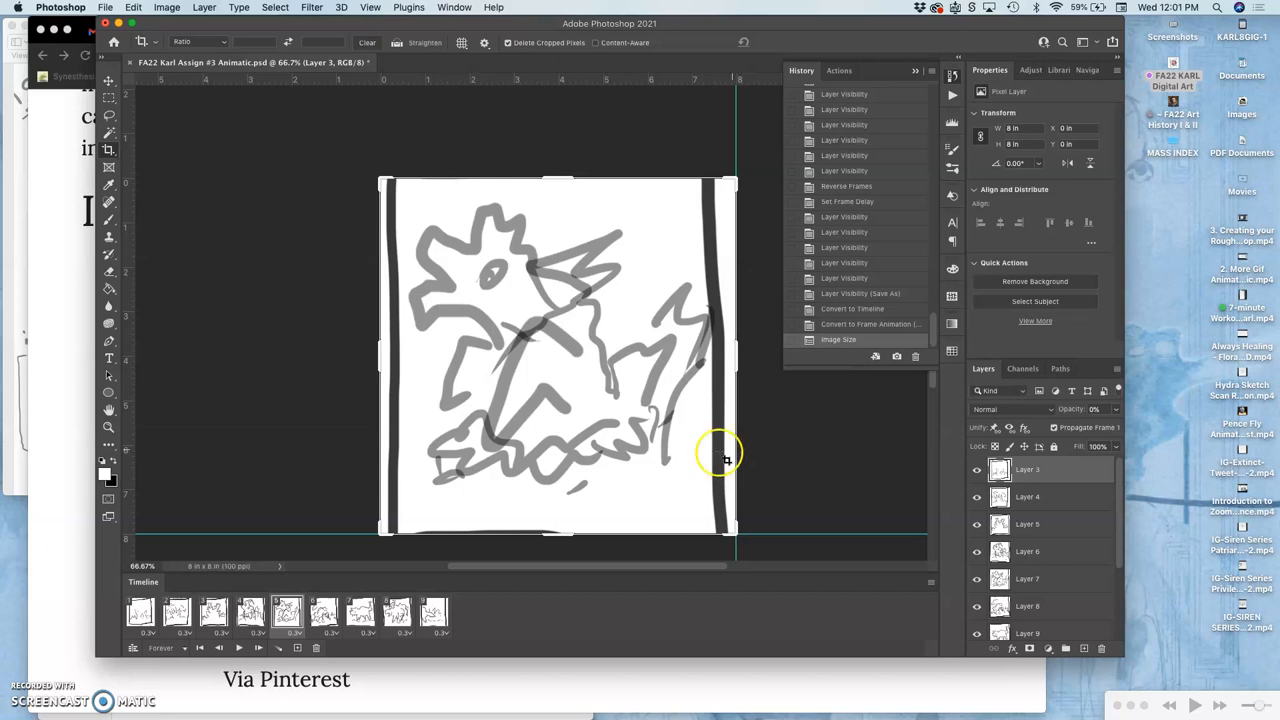
Step: Play back the resized frame animation to check it, ending on the last frame
click(240, 648)
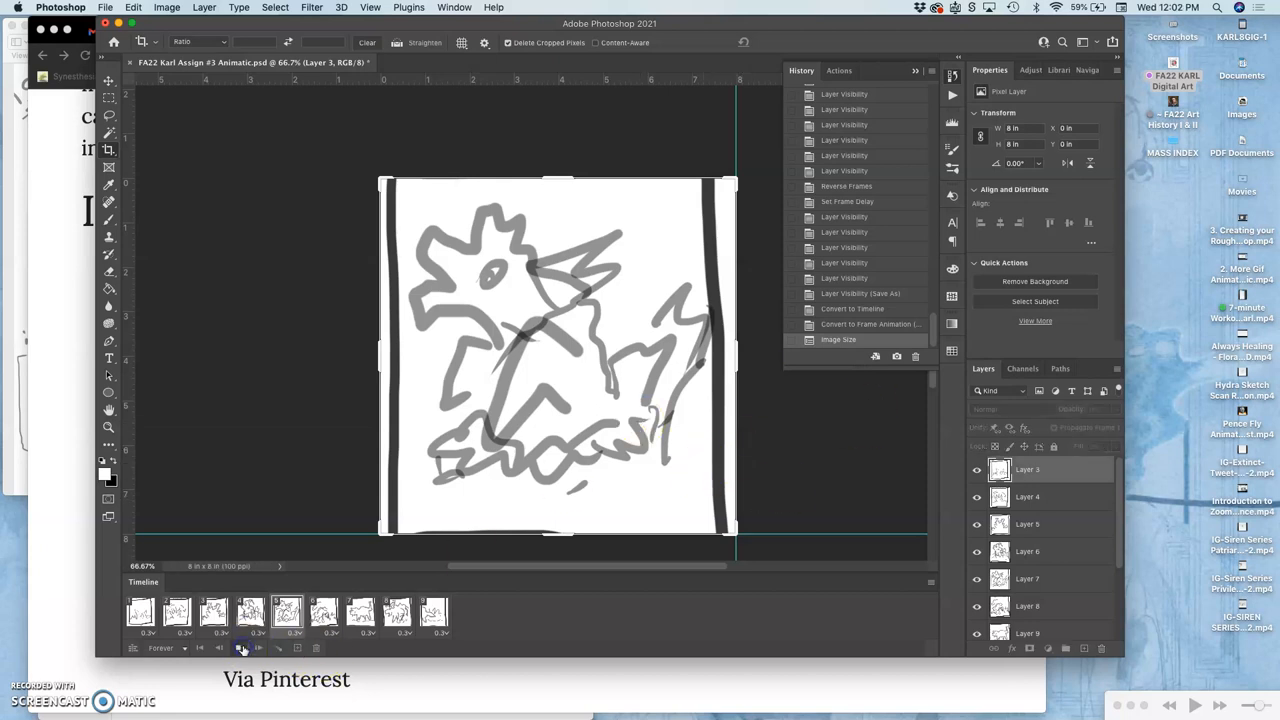
click(240, 648)
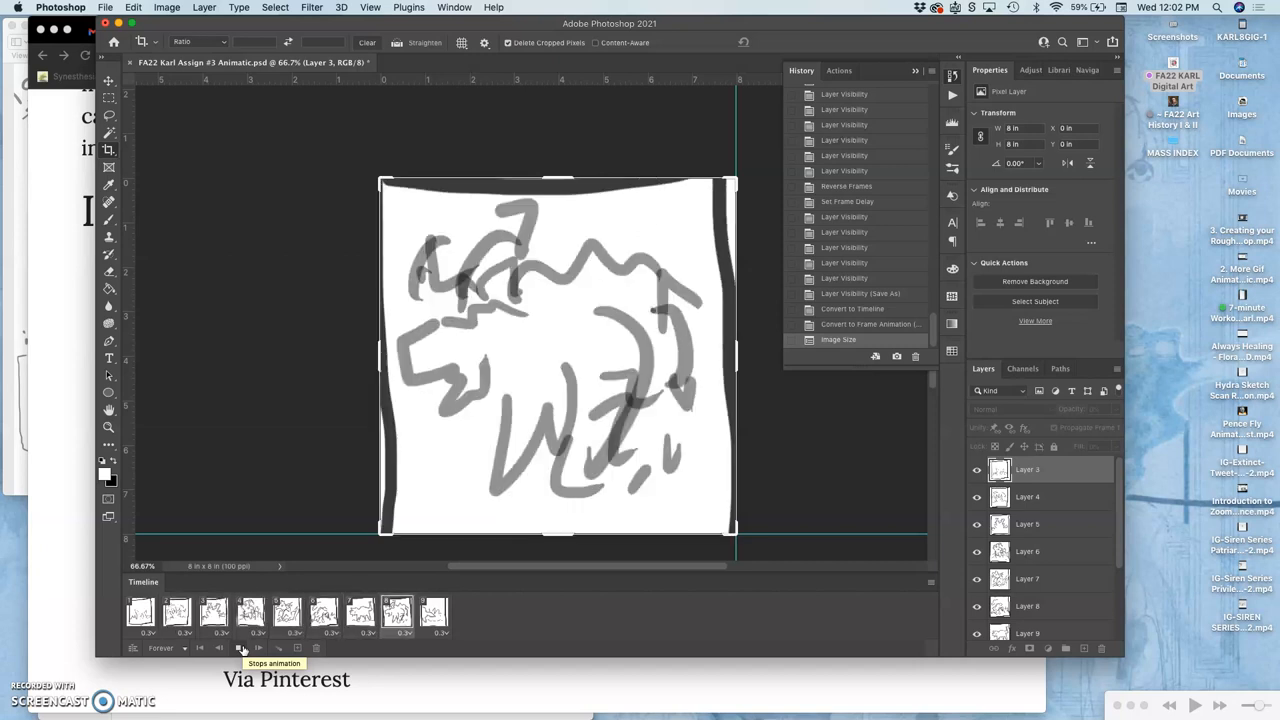
click(288, 612)
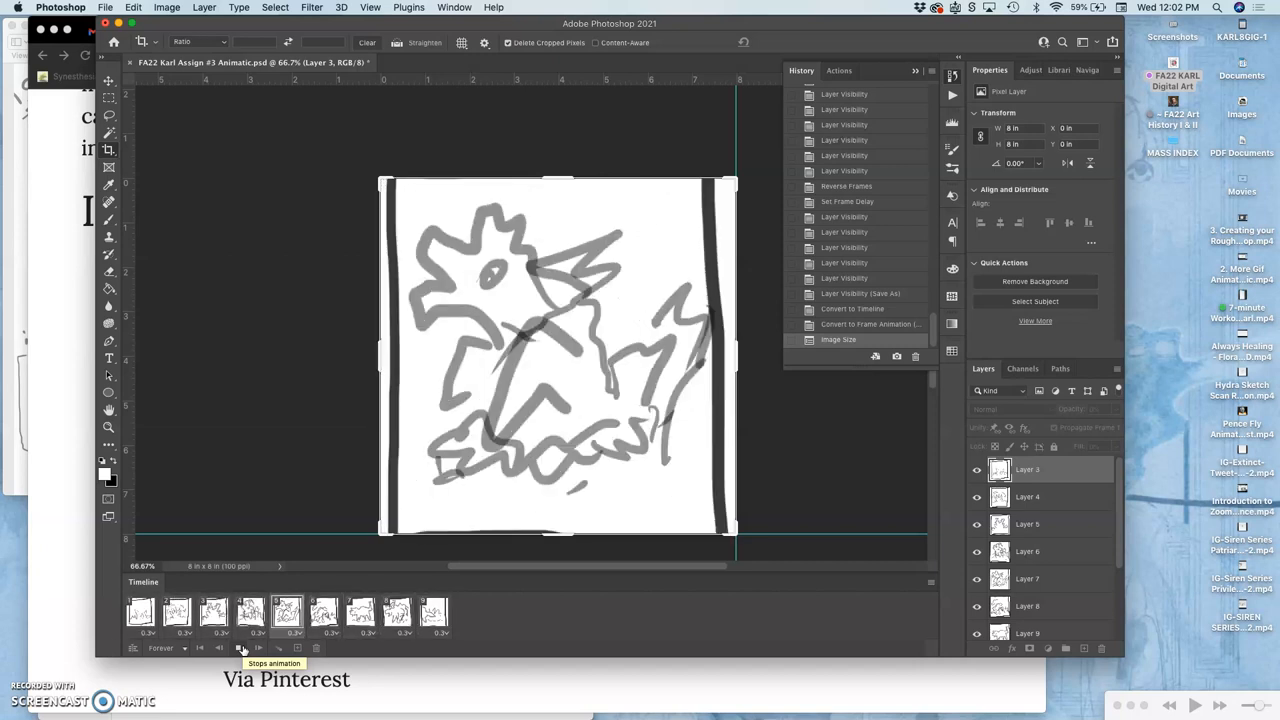
click(238, 648)
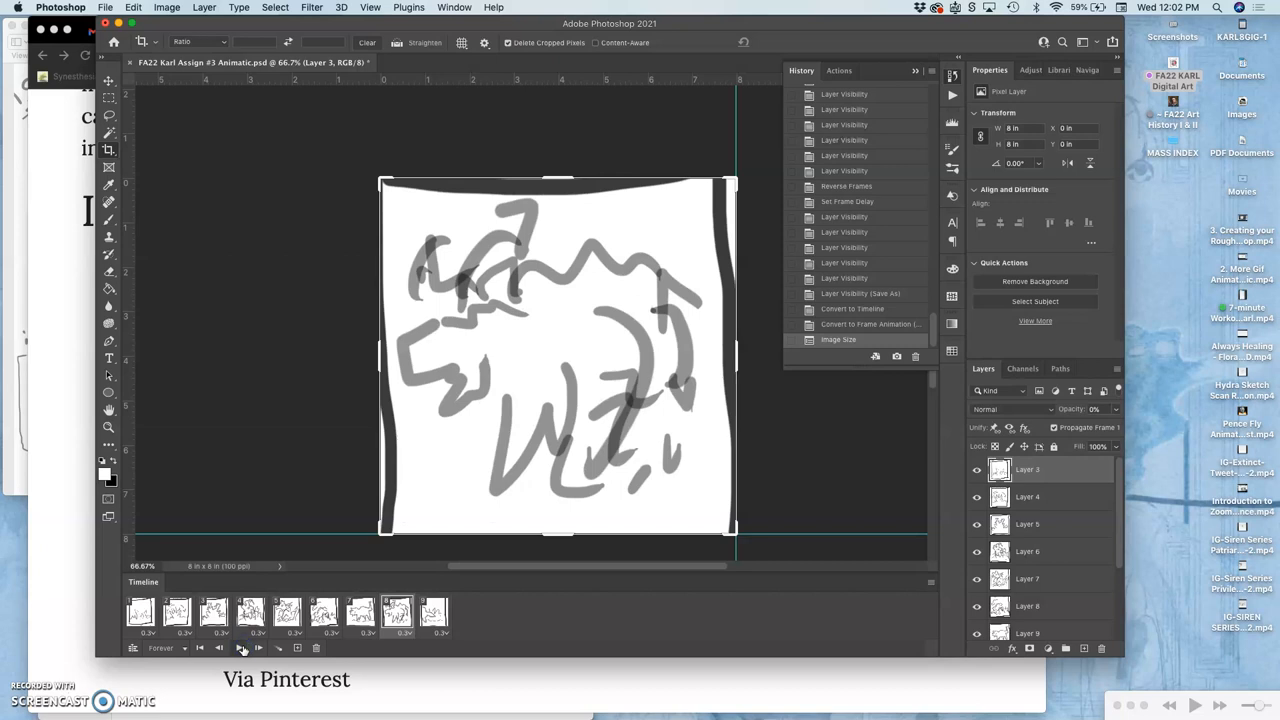
mouse_move(240, 648)
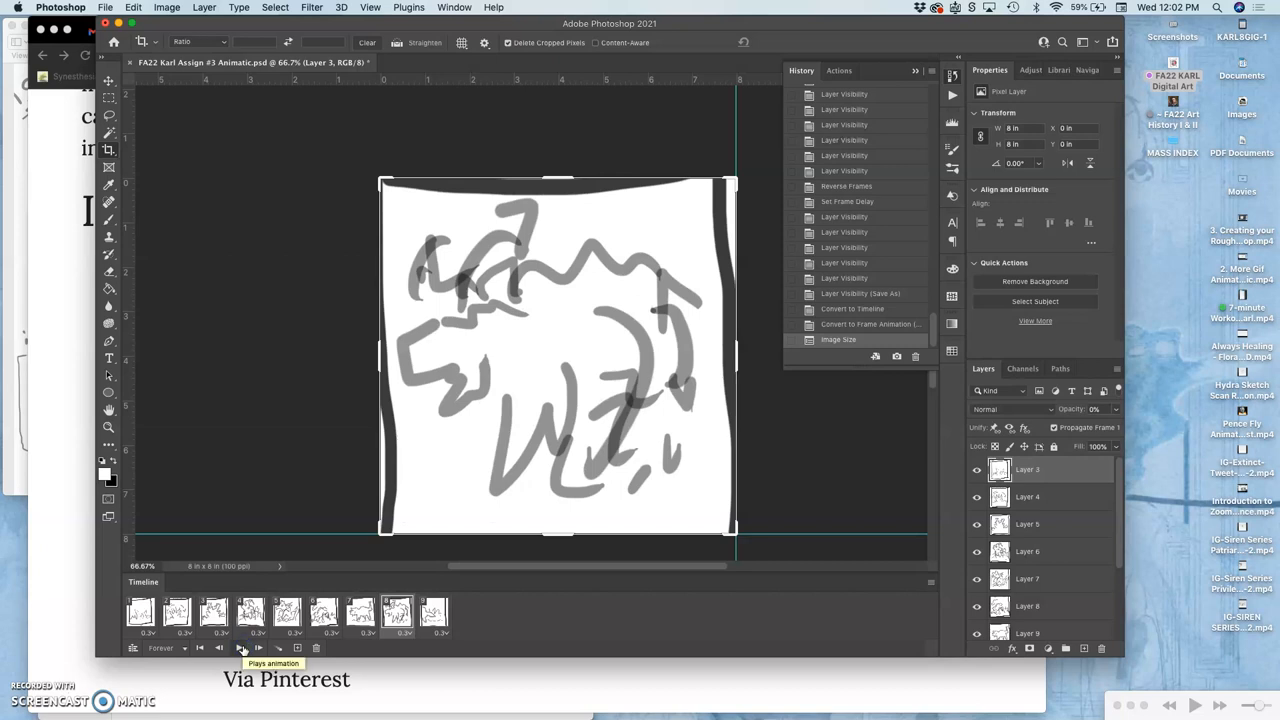
click(400, 612)
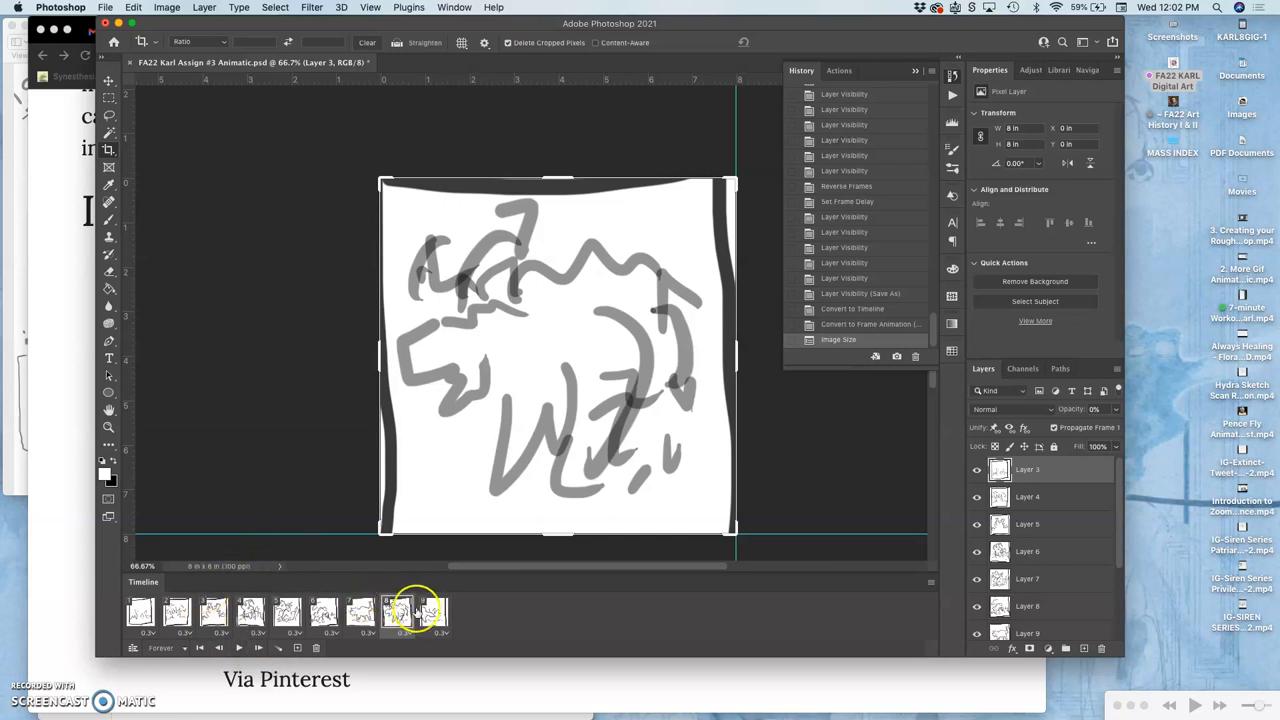
click(432, 612)
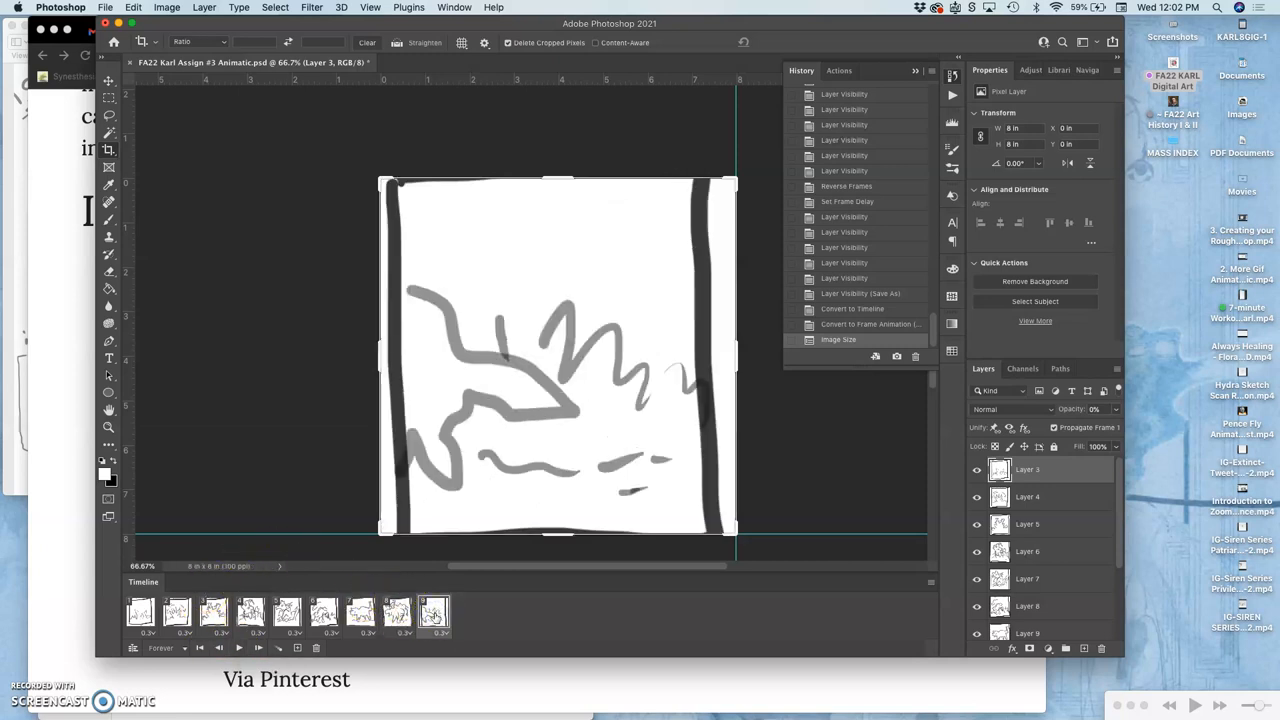
Step: Delete all the animation frames and close the Timeline panel
click(140, 612)
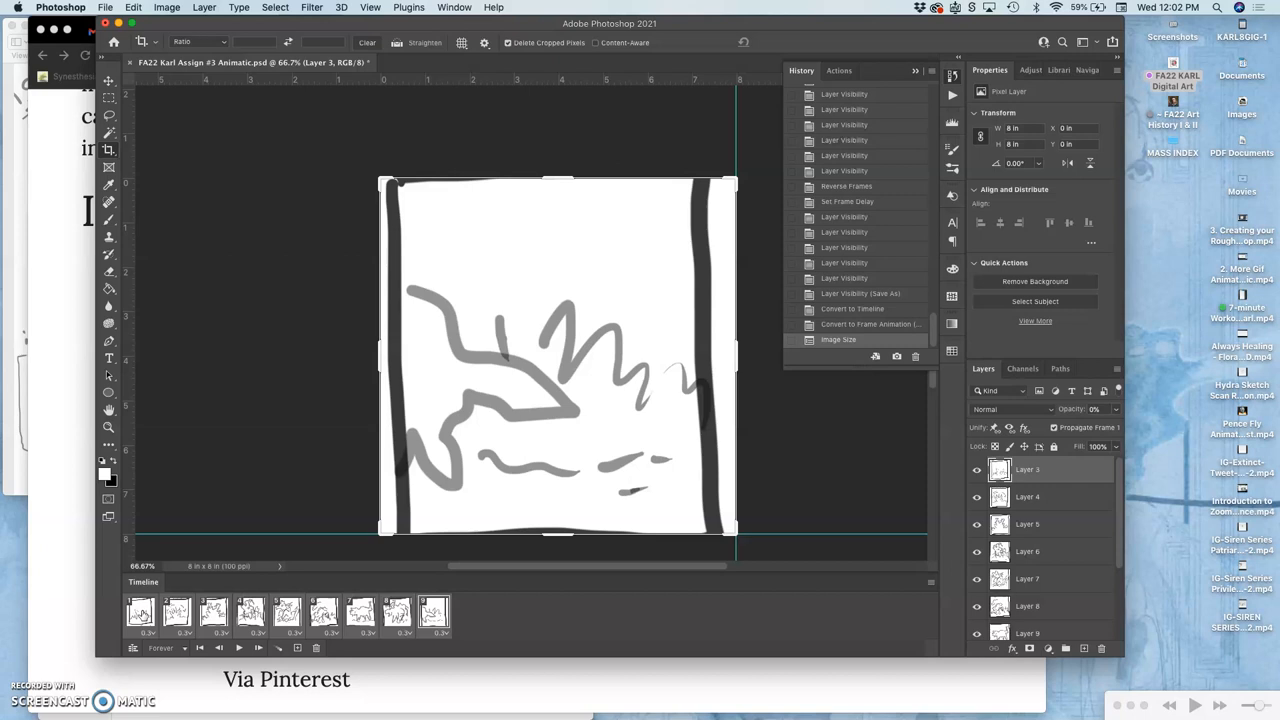
mouse_move(422, 664)
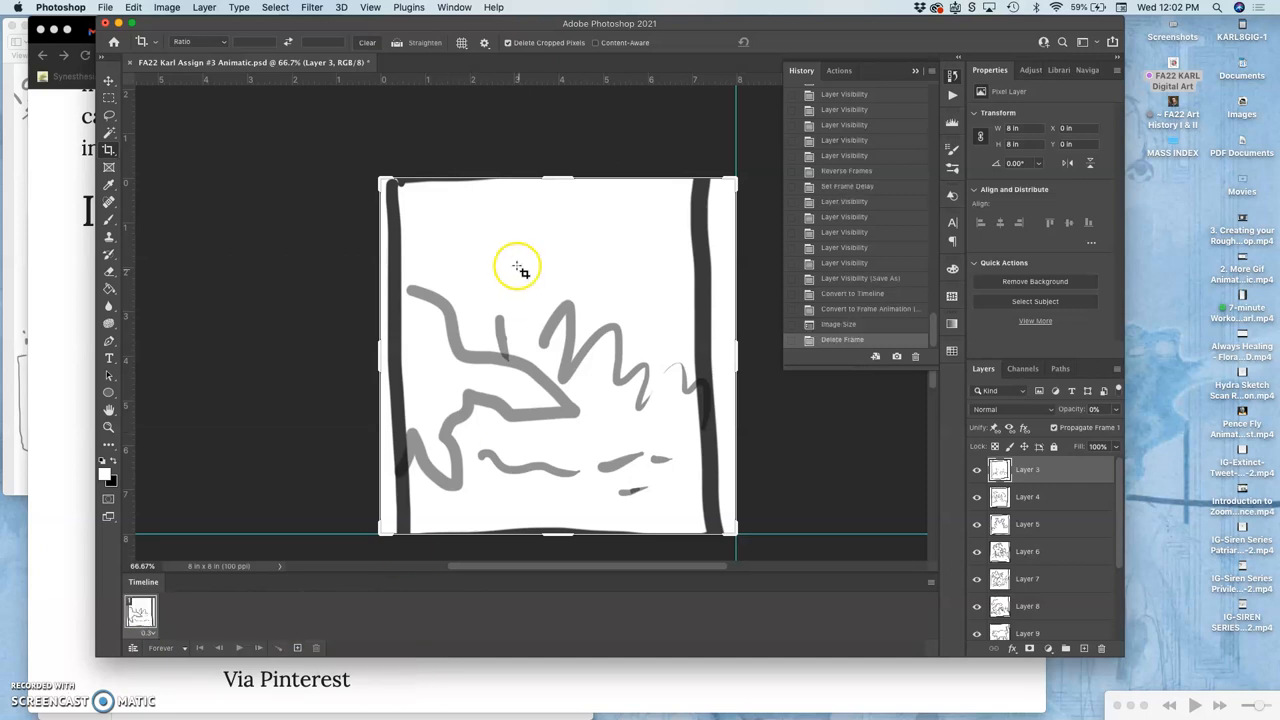
click(454, 8)
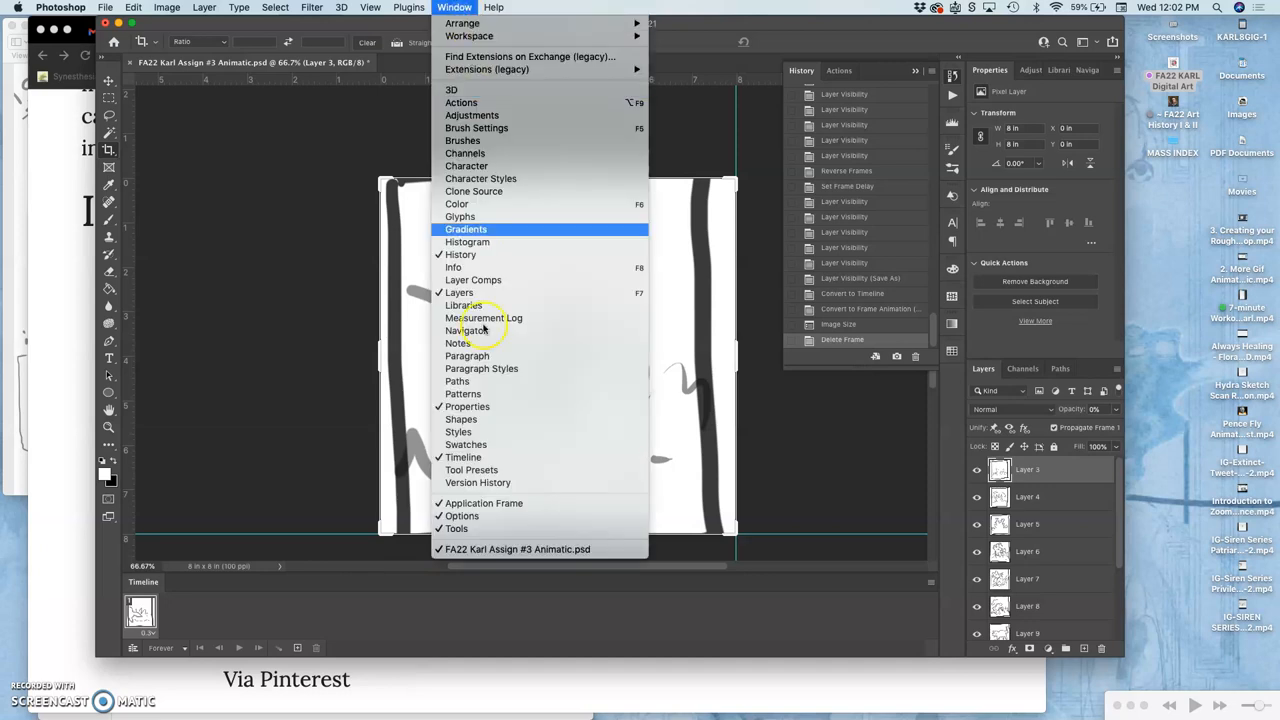
click(462, 456)
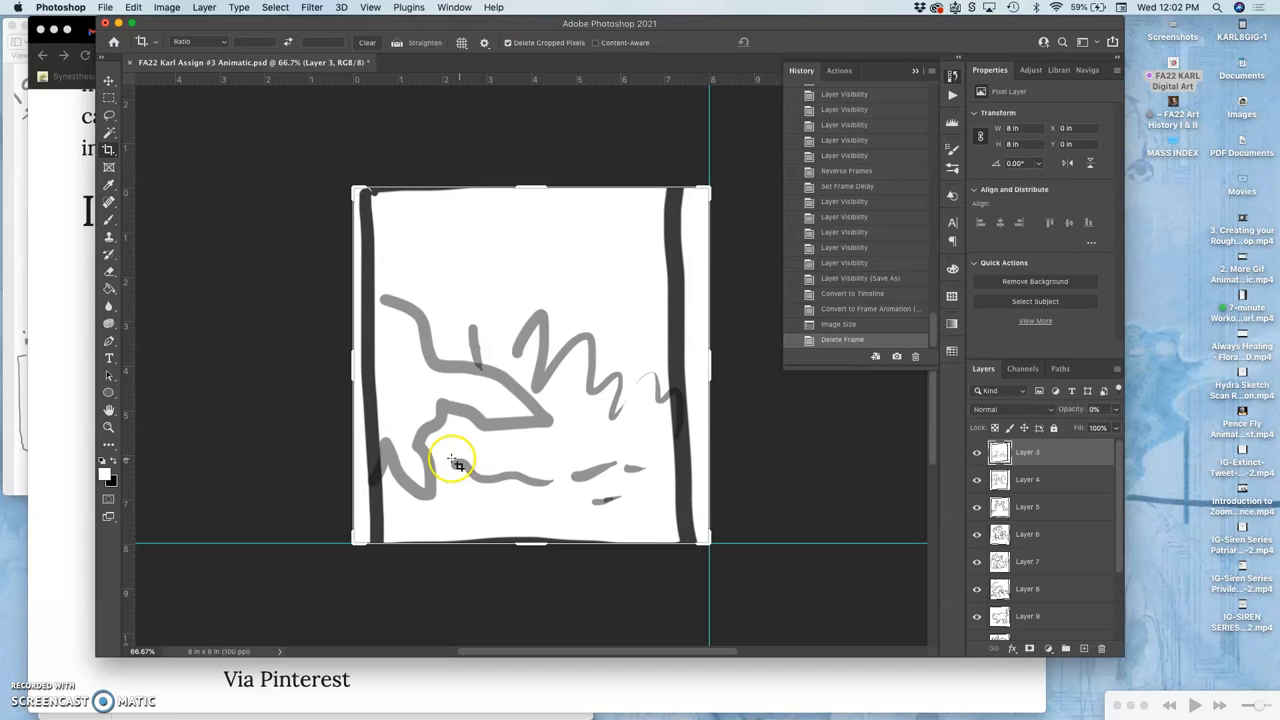
Step: Trash the empty bottom layer and the Background layer from the Layers stack
scroll(down, 3)
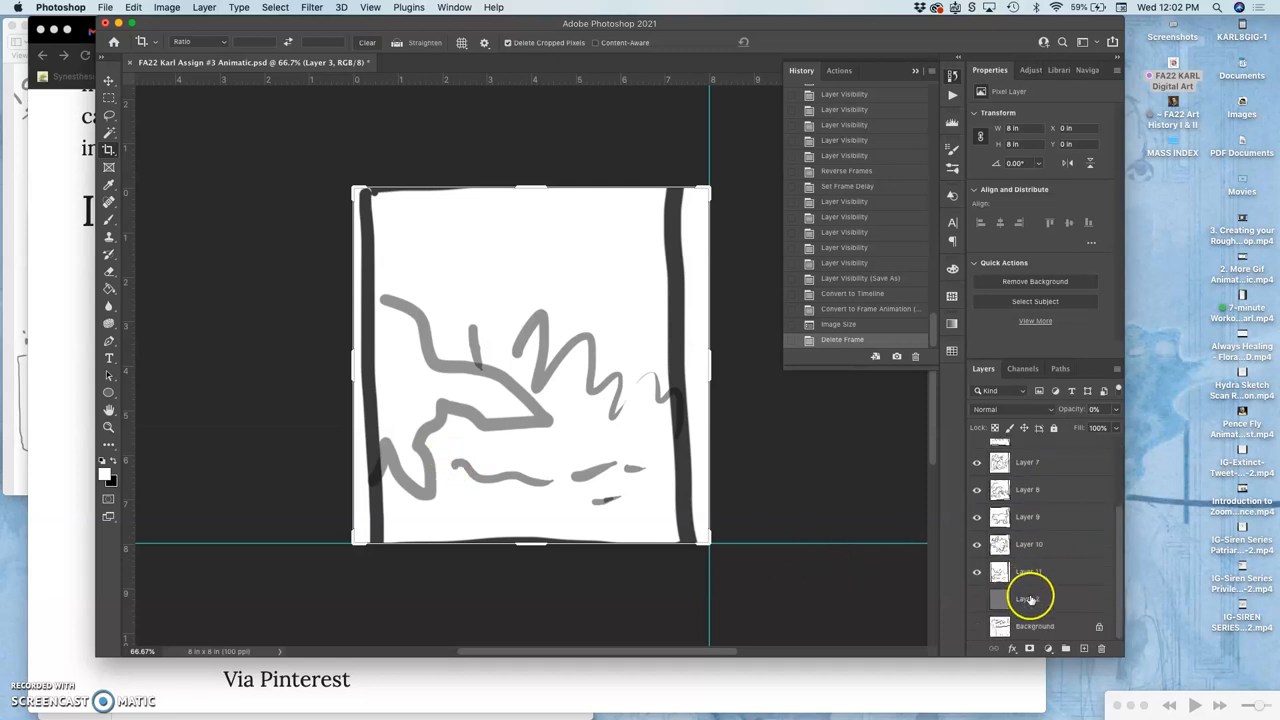
click(1030, 598)
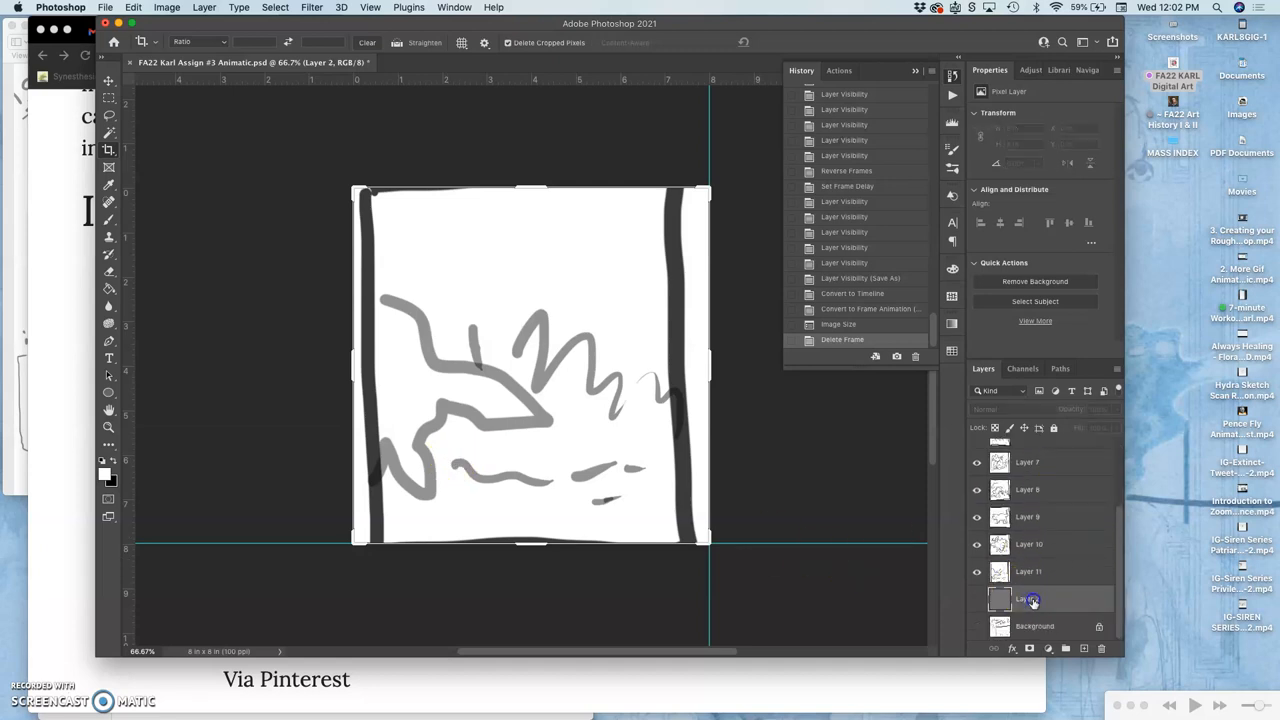
click(1036, 626)
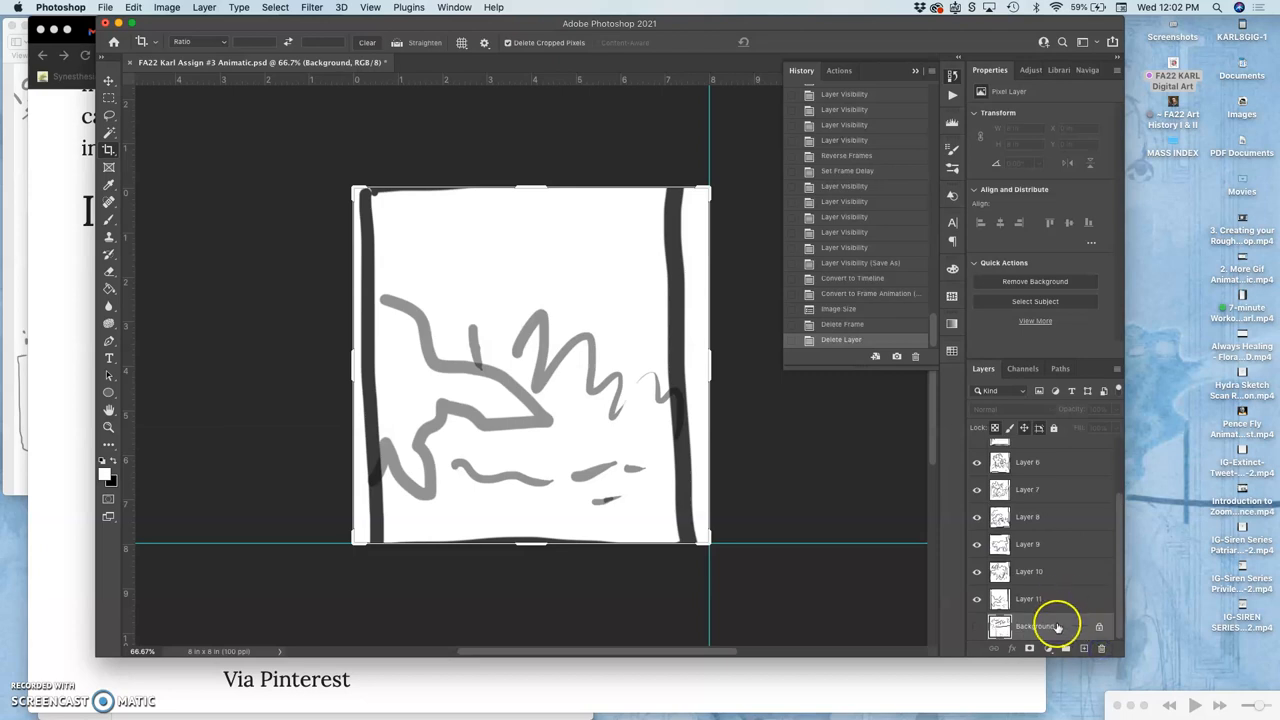
click(1028, 626)
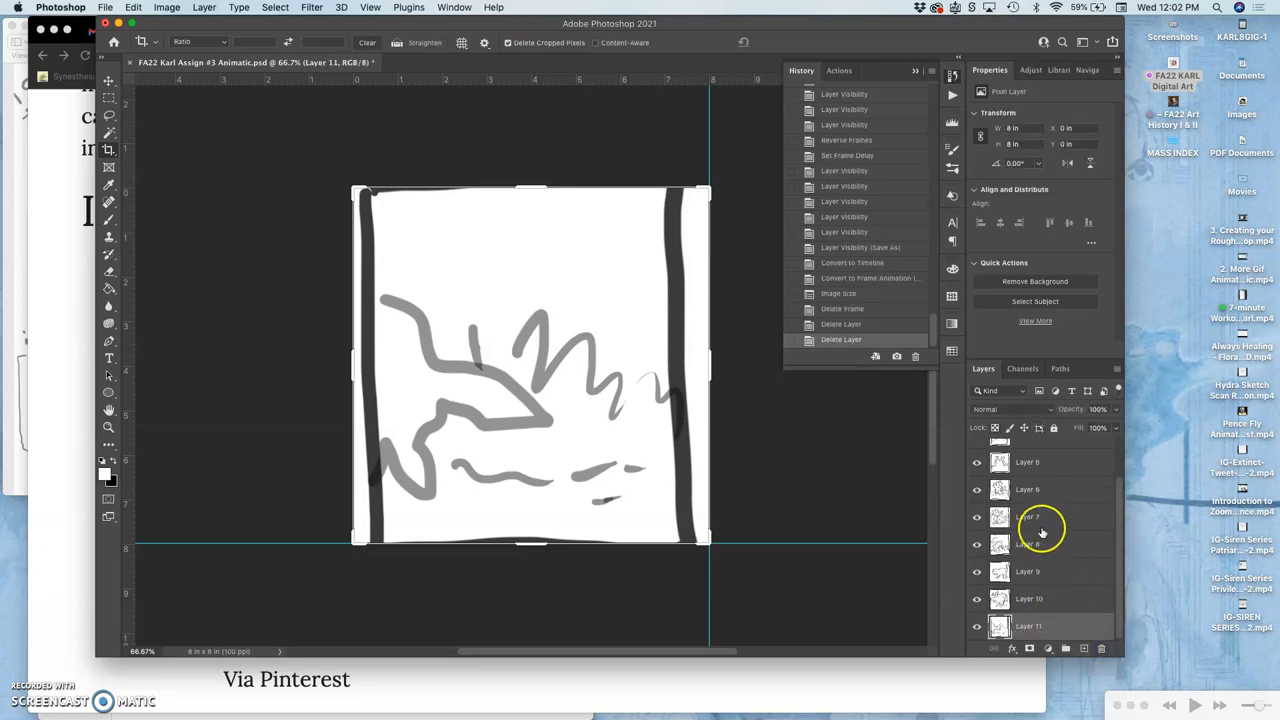
mouse_move(770, 436)
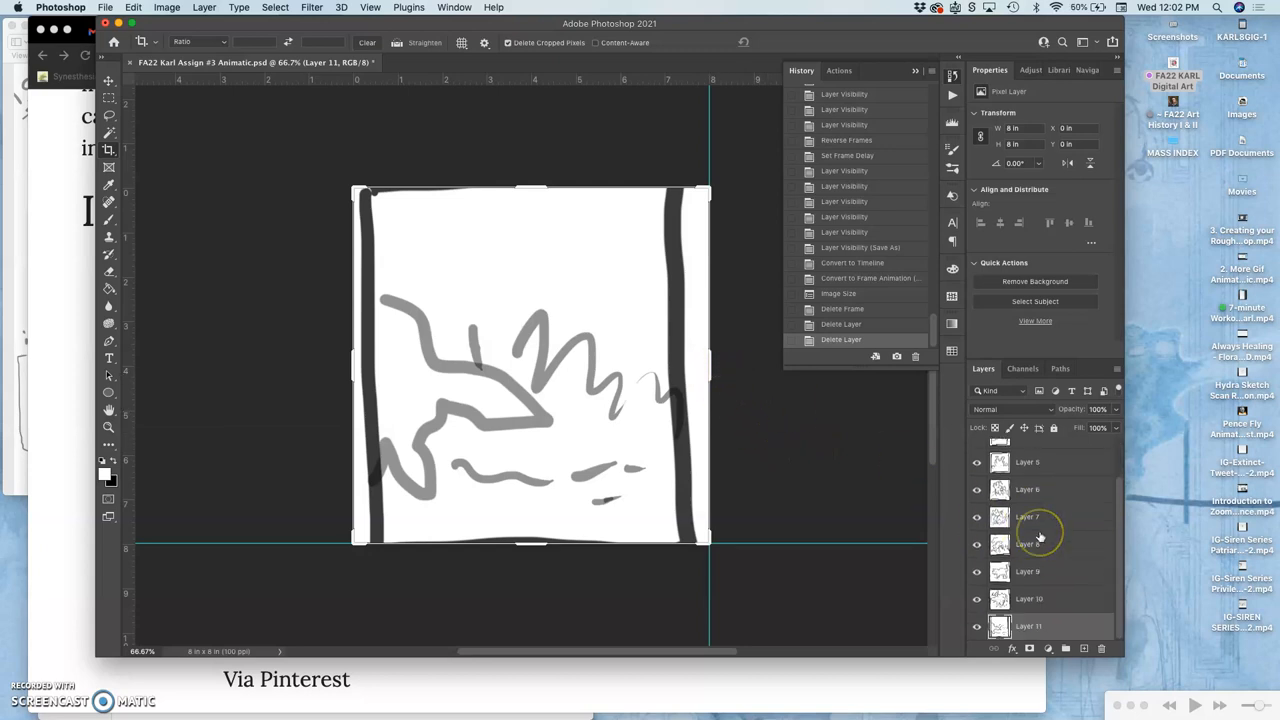
Step: Give the whole stack of drawing layers a Violet colour label
scroll(up, 3)
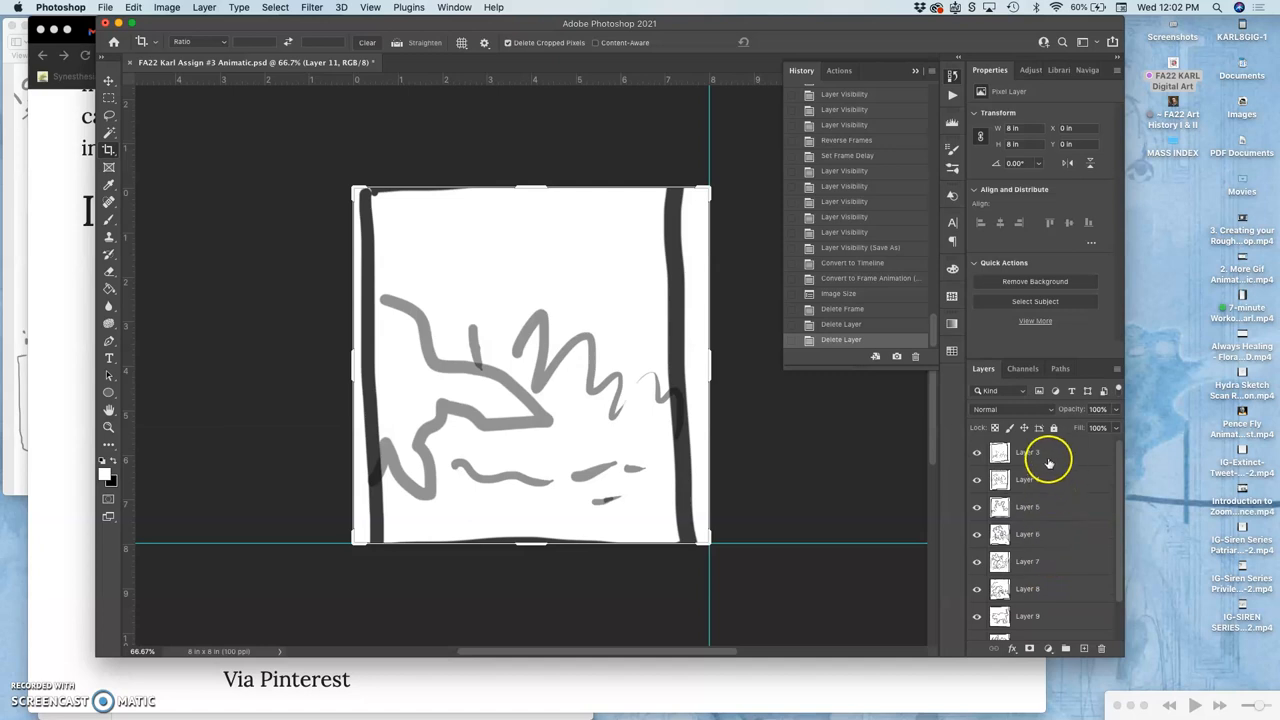
click(1024, 452)
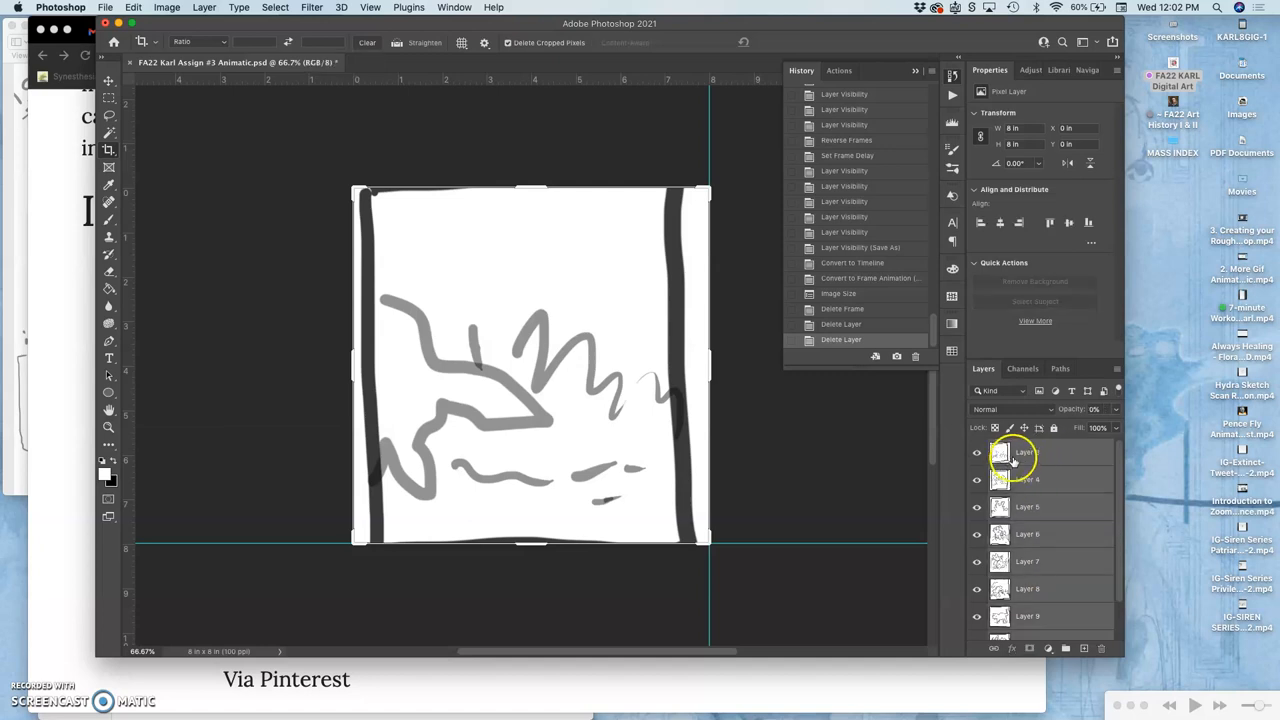
right_click(976, 452)
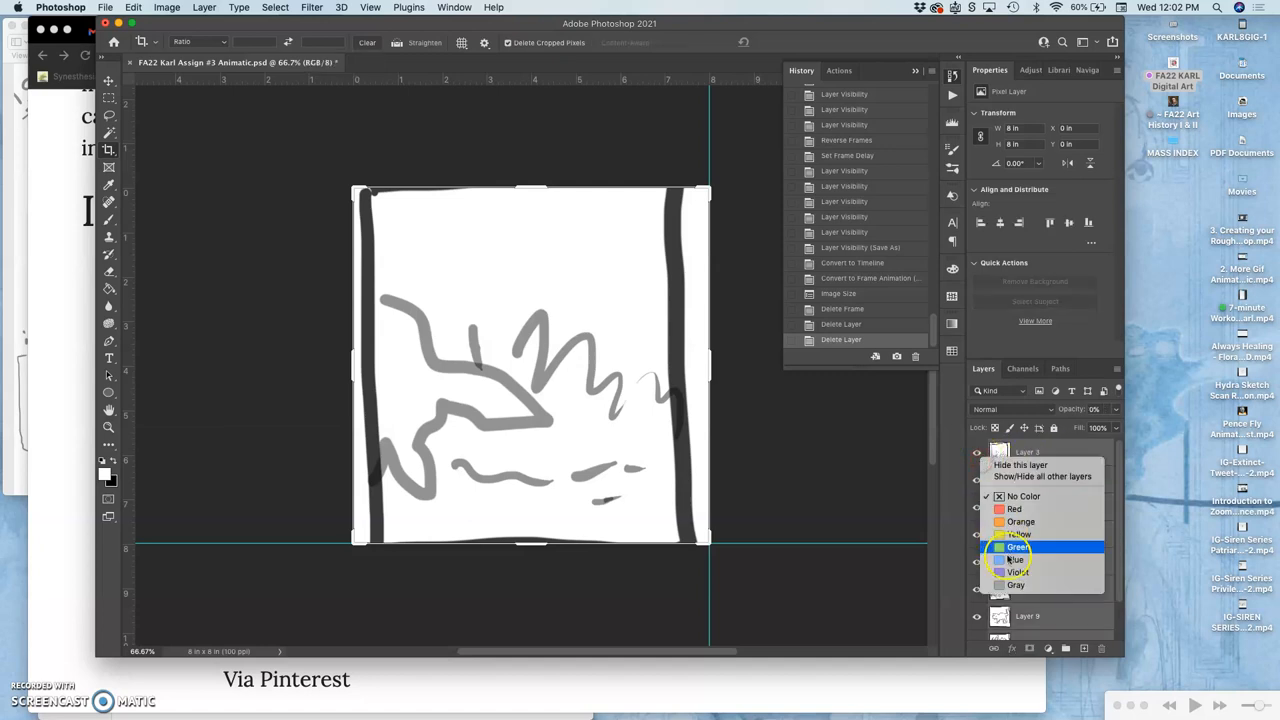
click(1016, 548)
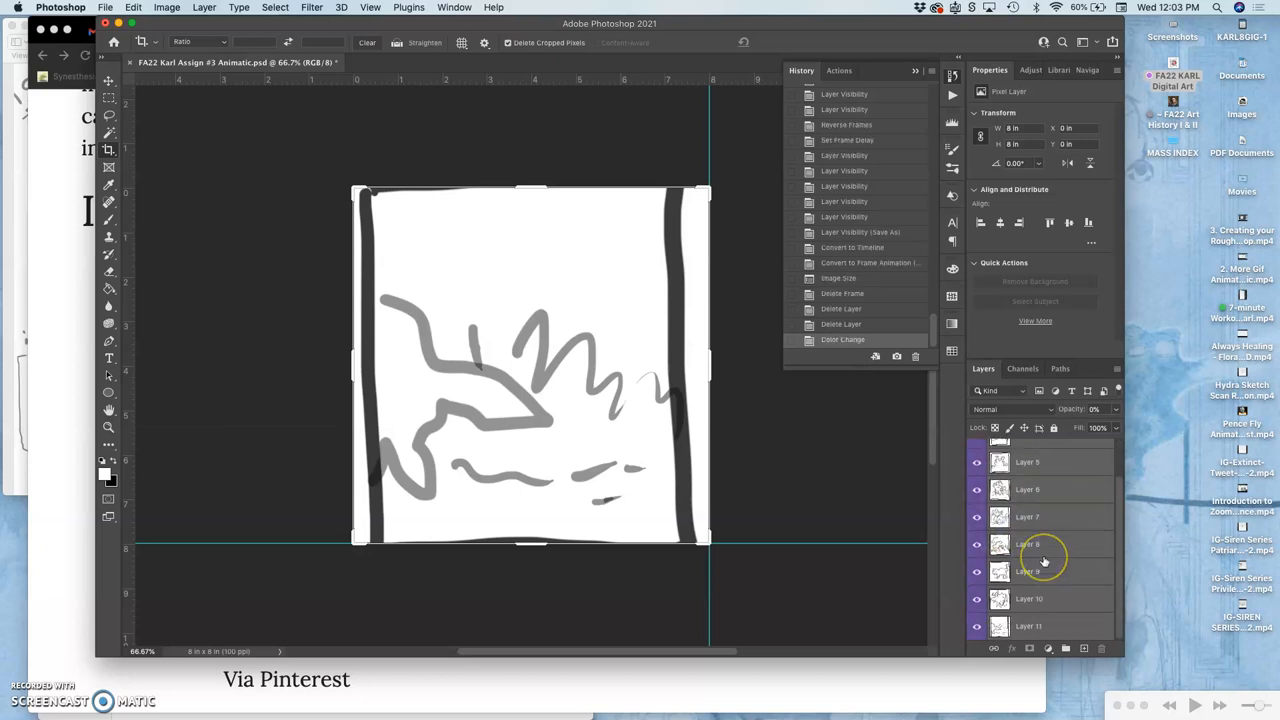
scroll(up, 3)
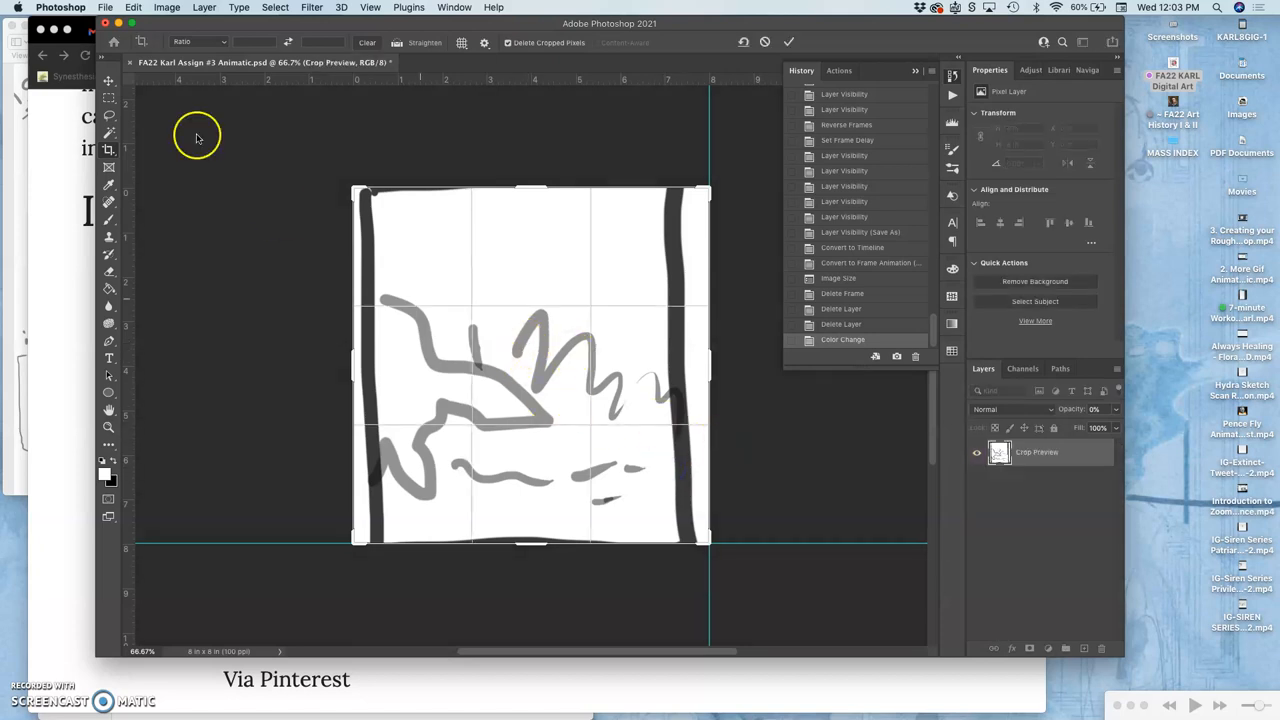
Step: Save As a new Photoshop file named 'FA22 Karl Assign #3 Assets.psd'
click(104, 8)
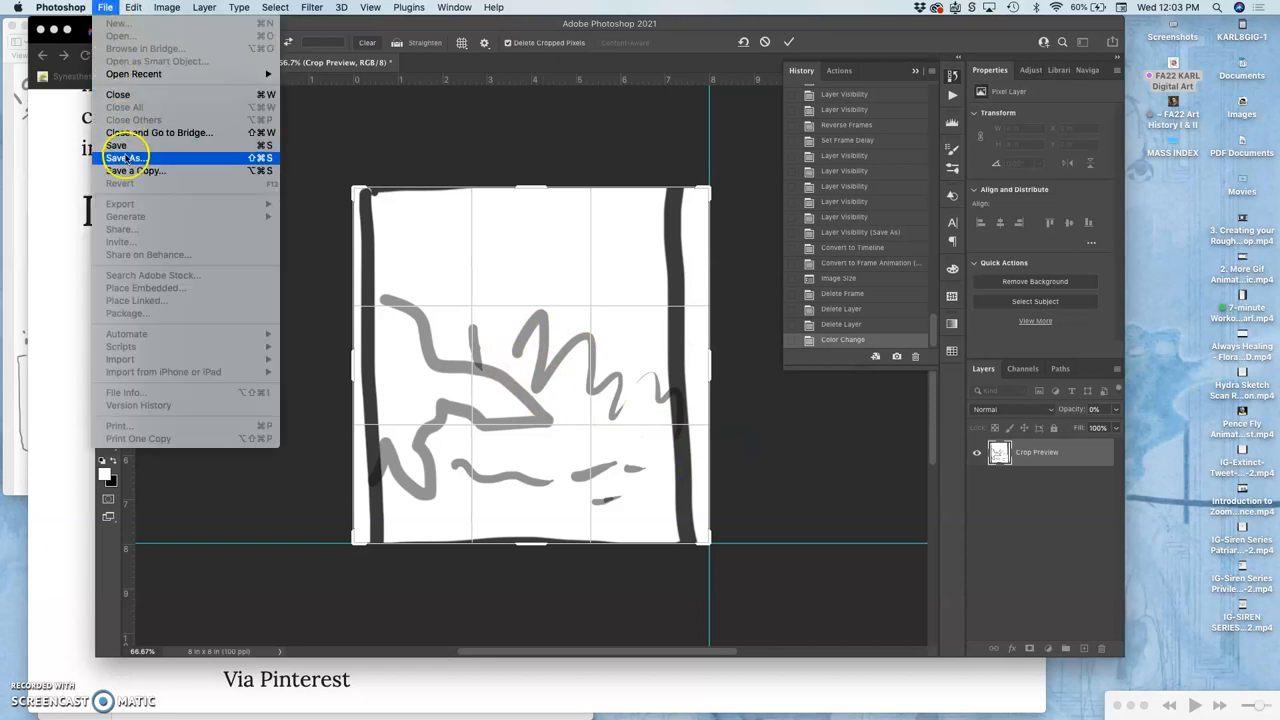
click(124, 156)
text(FA22 Karl Assign #3 Assets.psd)
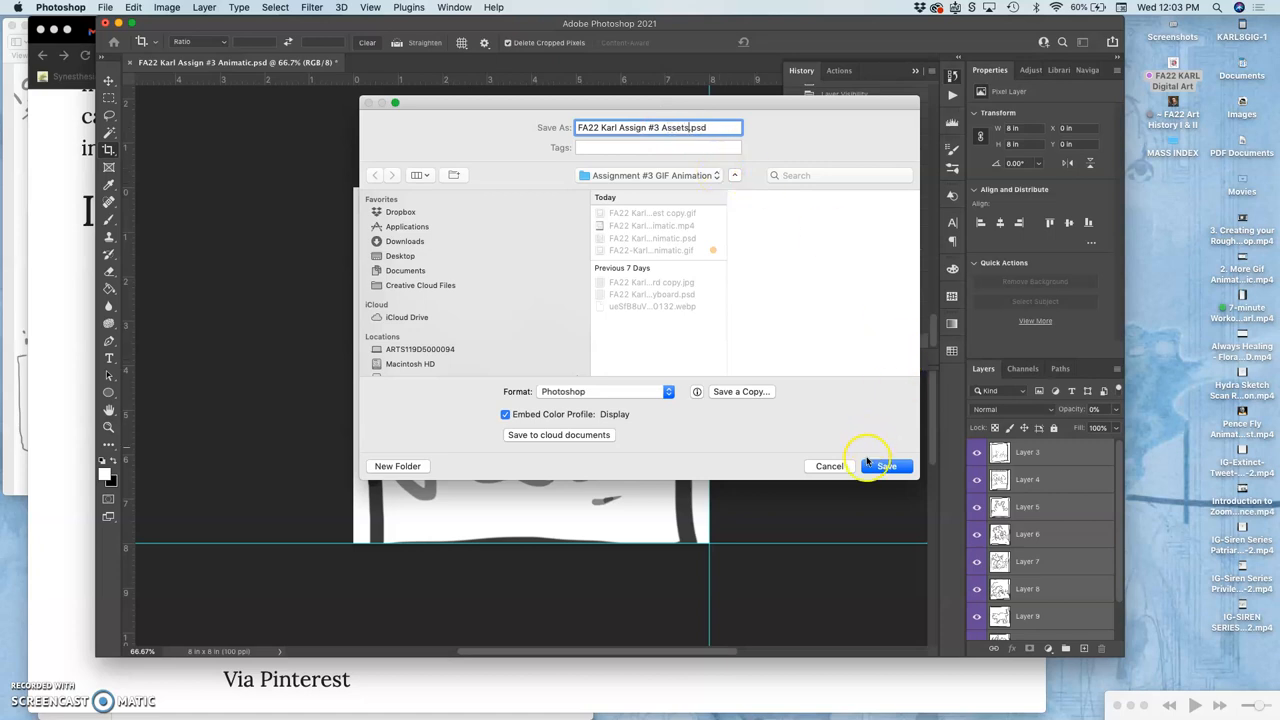
click(886, 466)
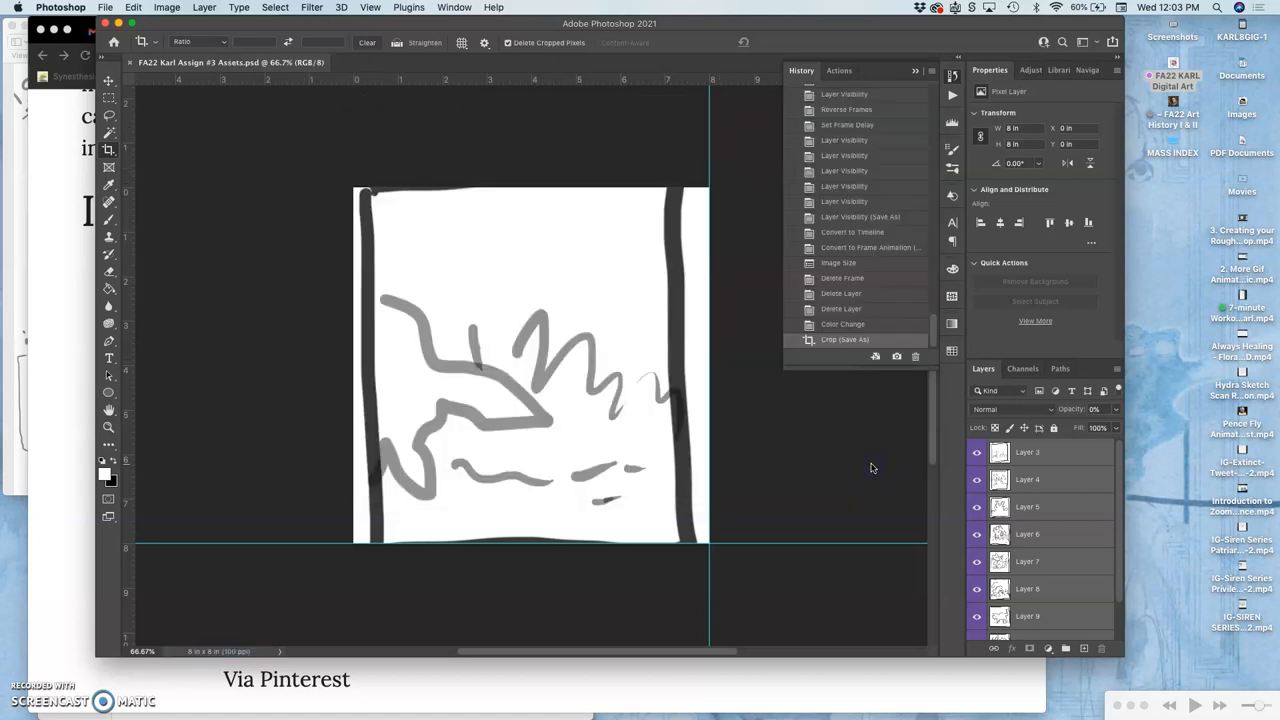
mouse_move(648, 438)
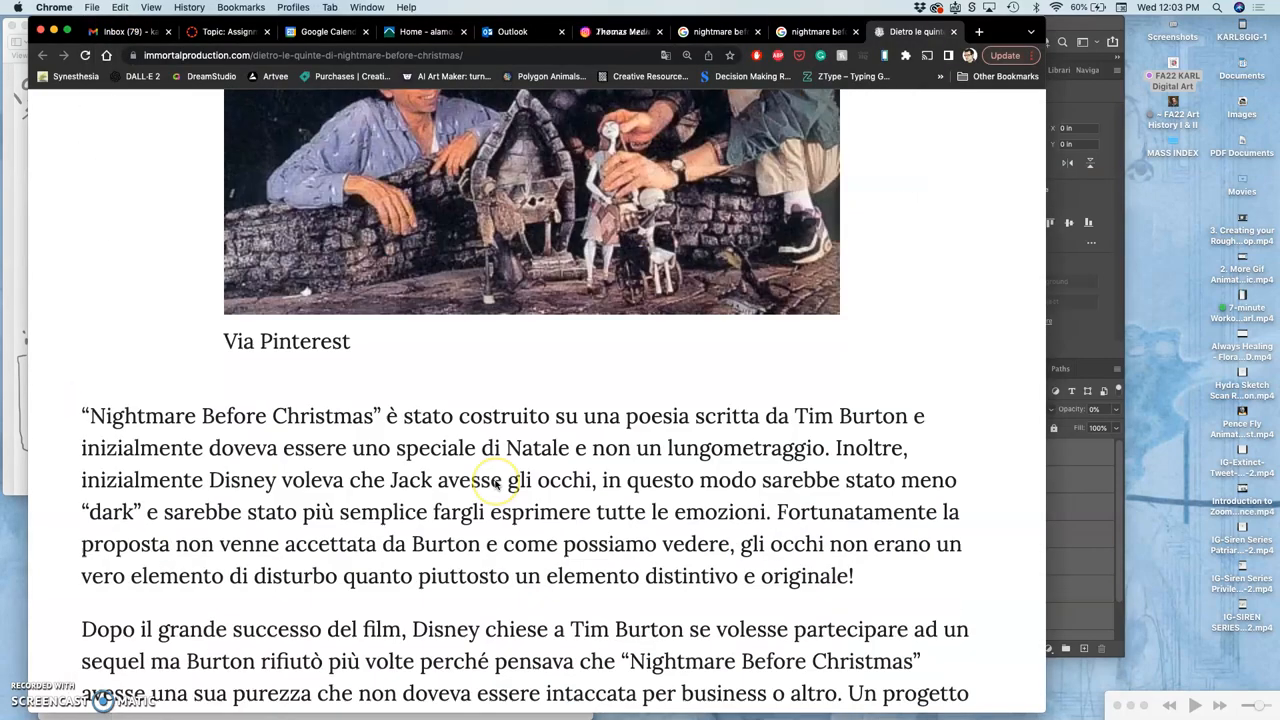
scroll(down, 3)
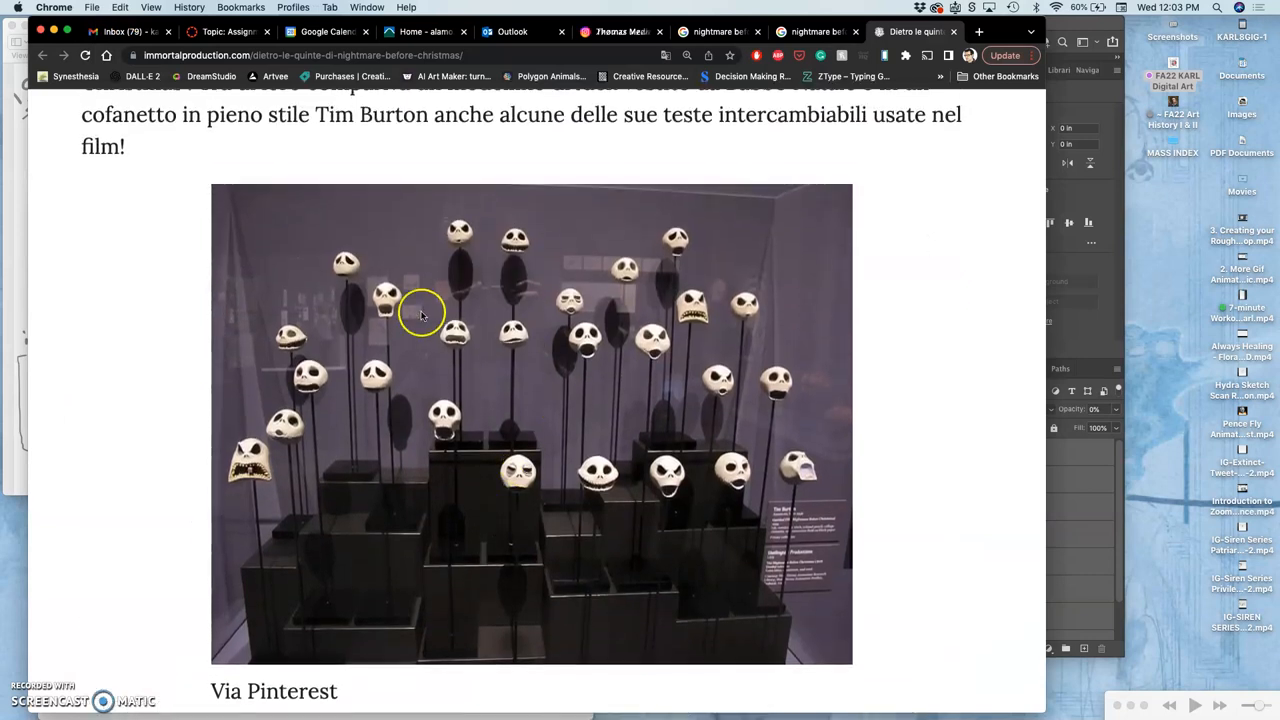
mouse_move(520, 456)
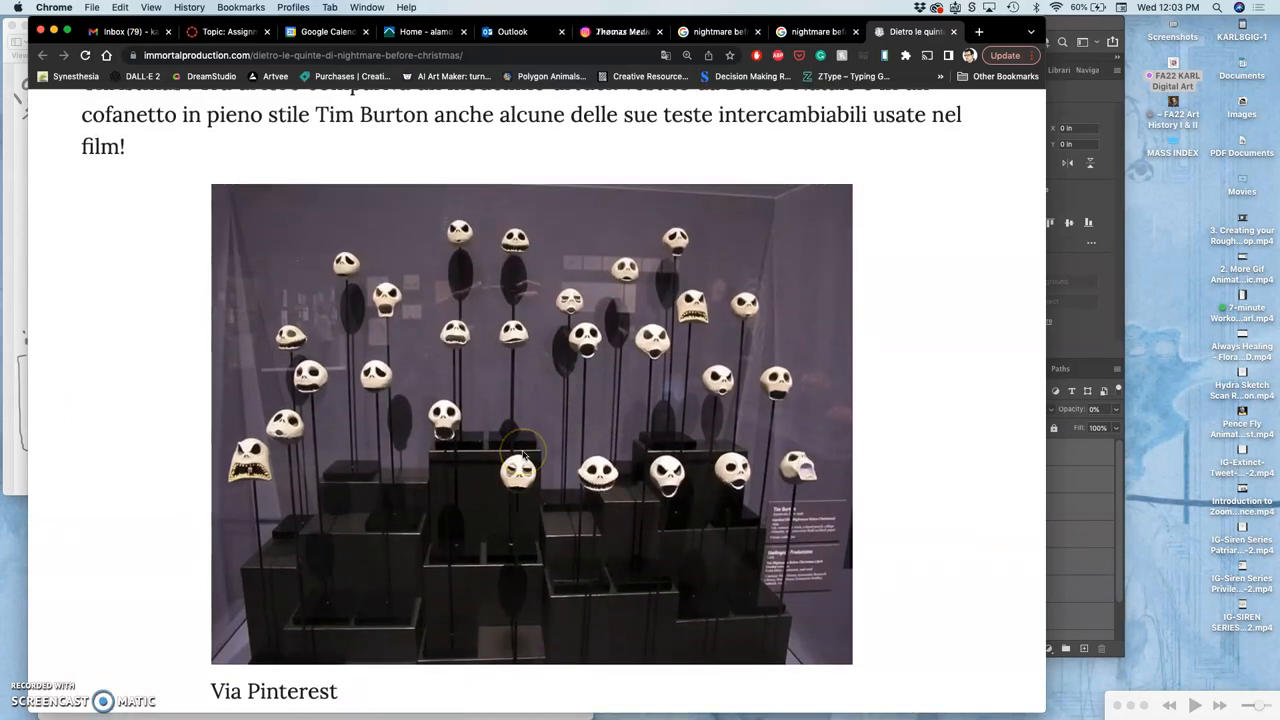
mouse_move(516, 486)
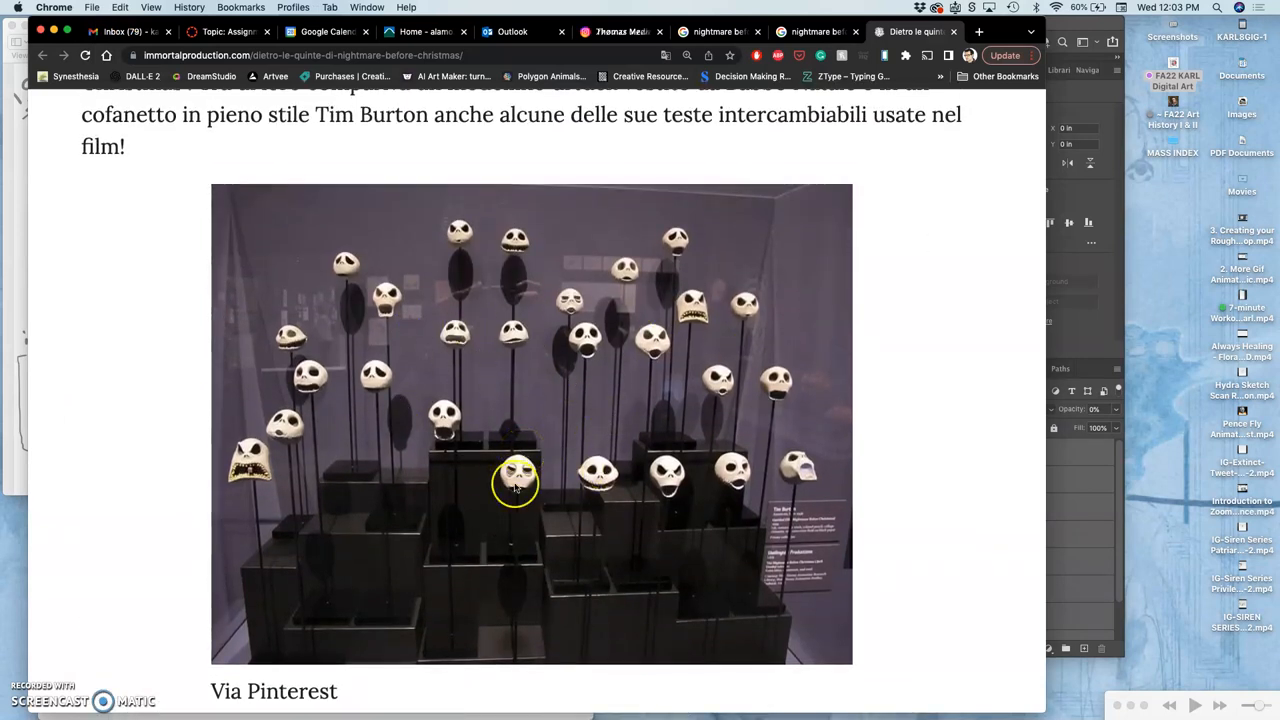
scroll(down, 3)
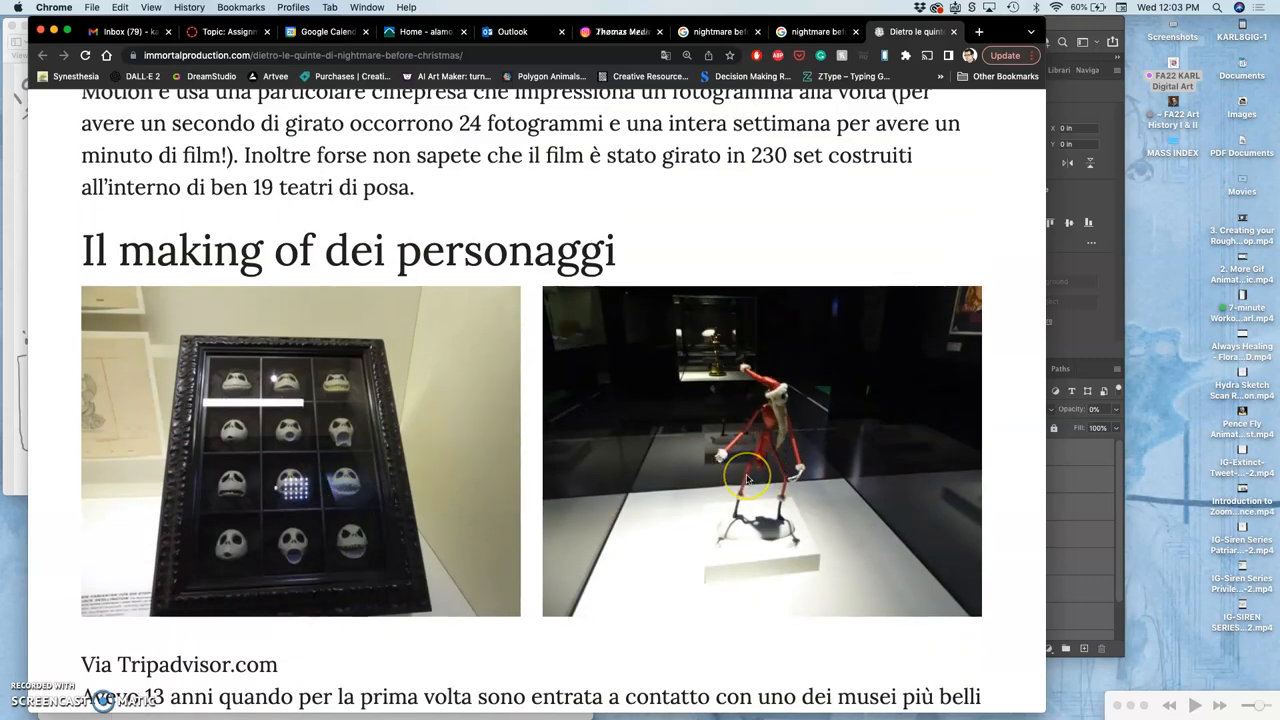
scroll(down, 3)
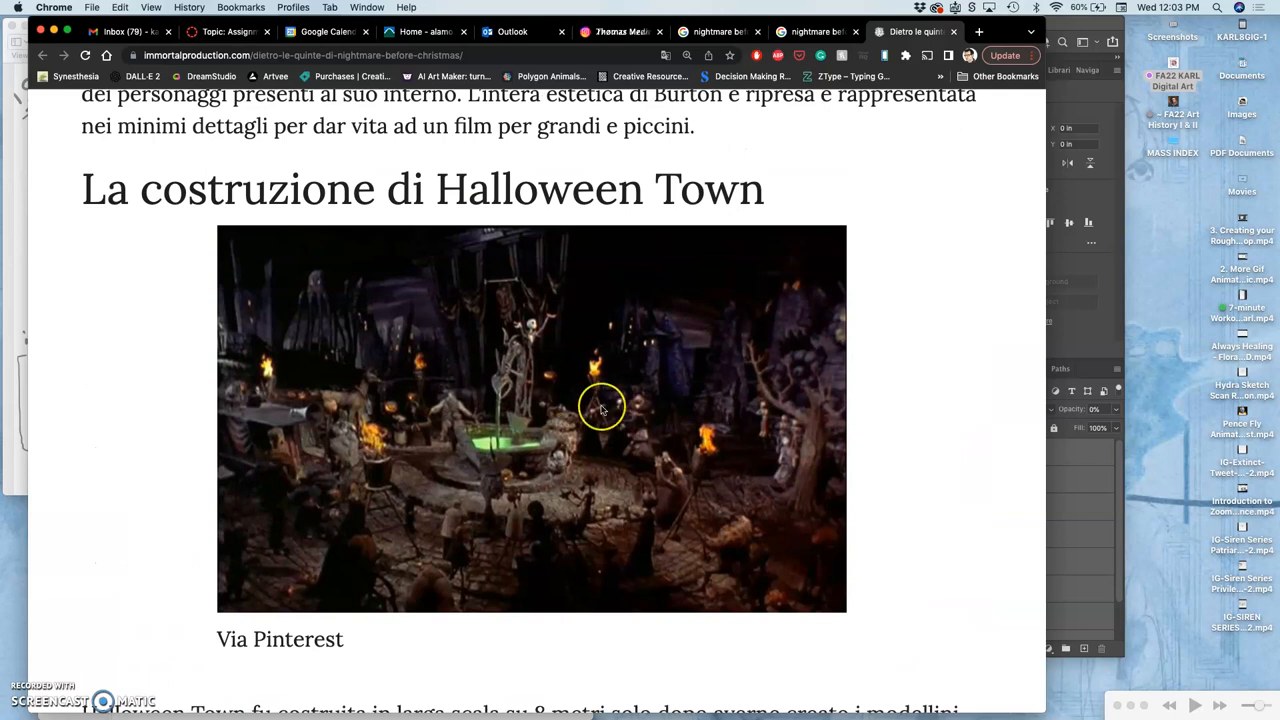
mouse_move(600, 408)
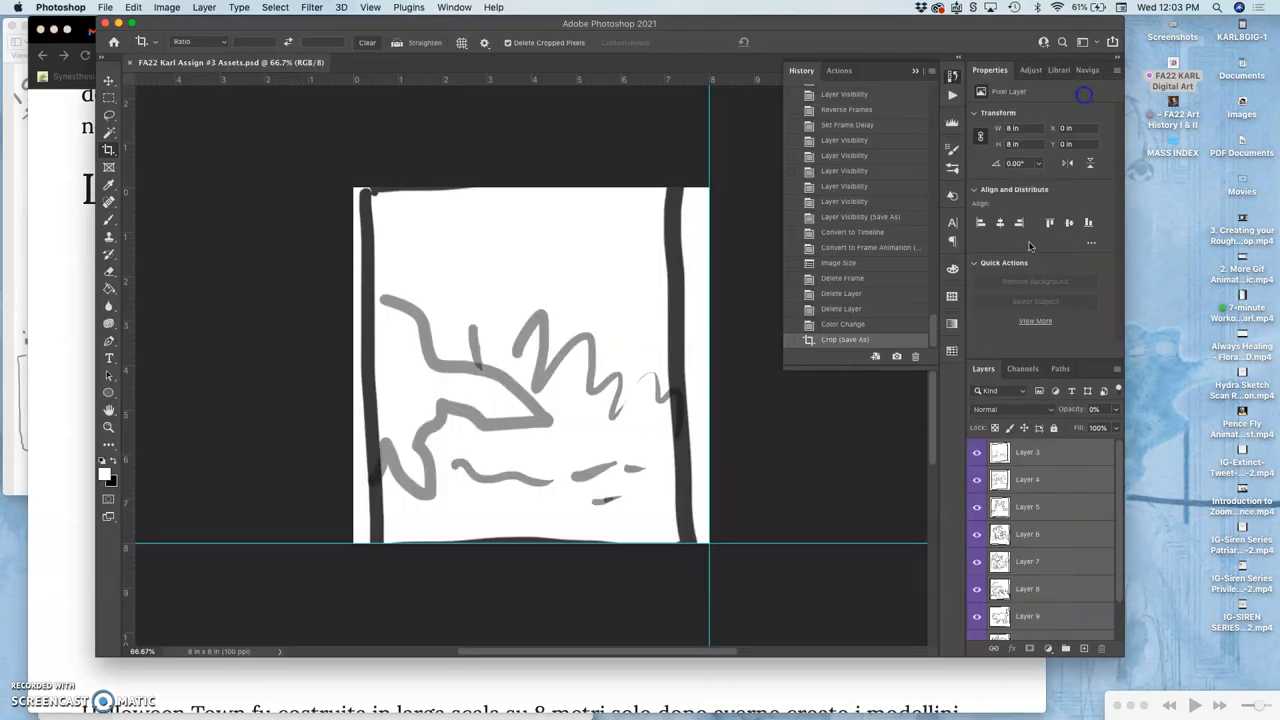
scroll(down, 3)
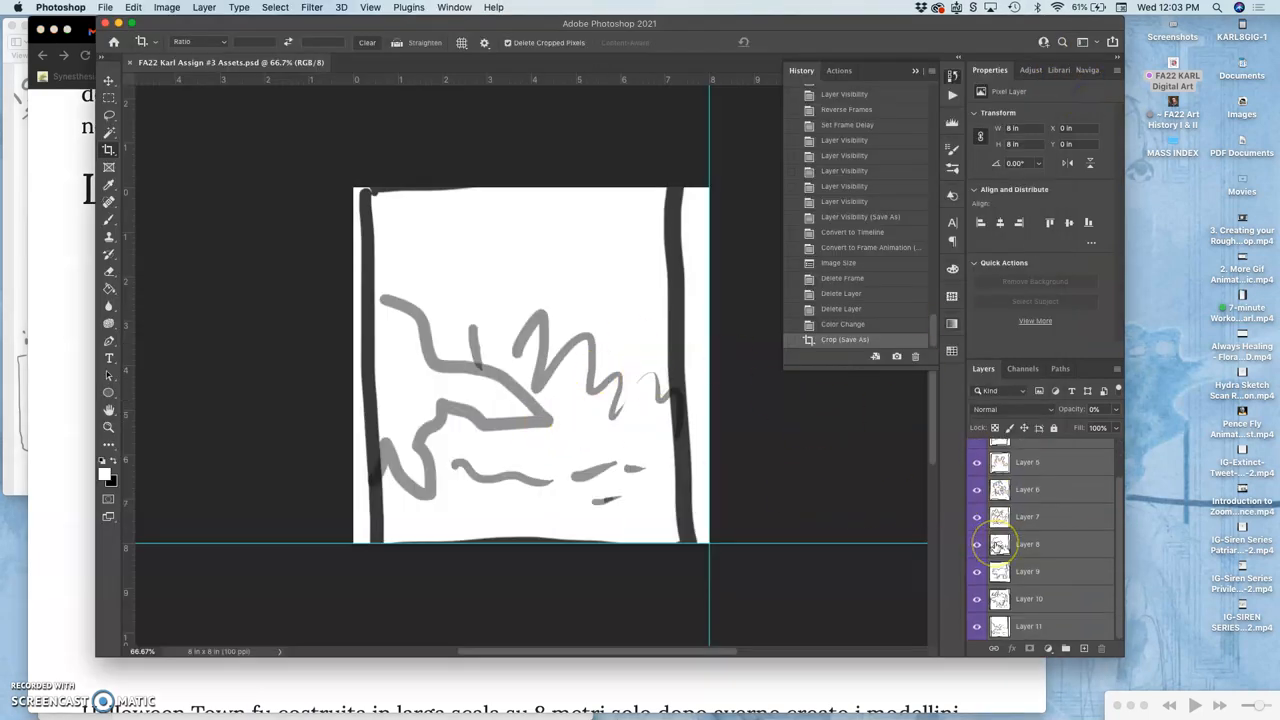
mouse_move(1000, 544)
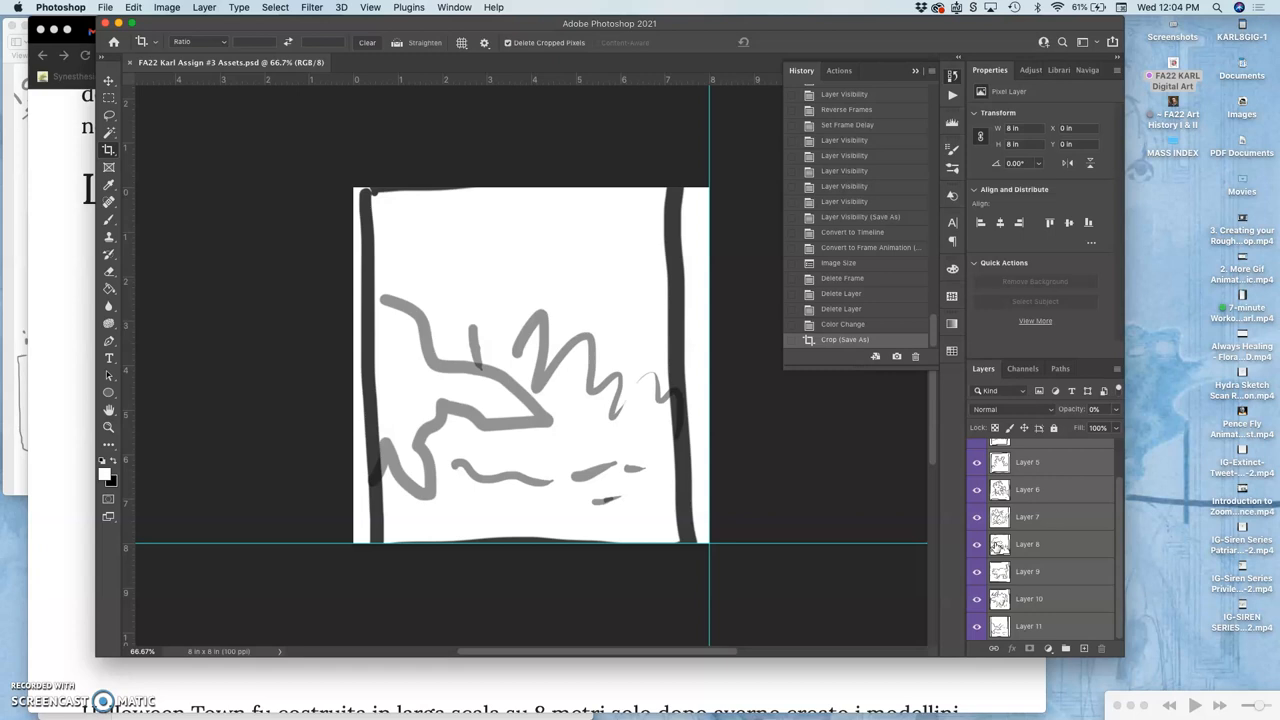
mouse_move(968, 536)
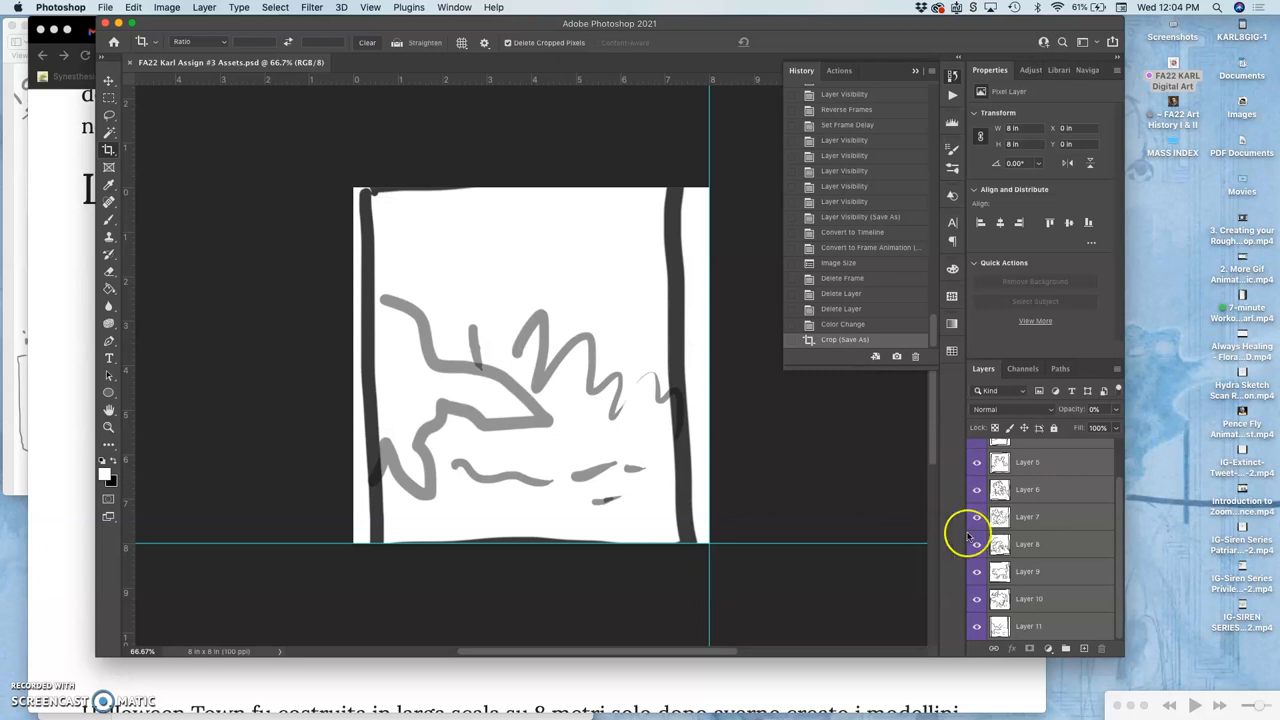